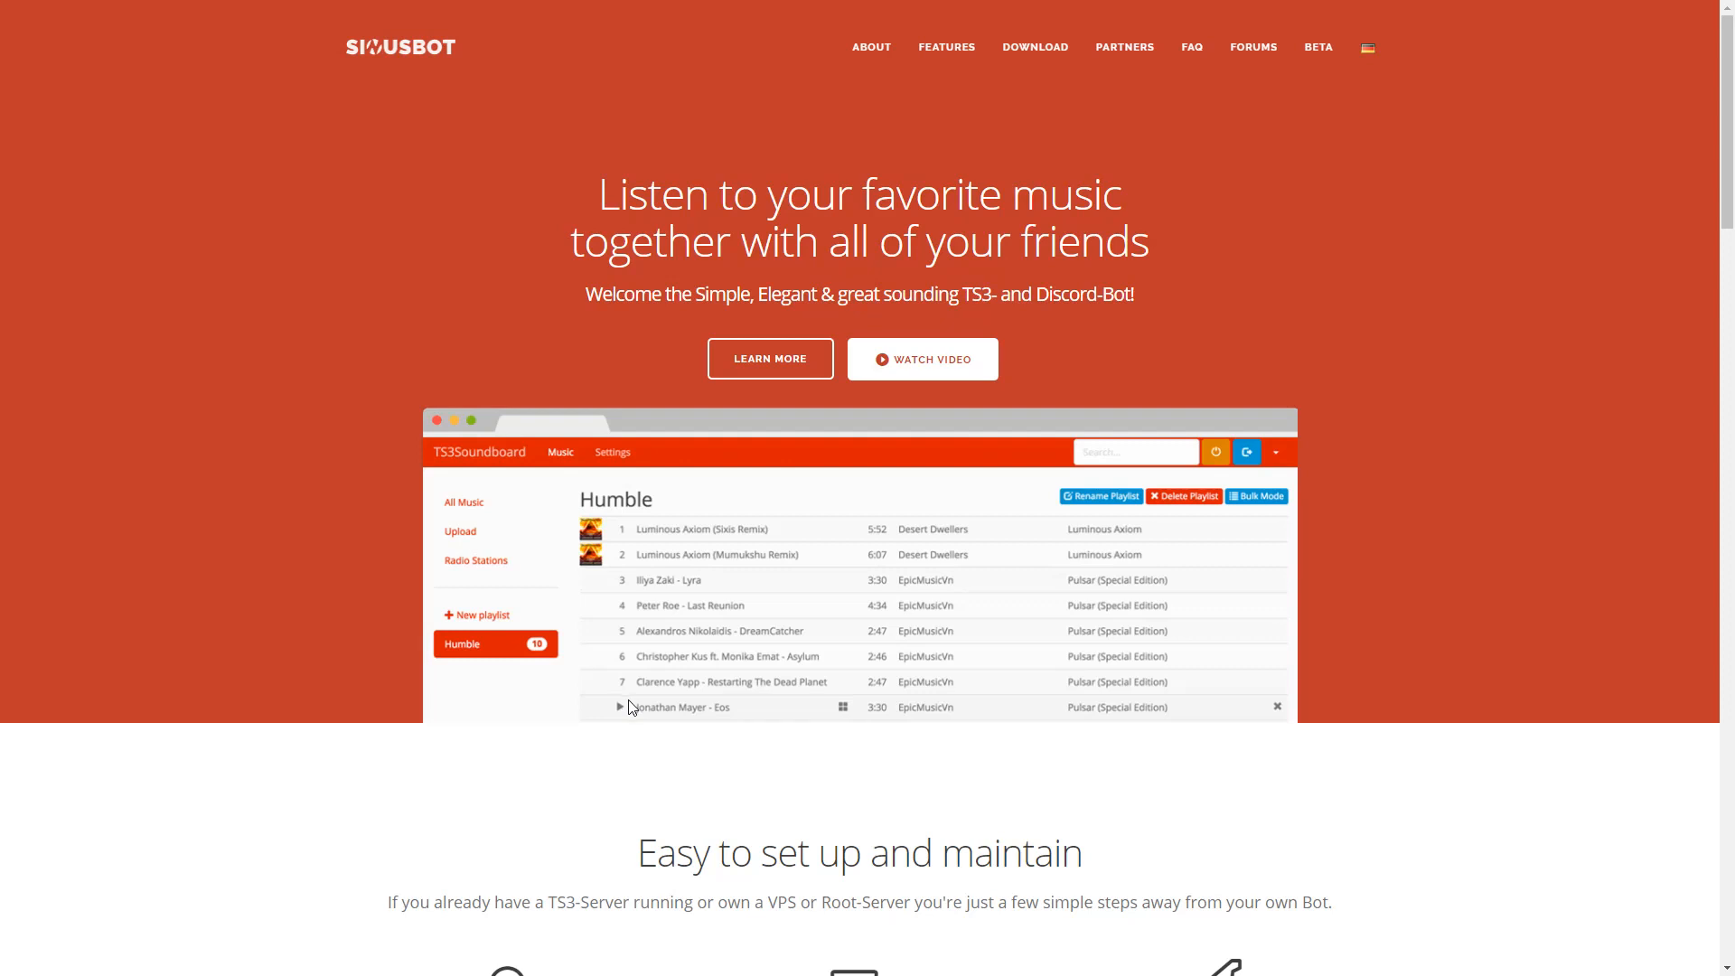
pyautogui.moveTo(627, 710)
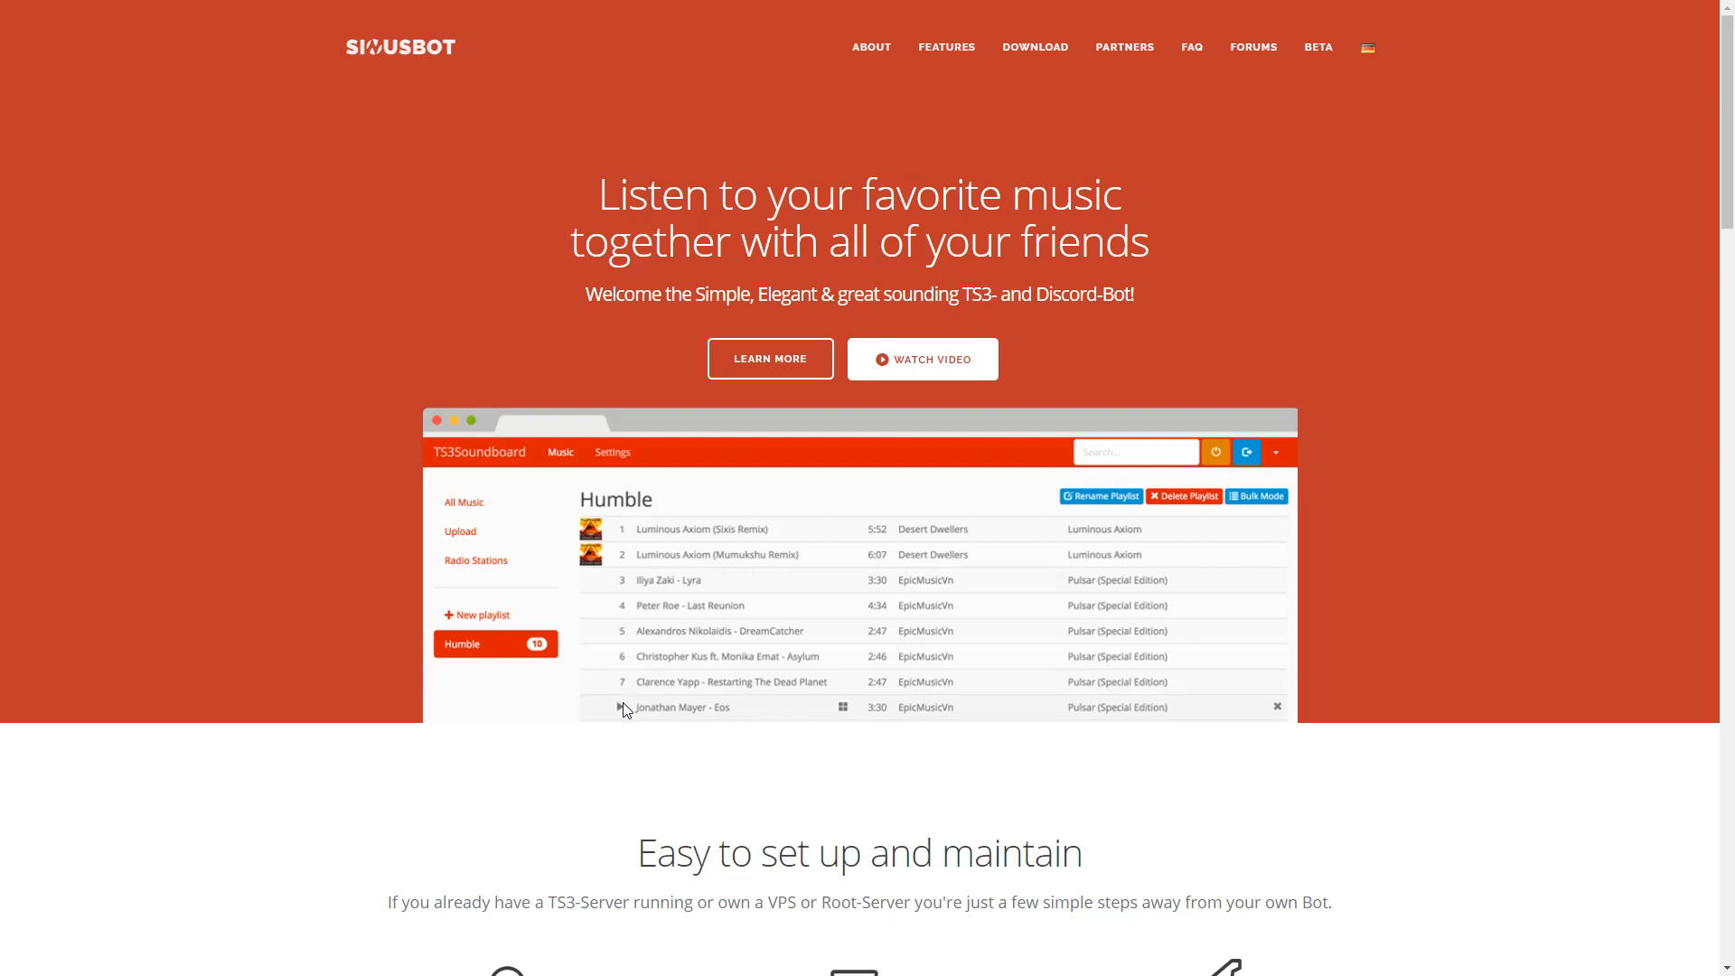
# Step: Scroll to the Download section and download the Windows 64-bit SinusBot installer
pyautogui.scroll(-3)
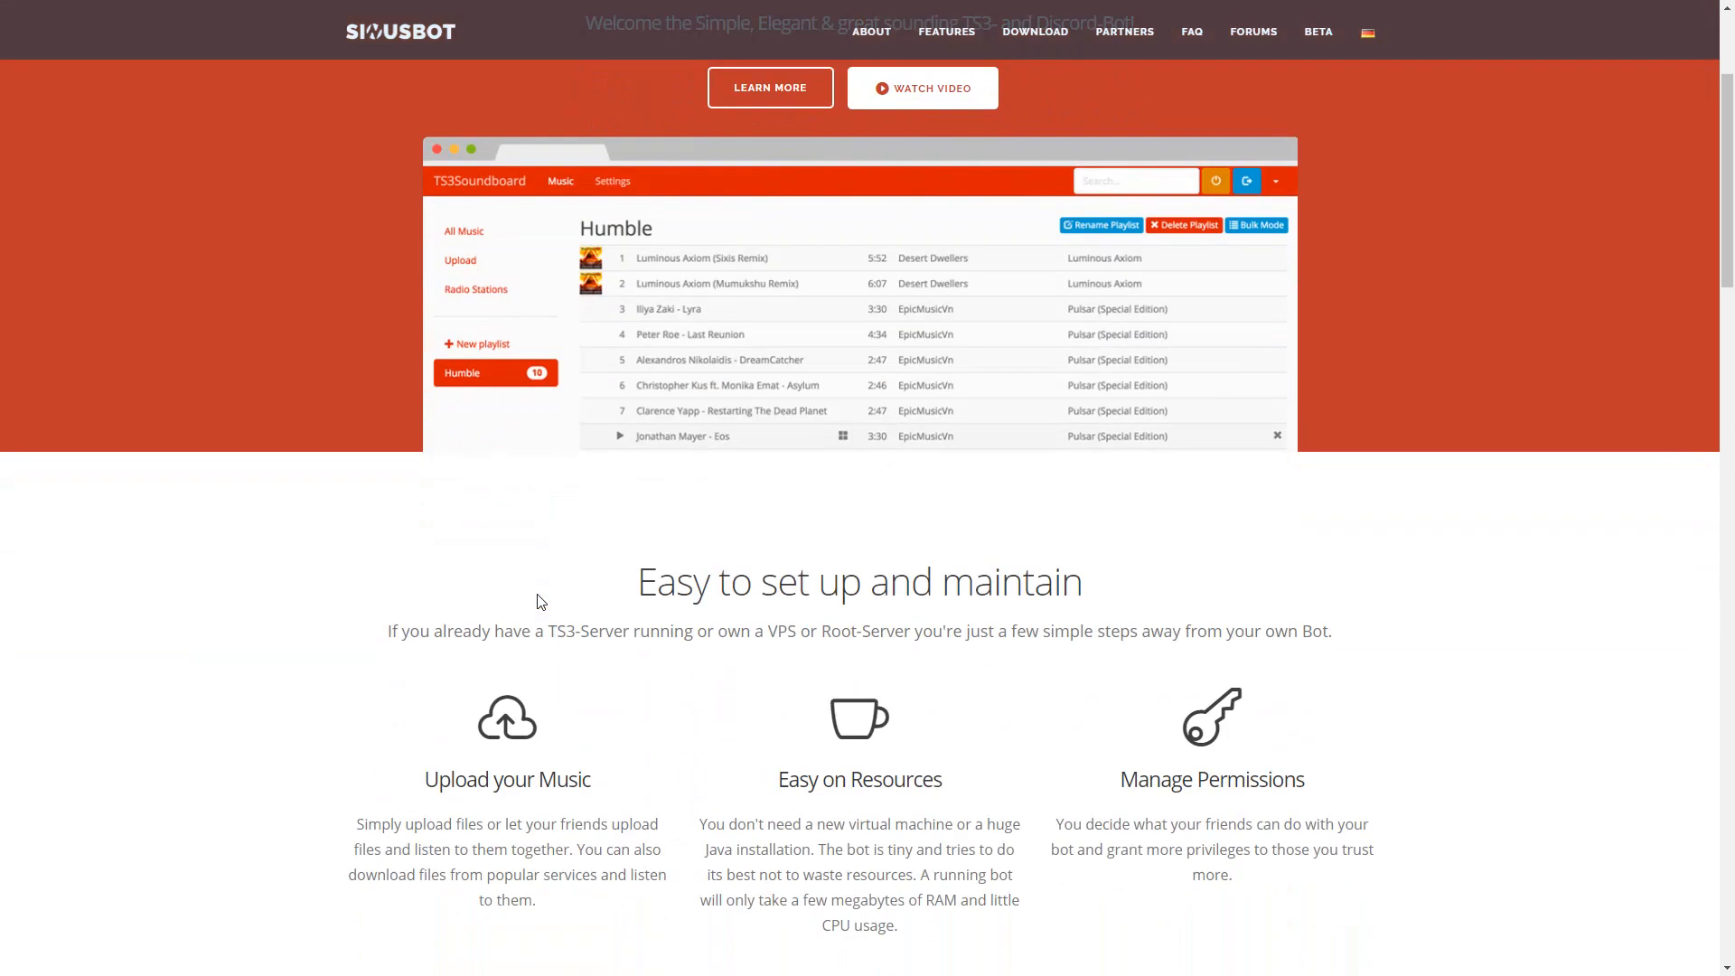
pyautogui.scroll(-3)
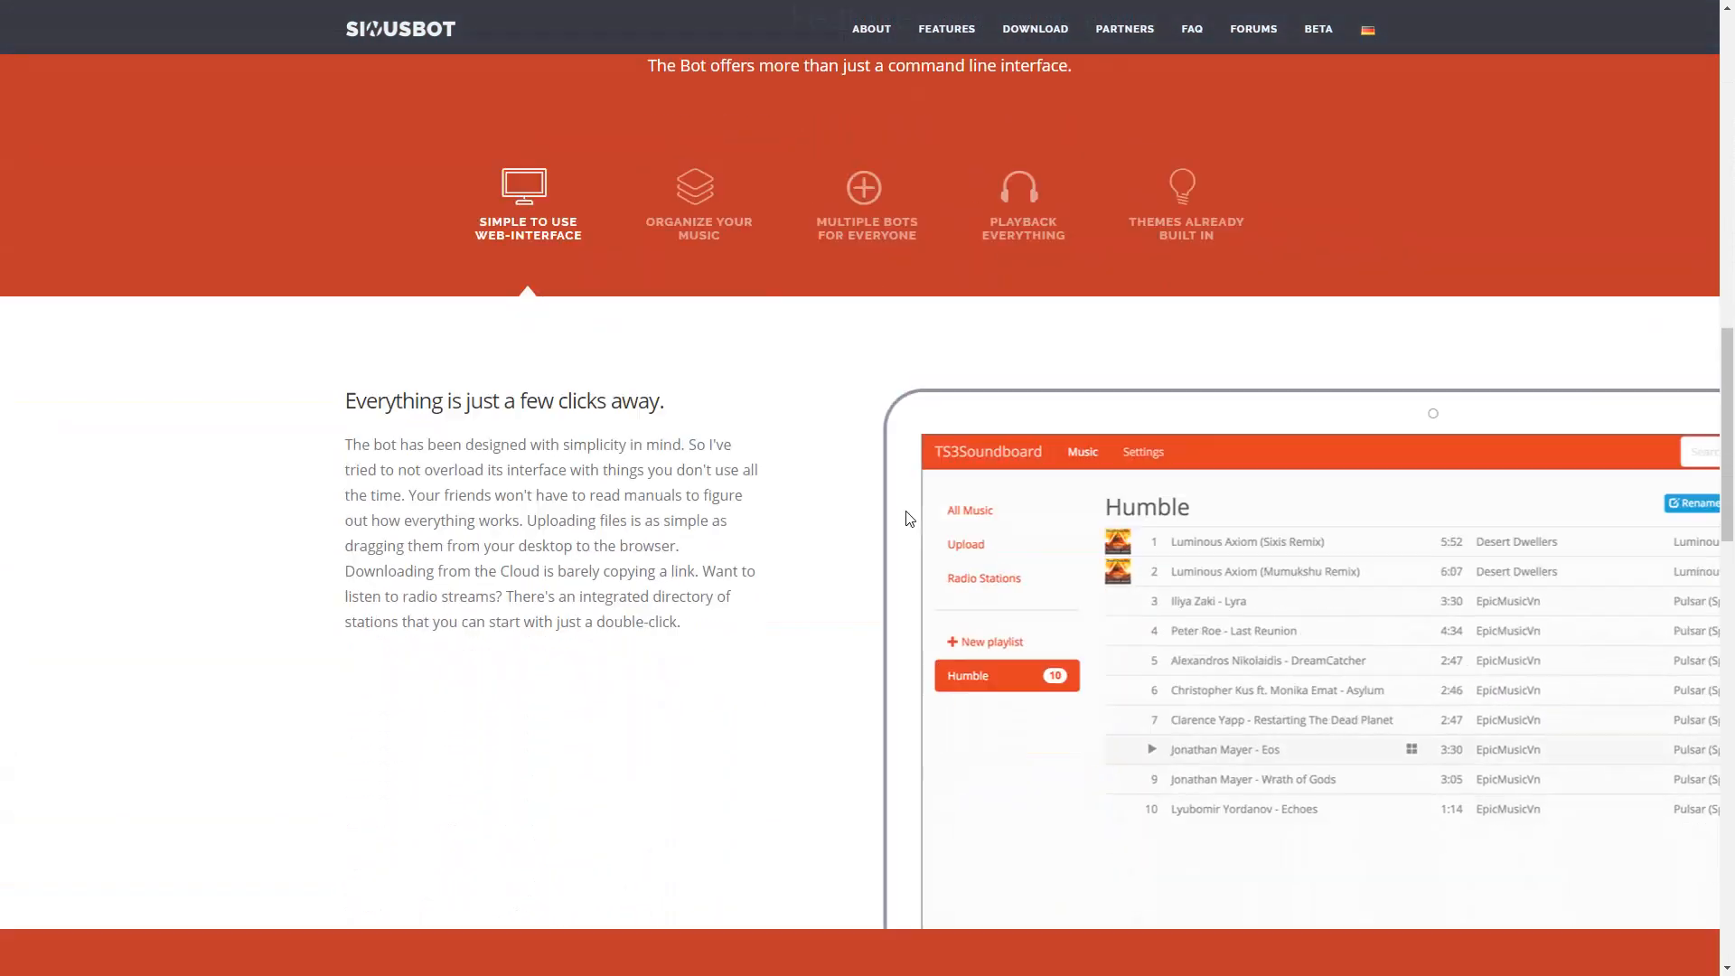
pyautogui.click(1034, 29)
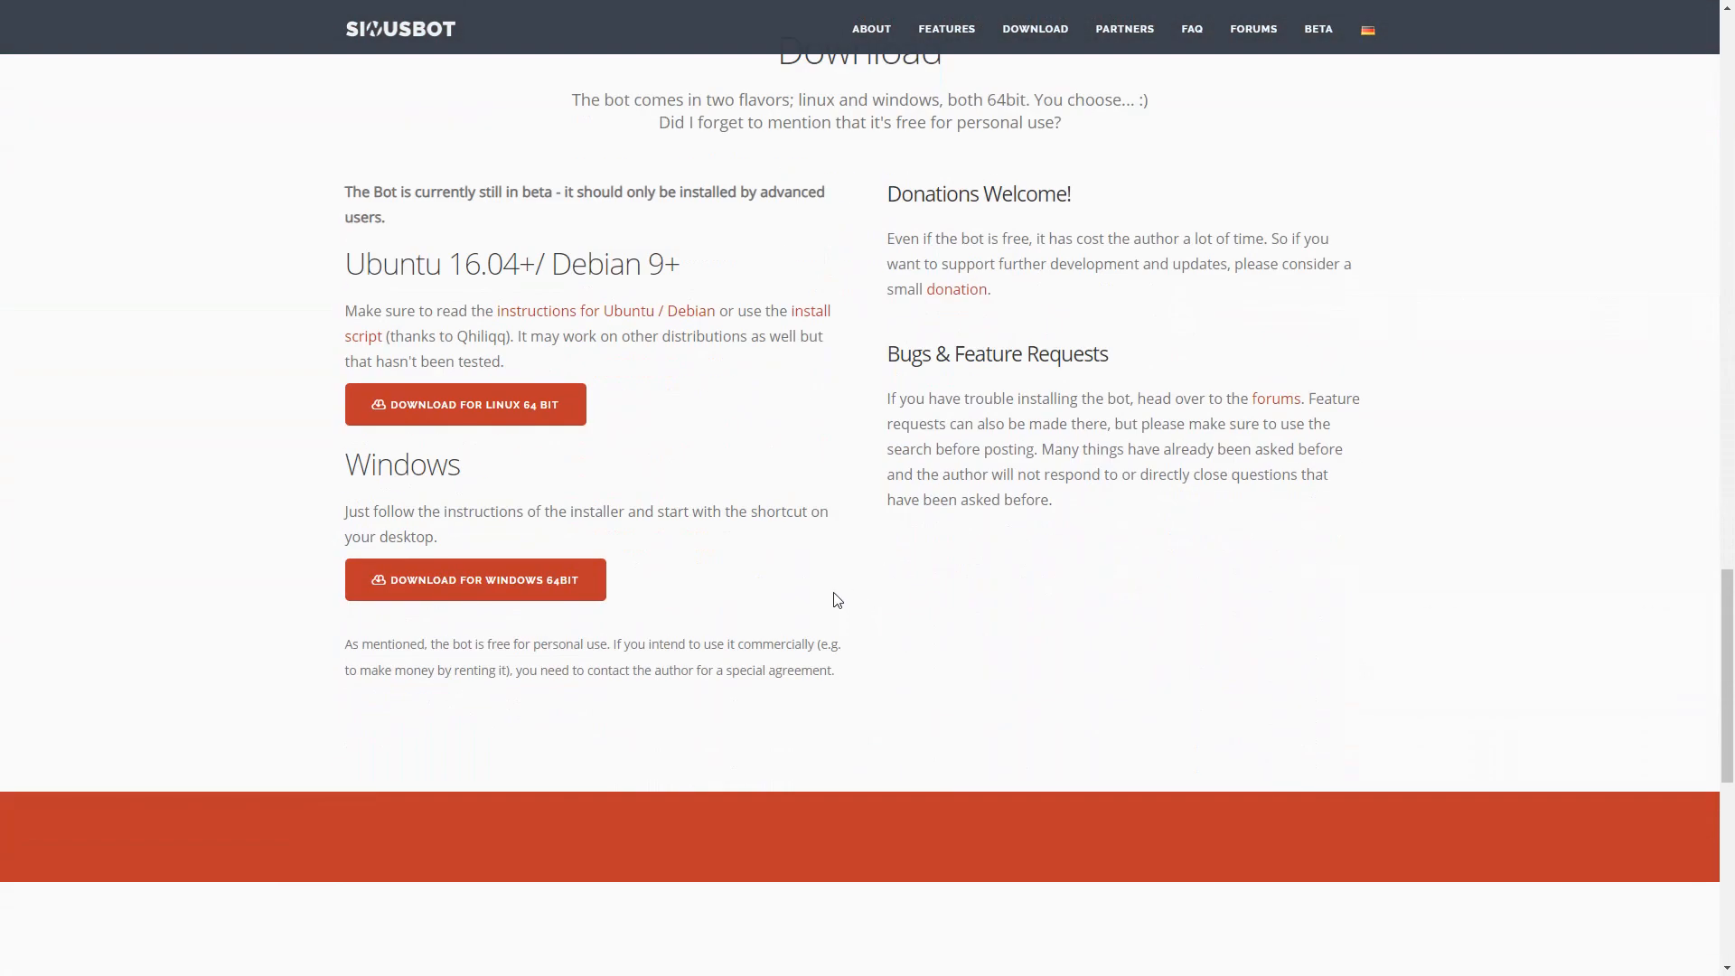
pyautogui.moveTo(515, 584)
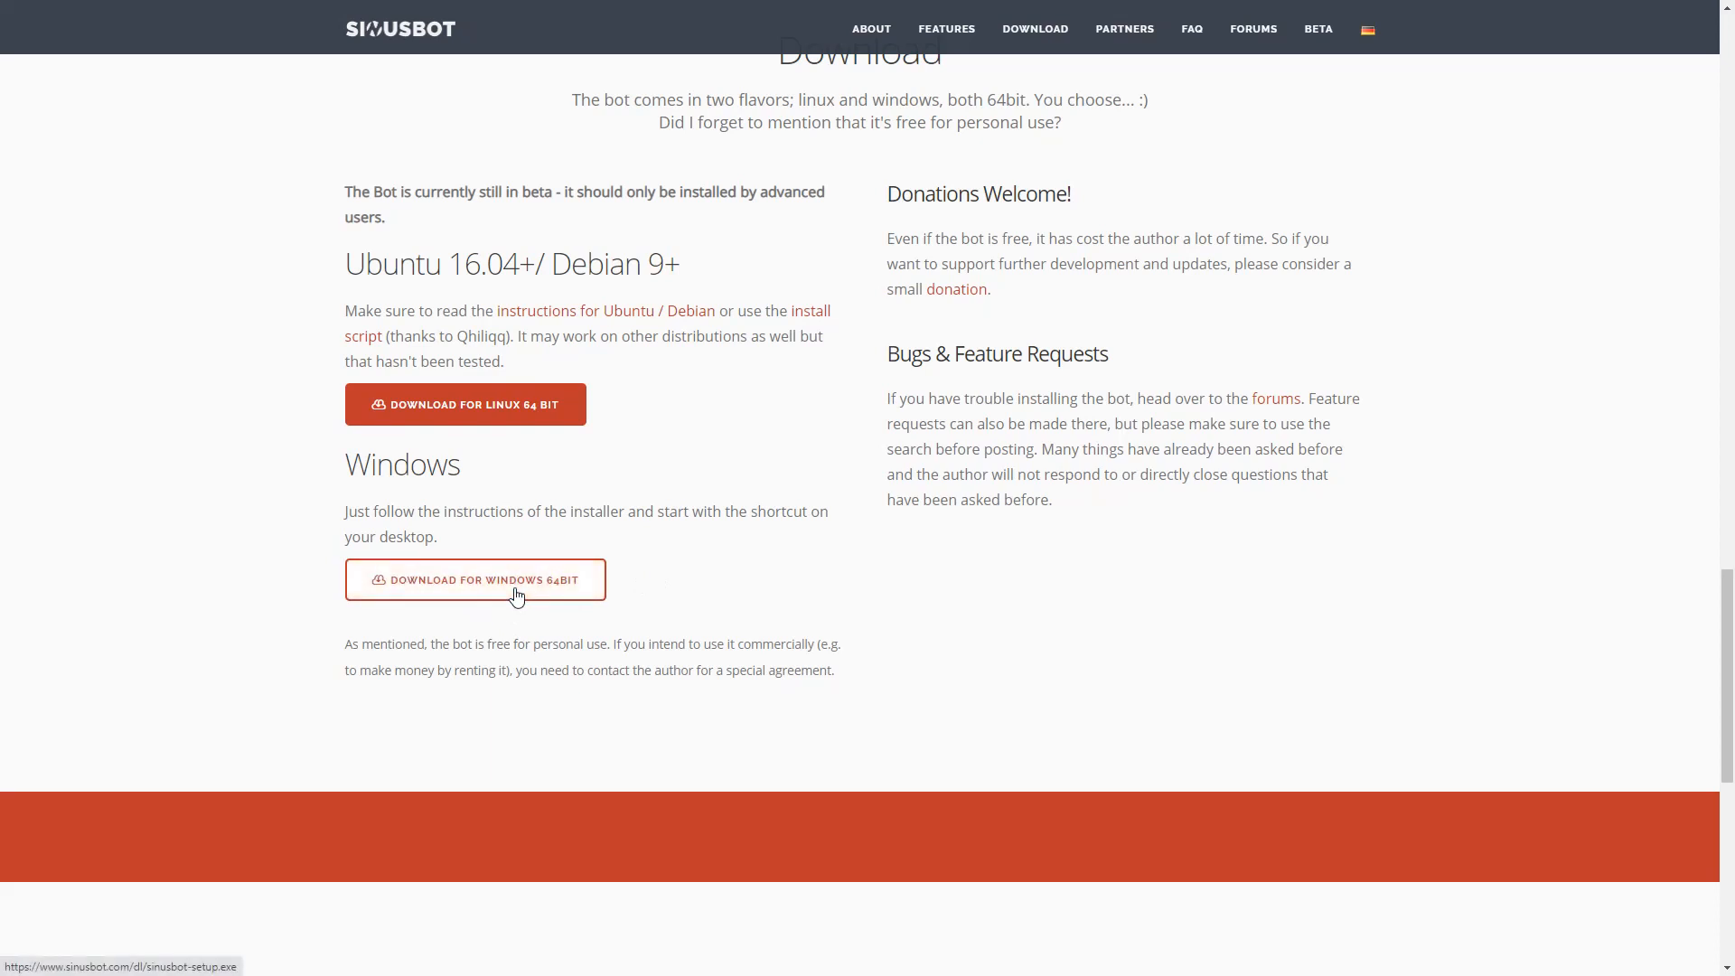
pyautogui.click(513, 581)
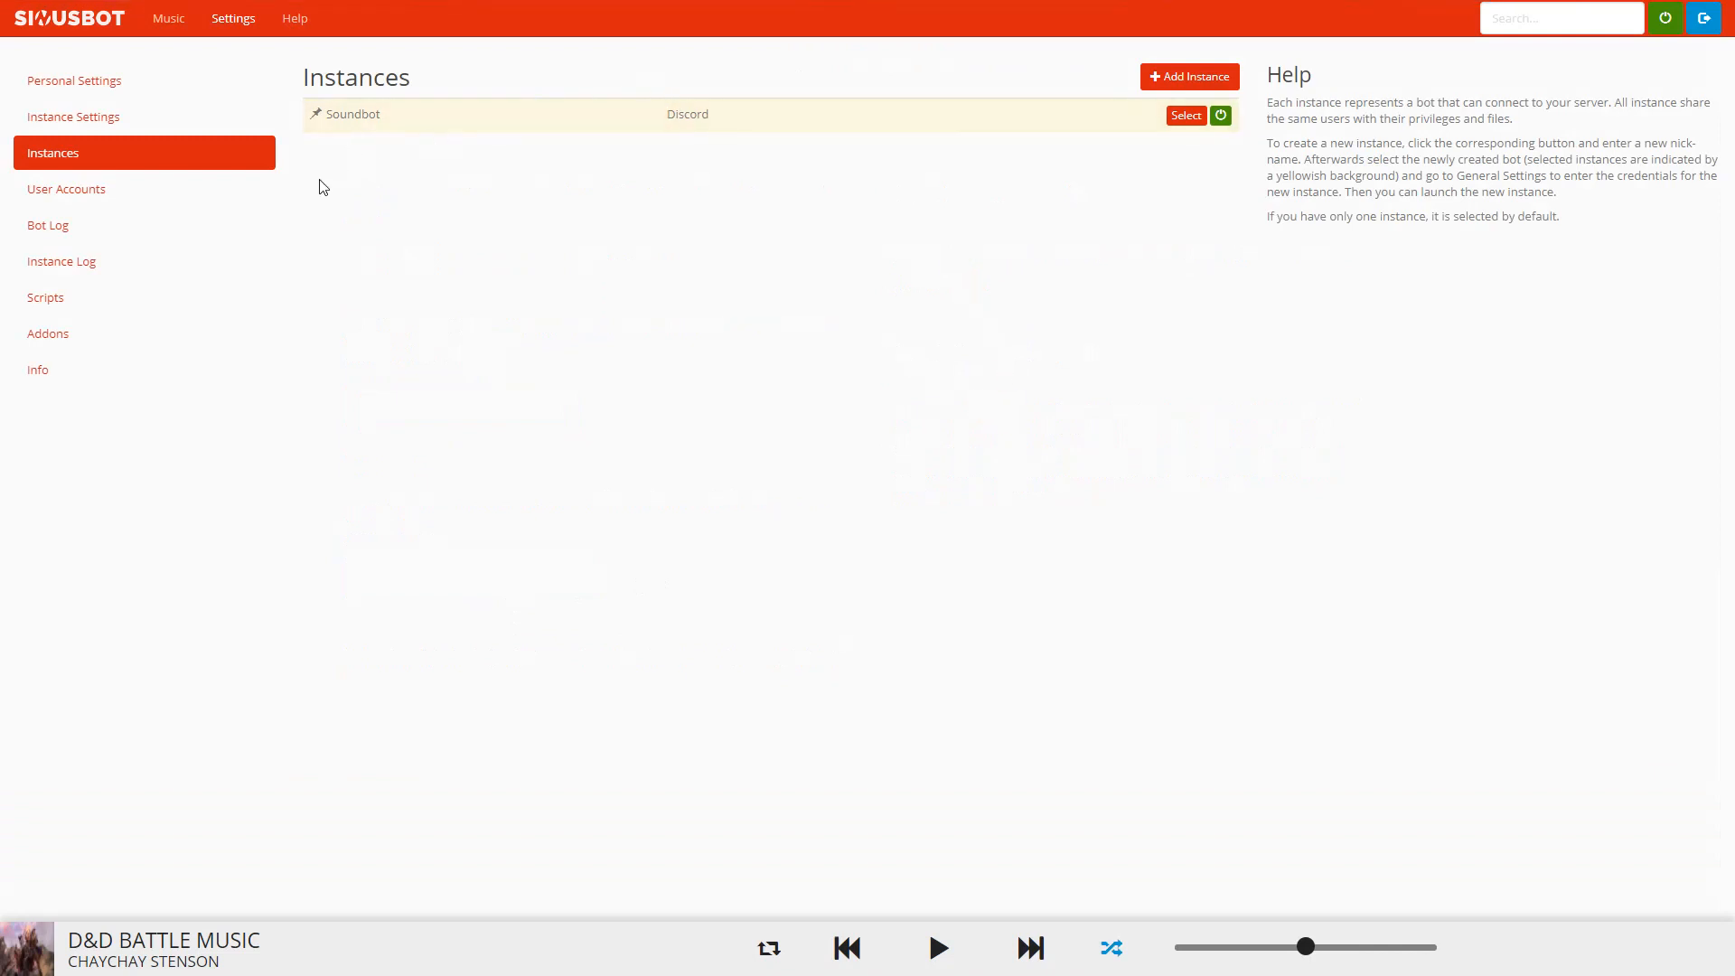
pyautogui.moveTo(360, 200)
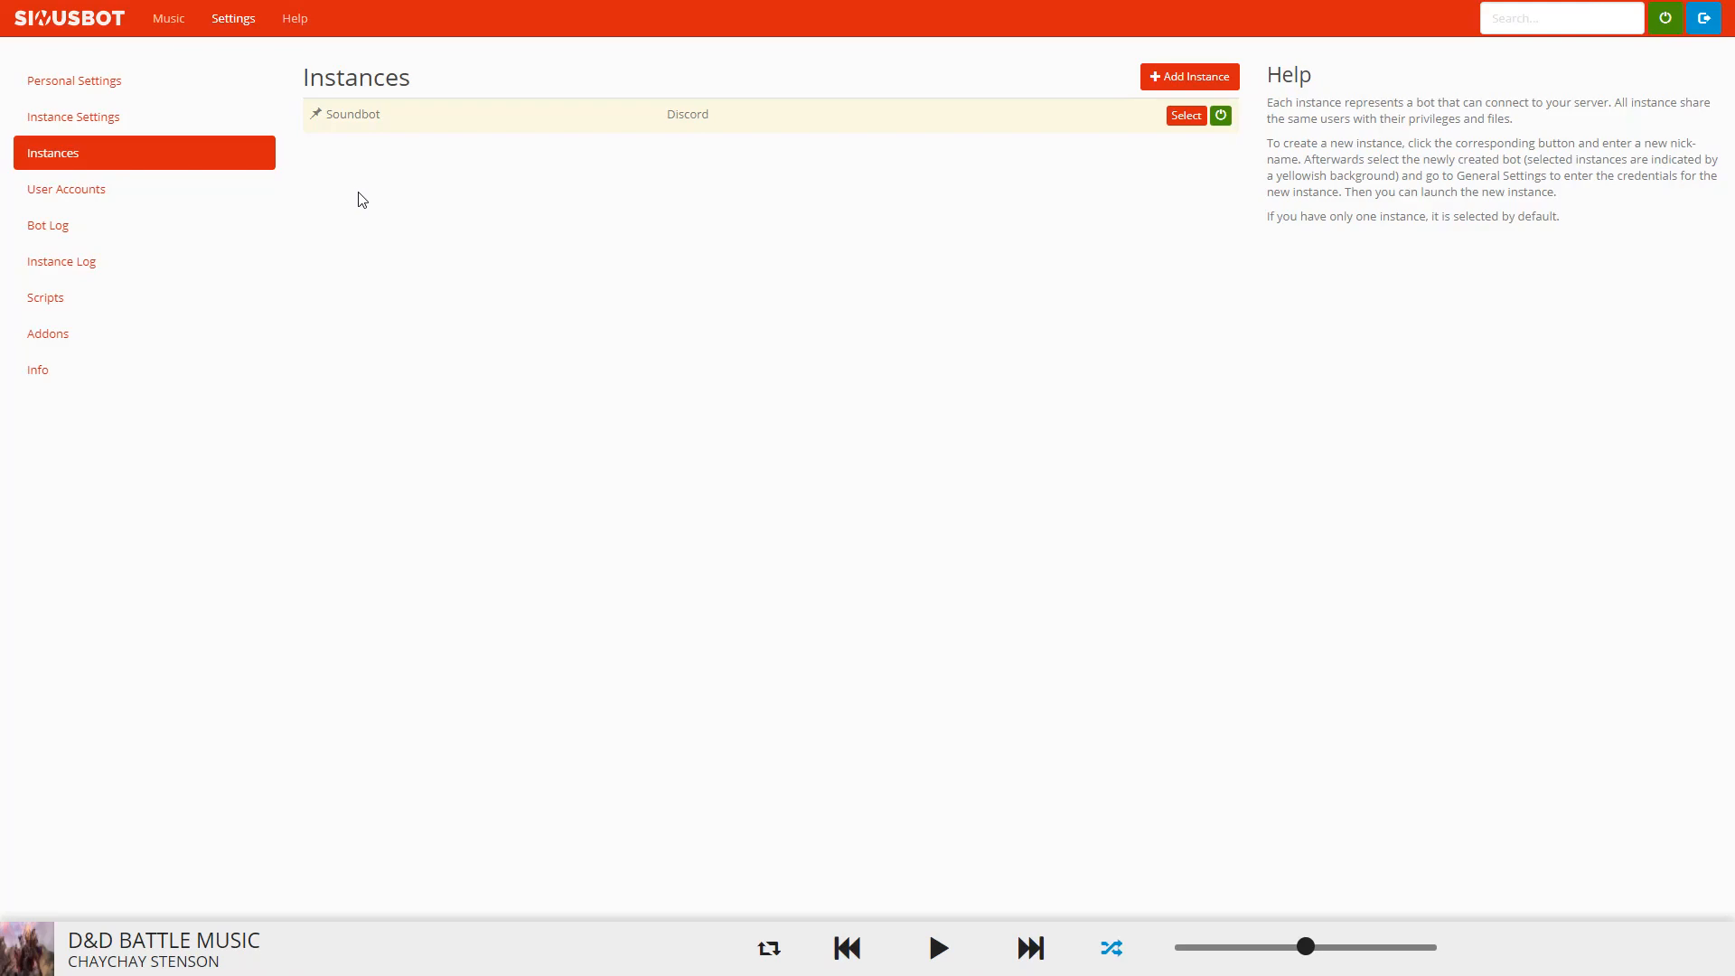
# Step: Start a new instance and fill in the suggested nickname MusicBot
pyautogui.click(1188, 76)
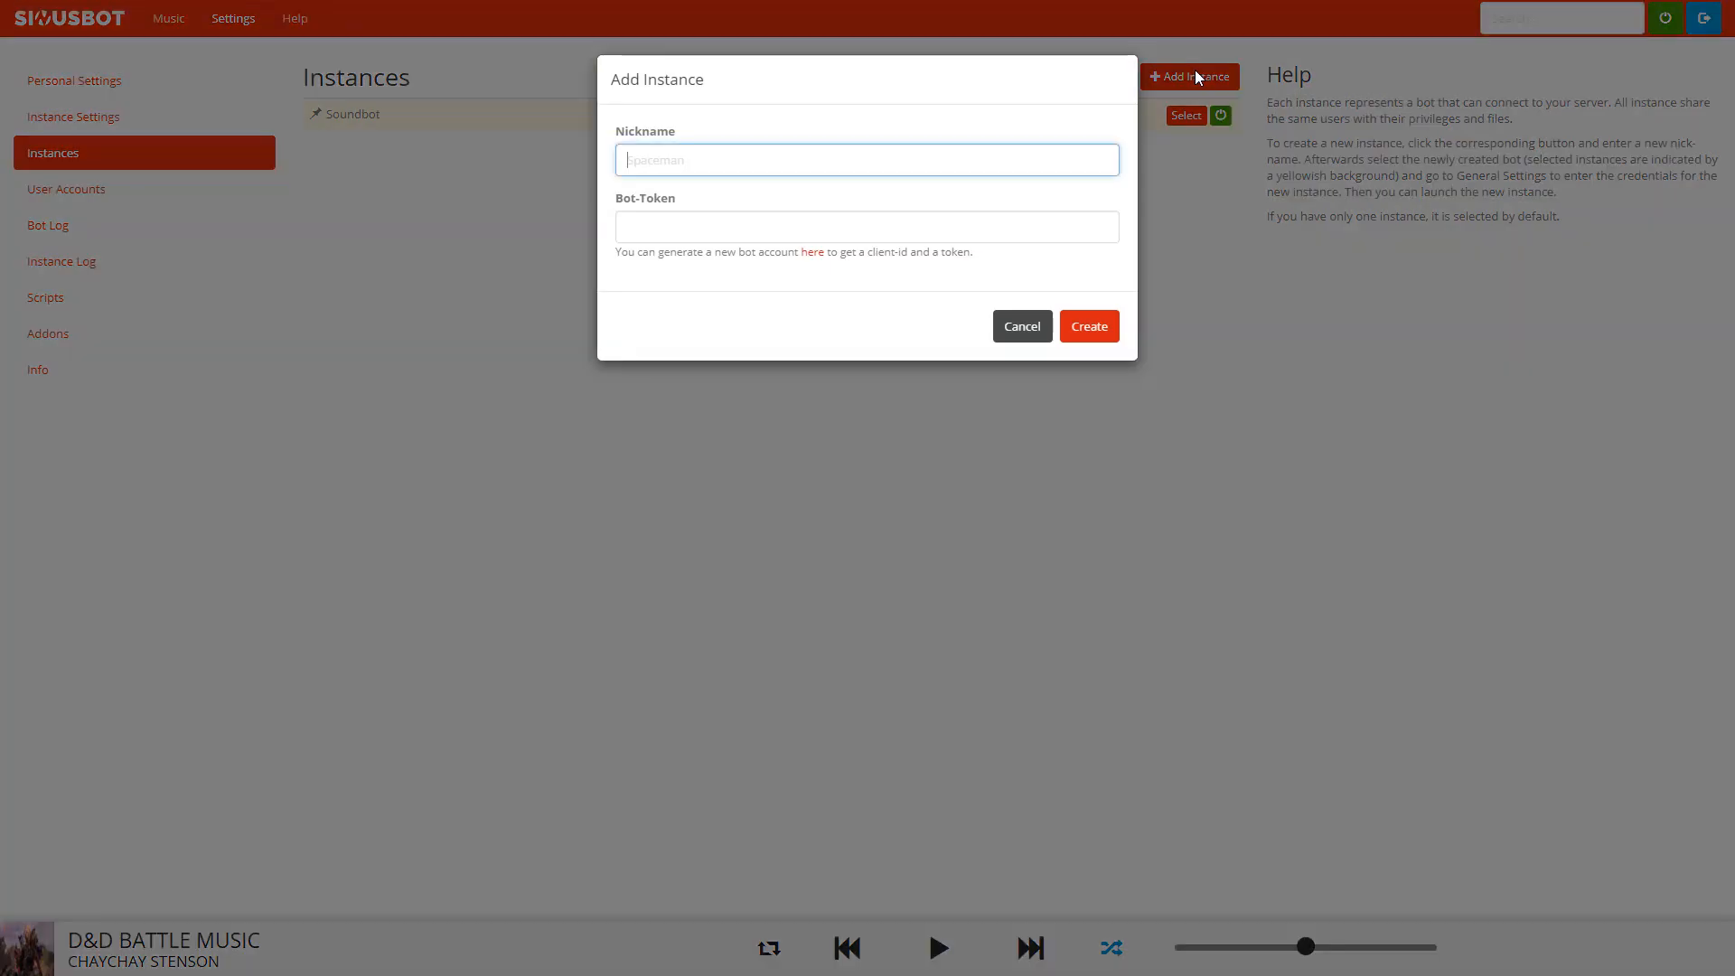
pyautogui.moveTo(711, 201)
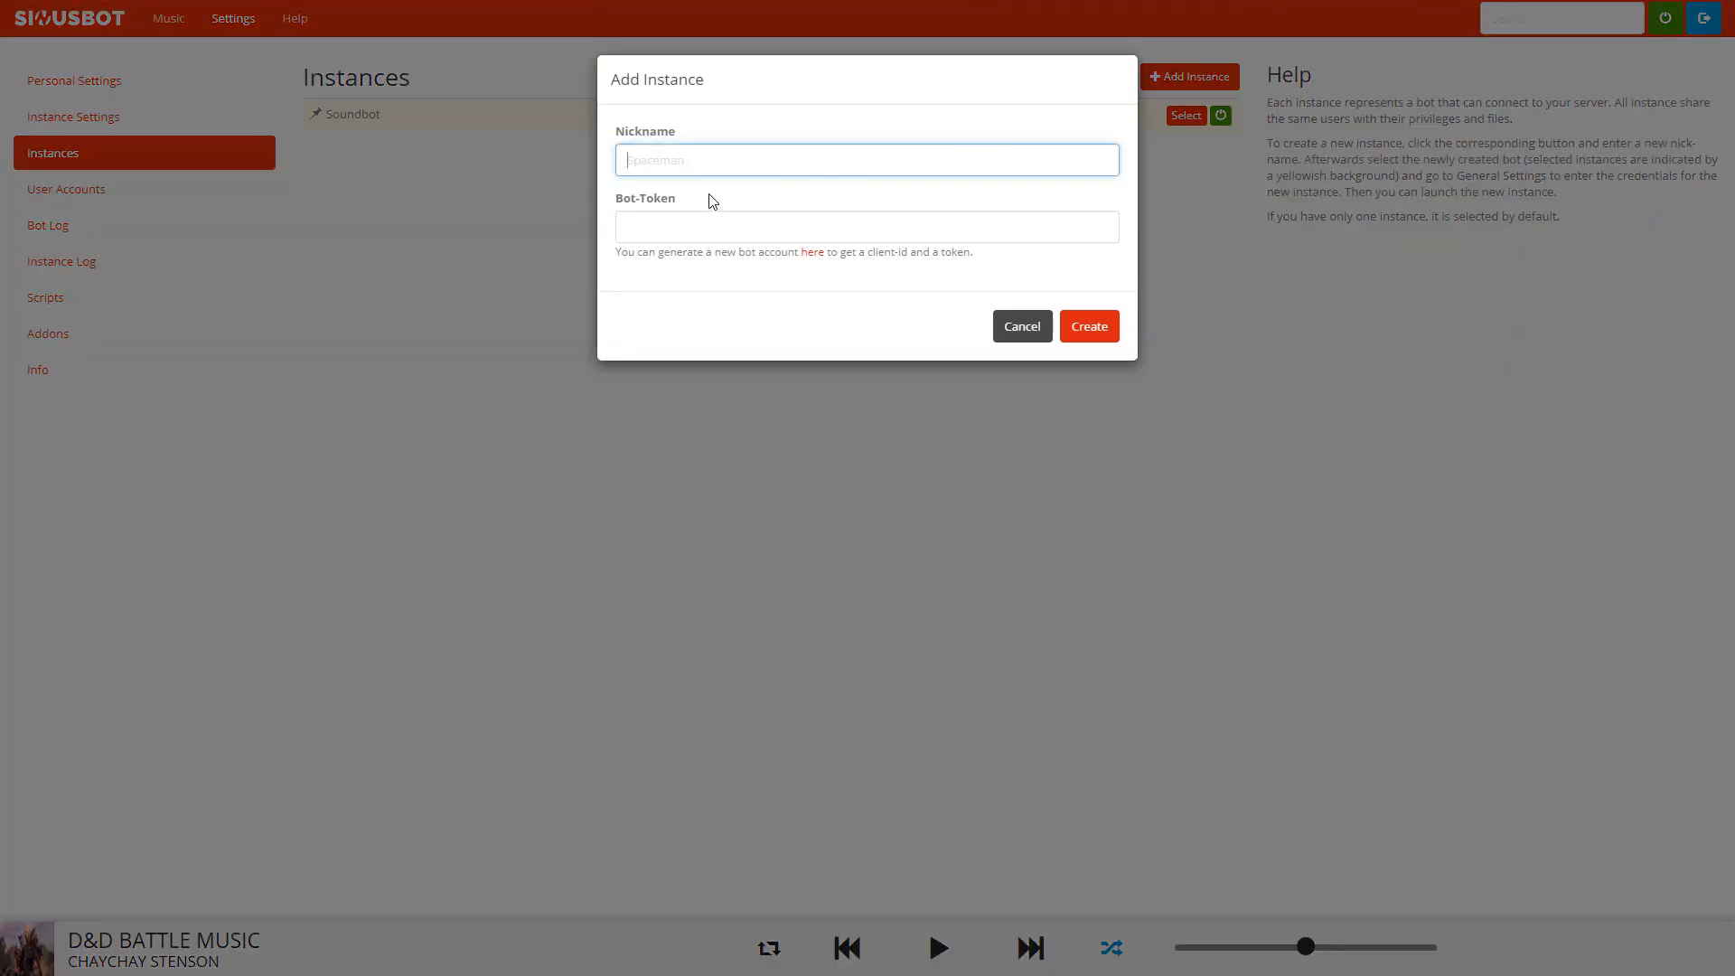
pyautogui.write('Musi')
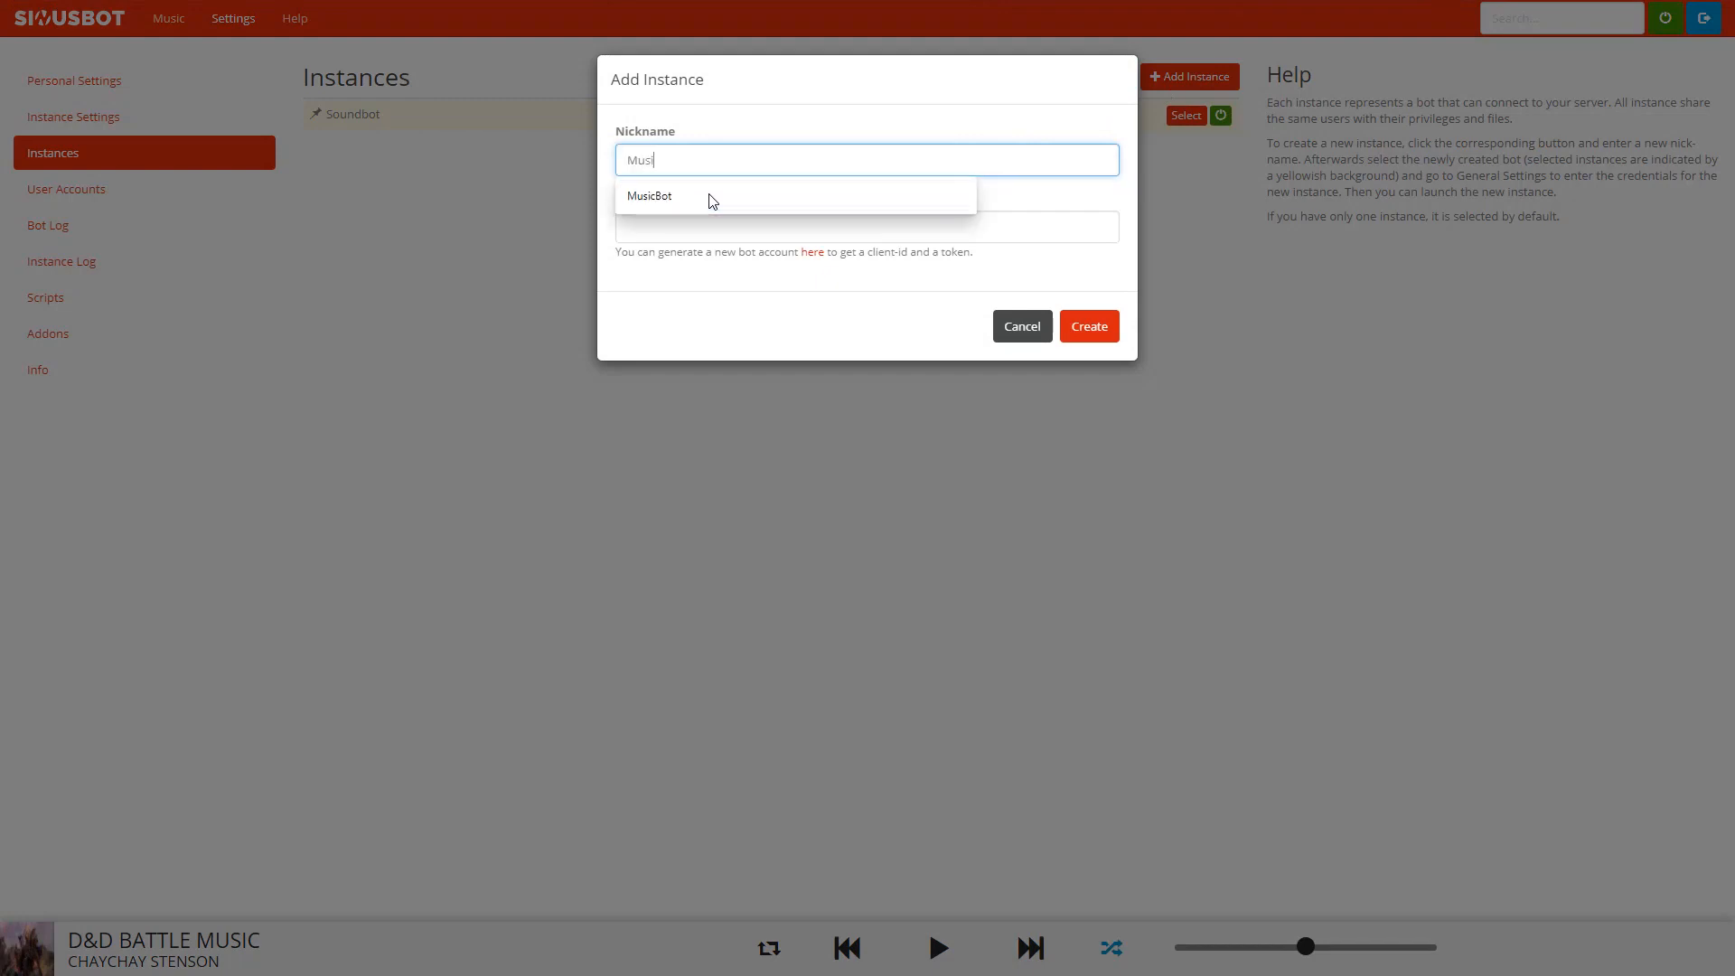
pyautogui.click(649, 196)
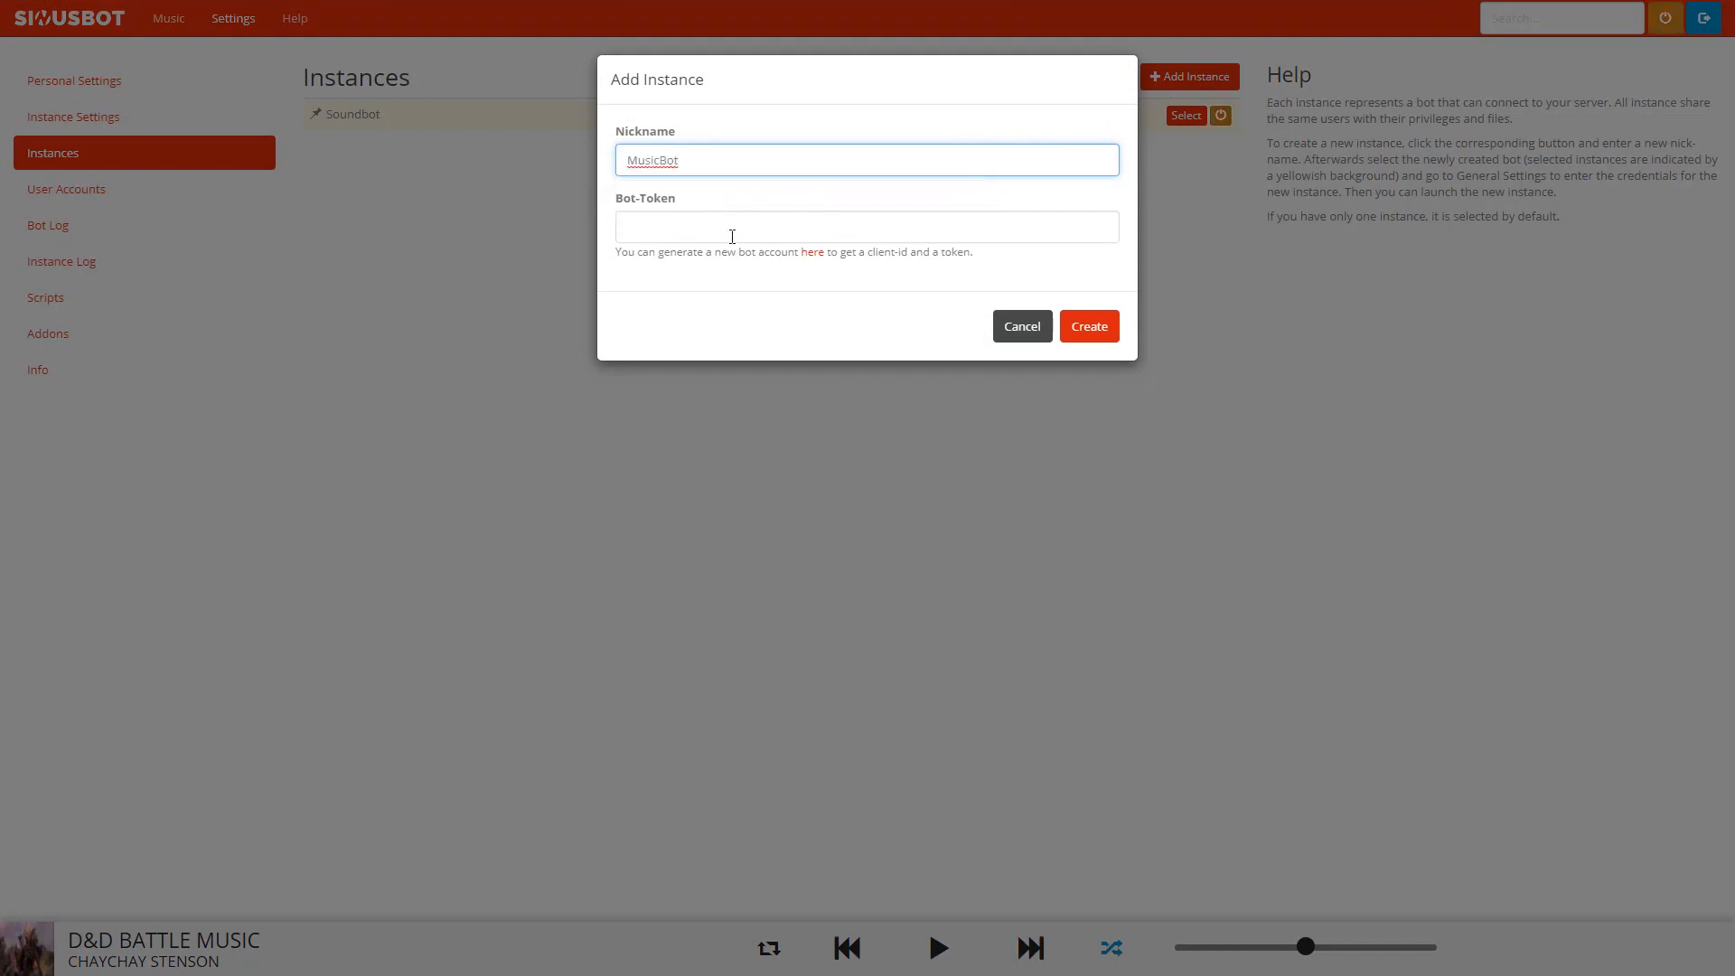
pyautogui.moveTo(813, 267)
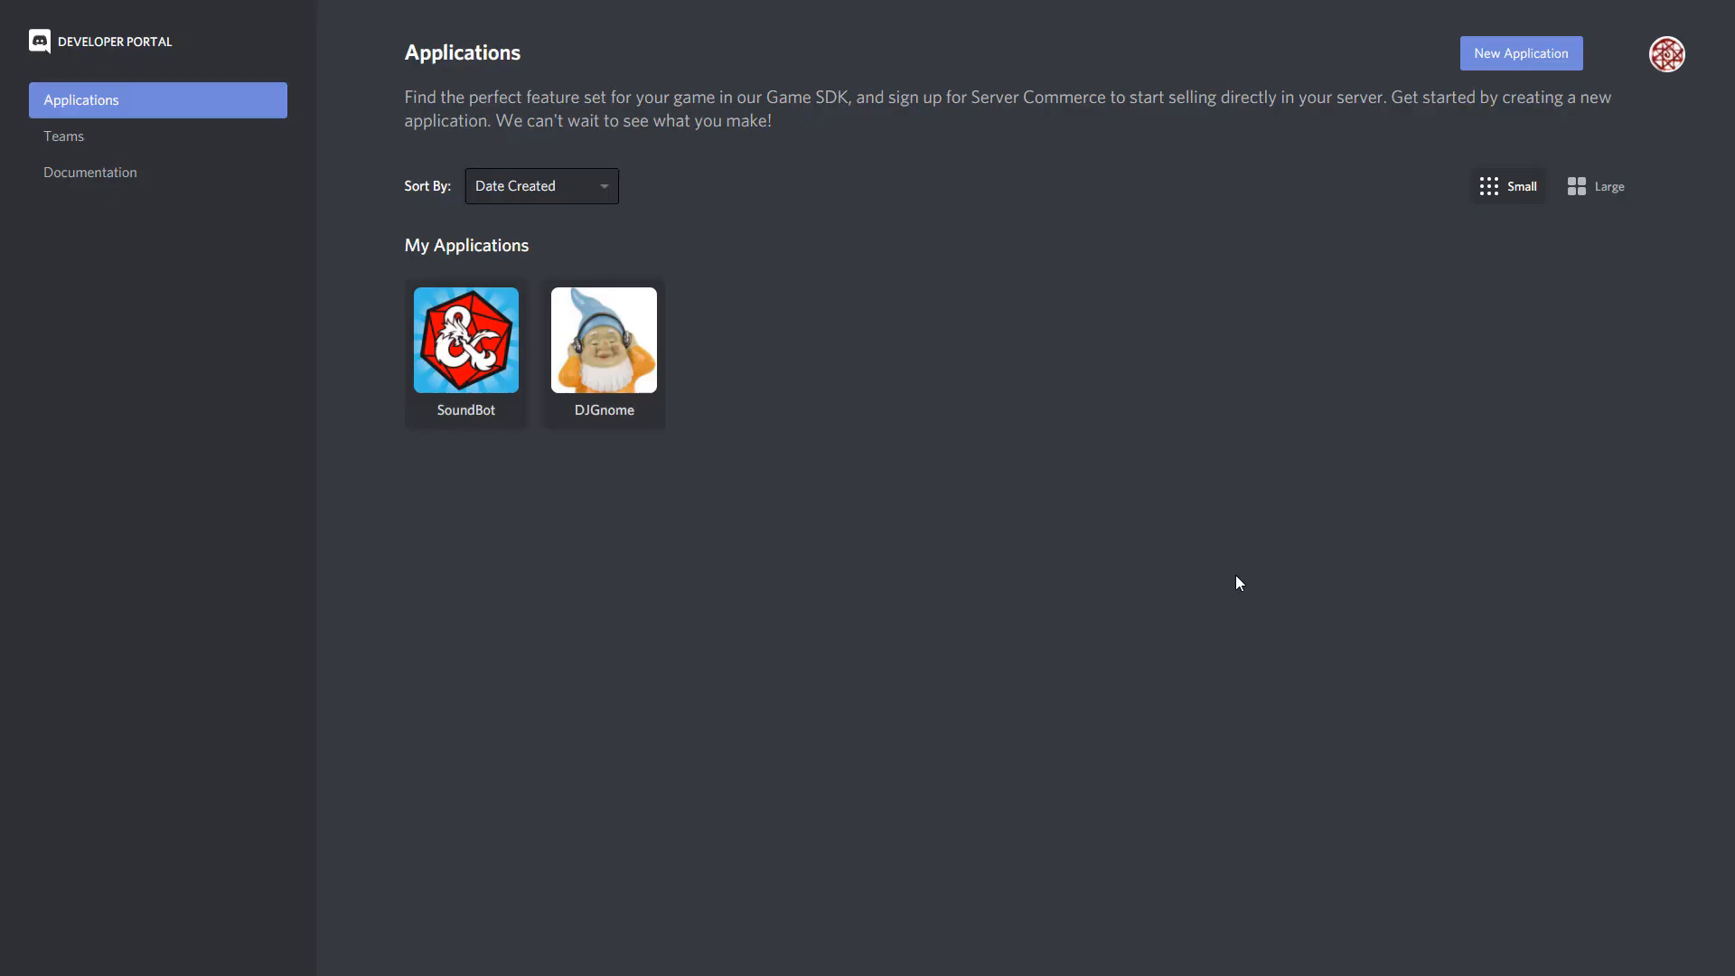
# Step: Create a new Discord application named DnDMusic
pyautogui.click(1520, 54)
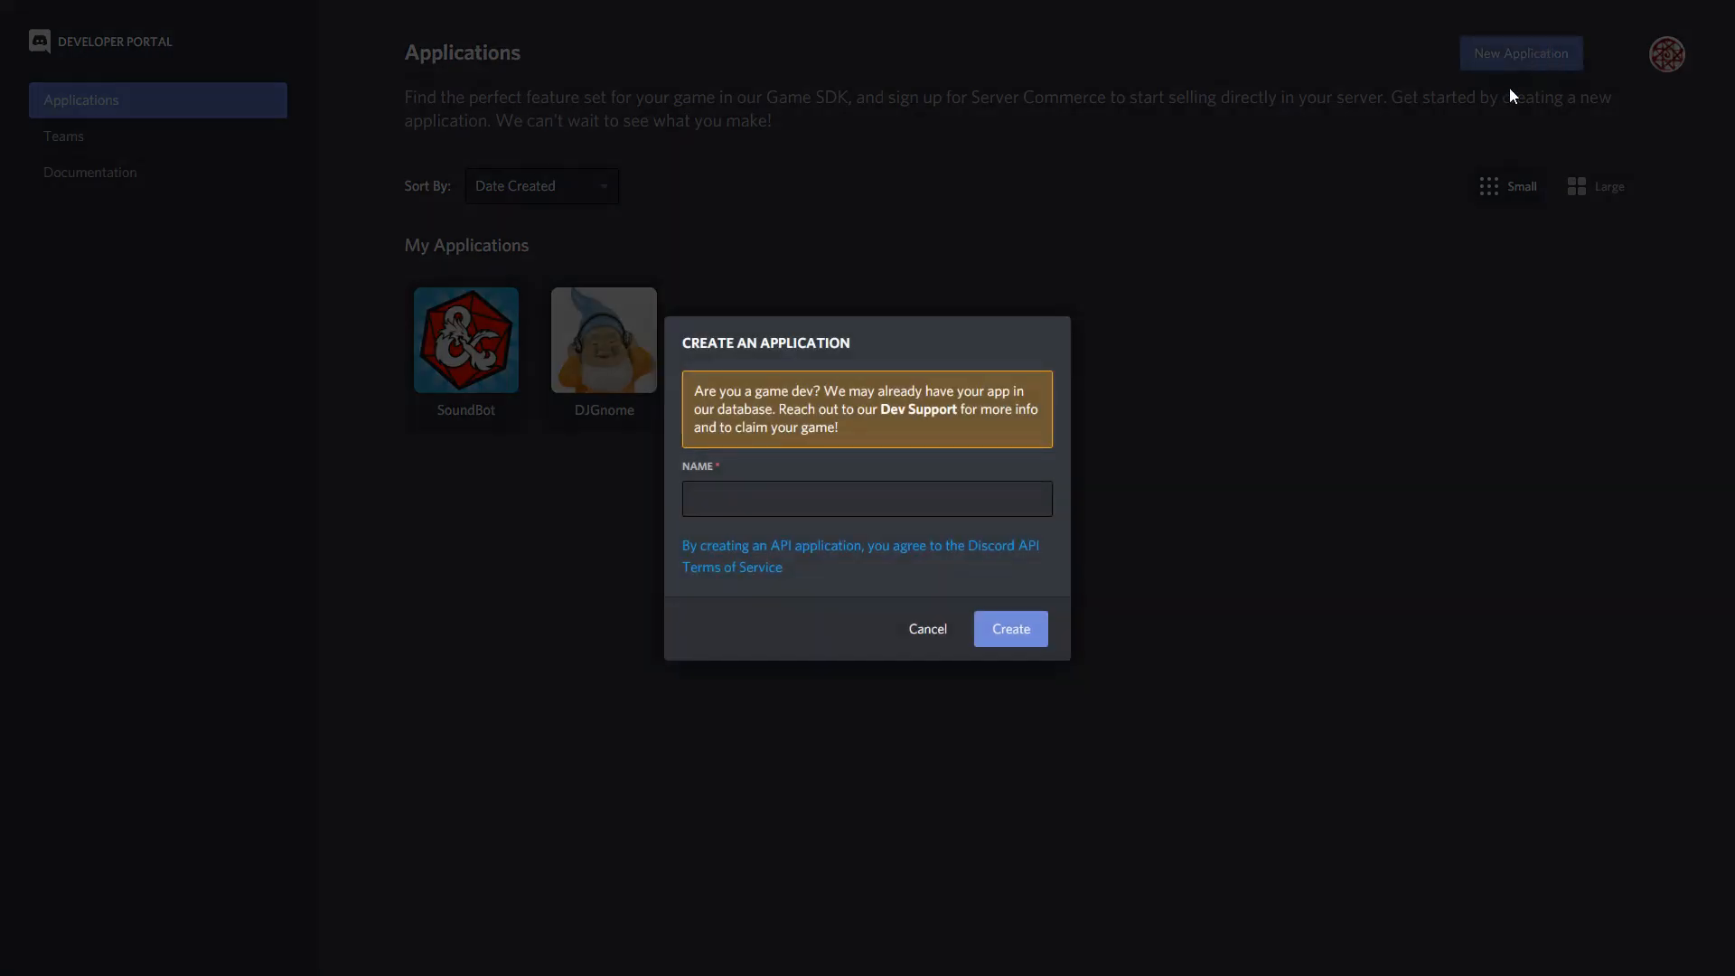
pyautogui.moveTo(863, 527)
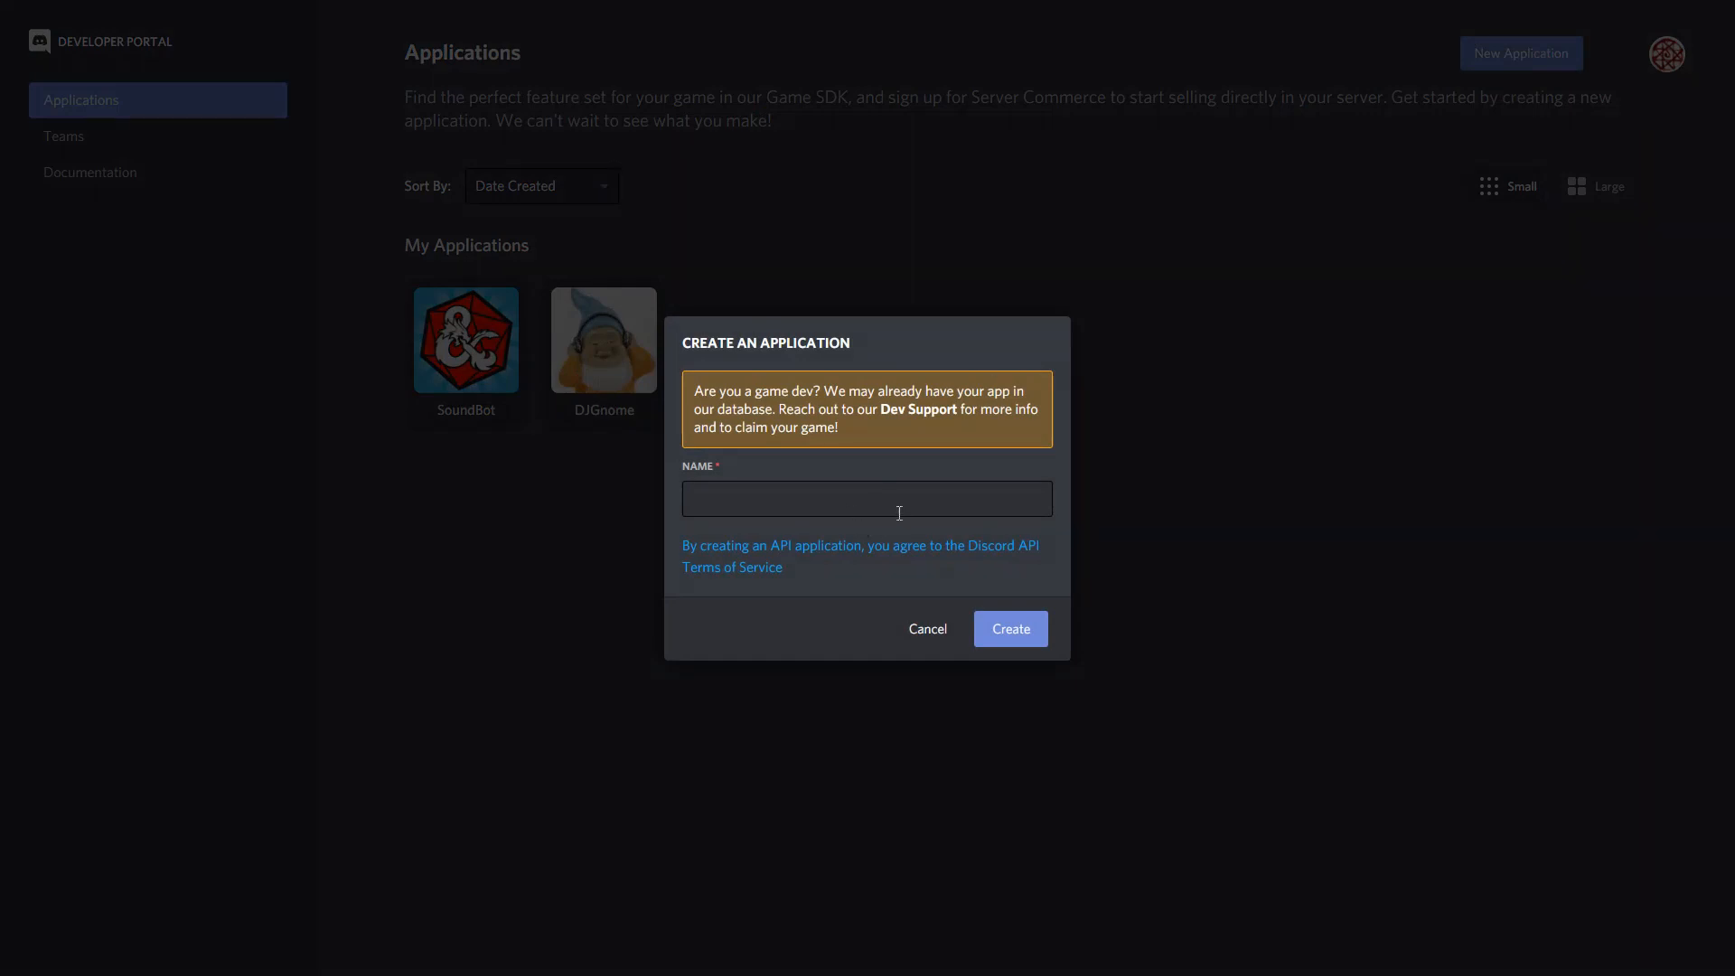
pyautogui.write('D')
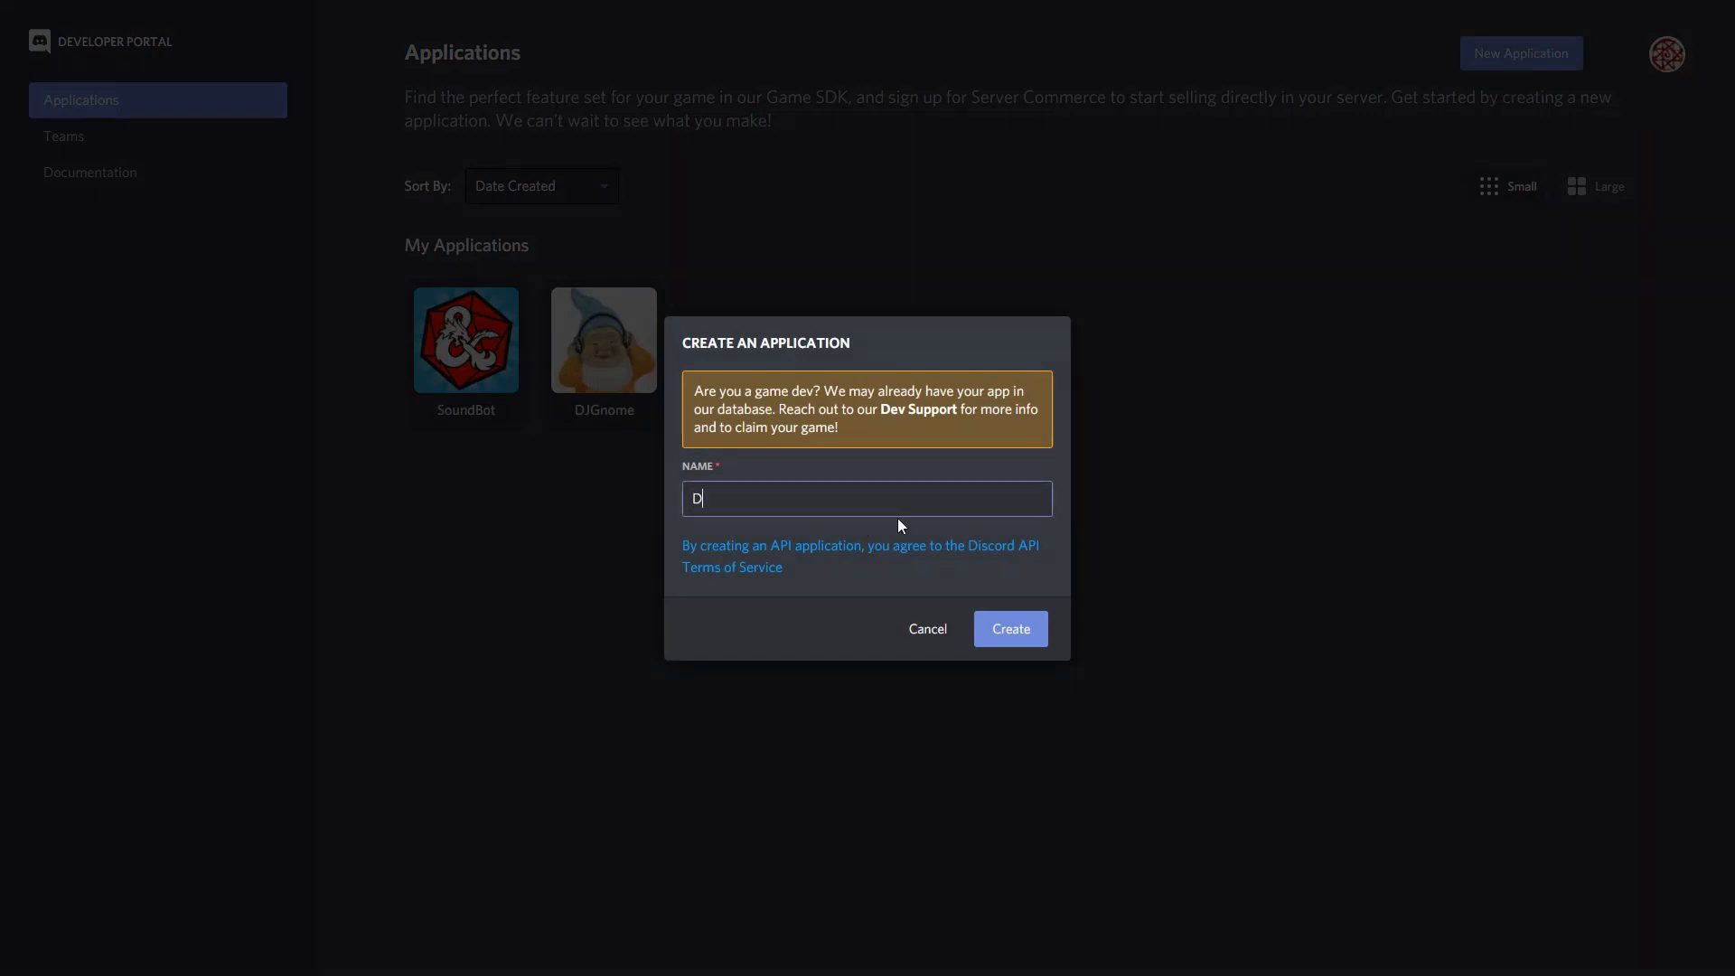
pyautogui.write('nDMusic')
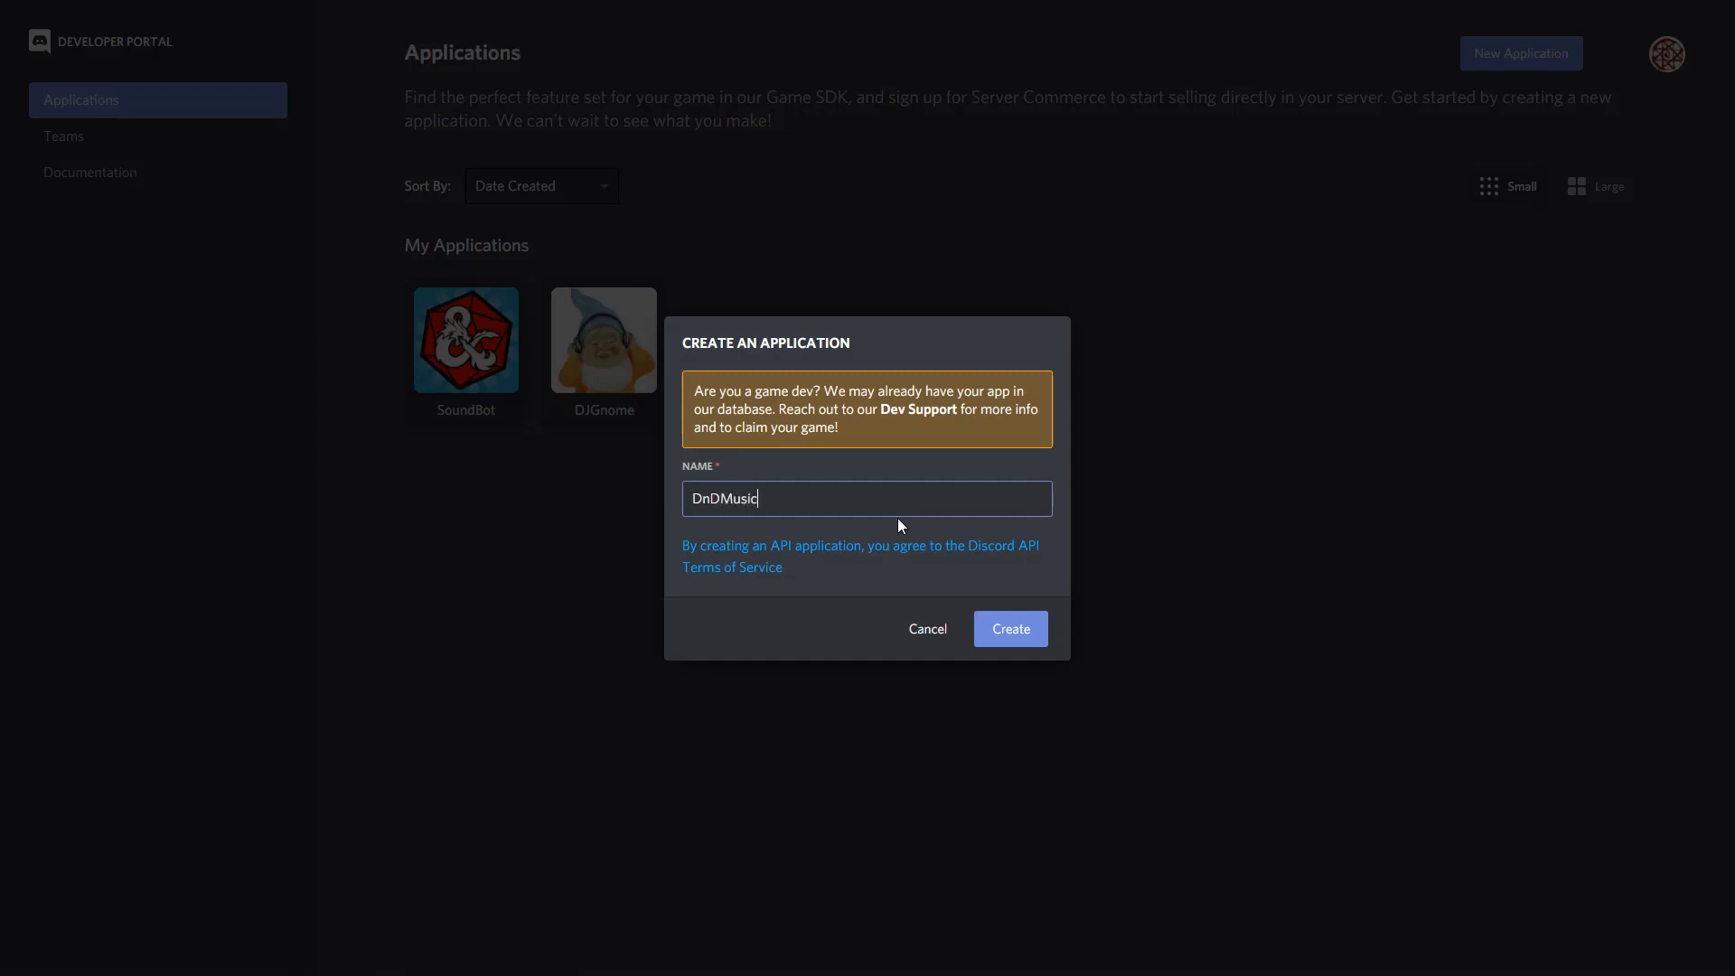
pyautogui.click(1008, 628)
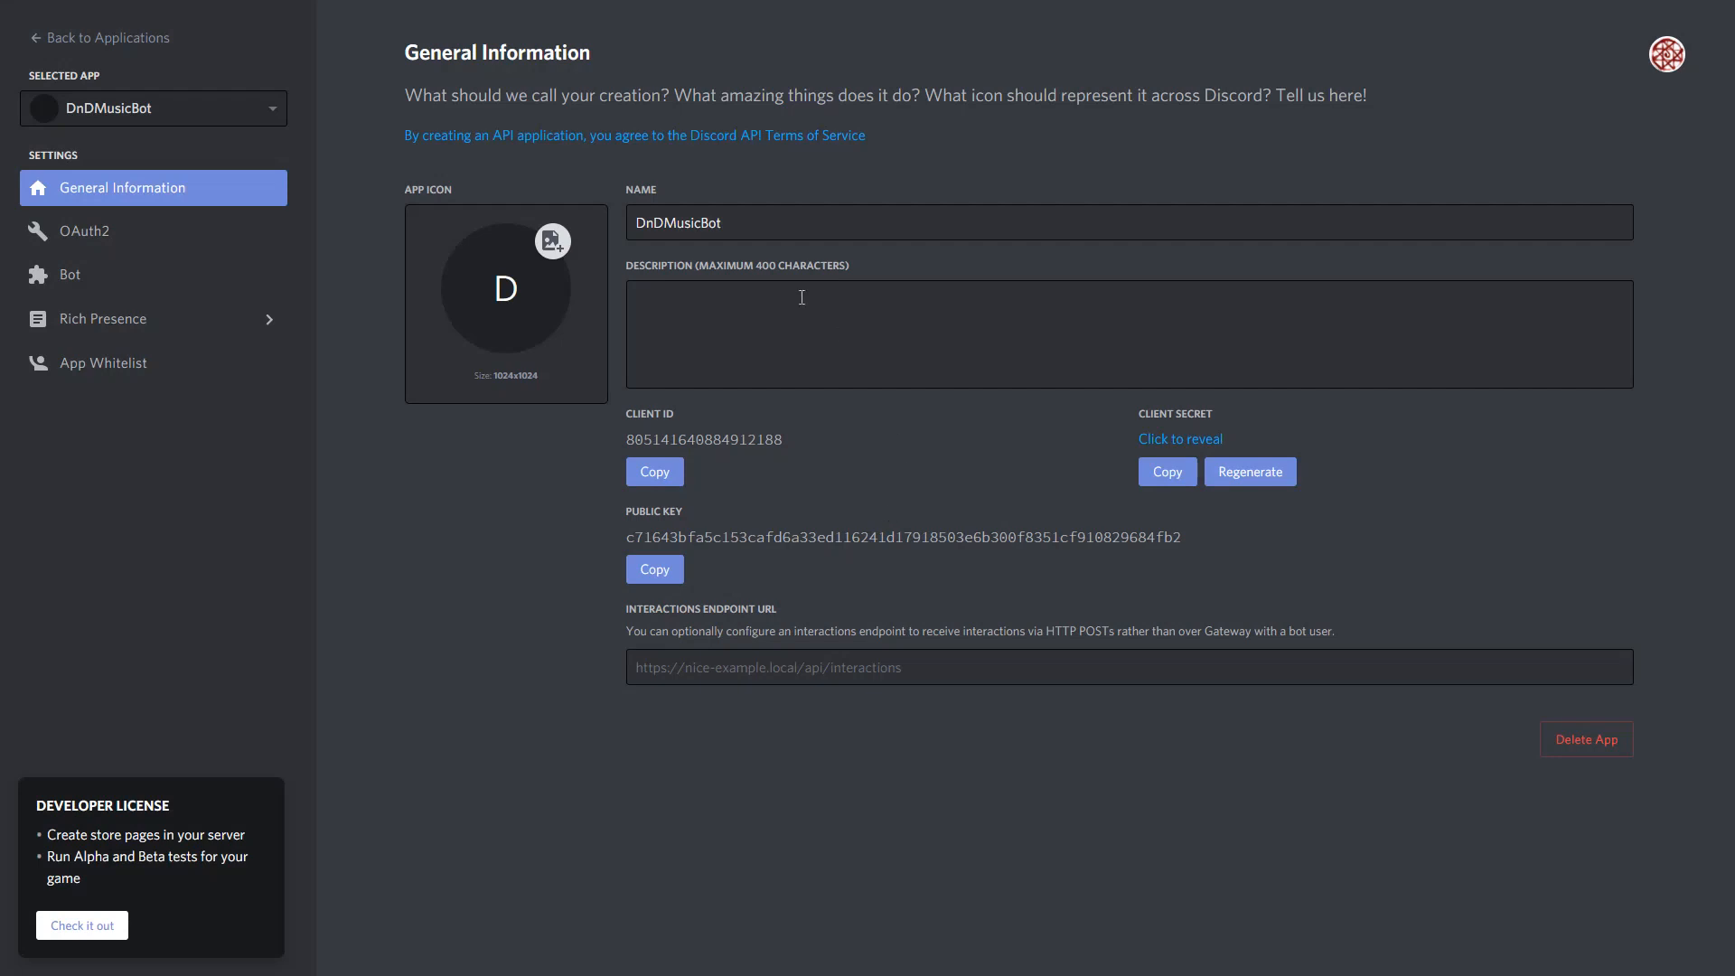
pyautogui.moveTo(580, 307)
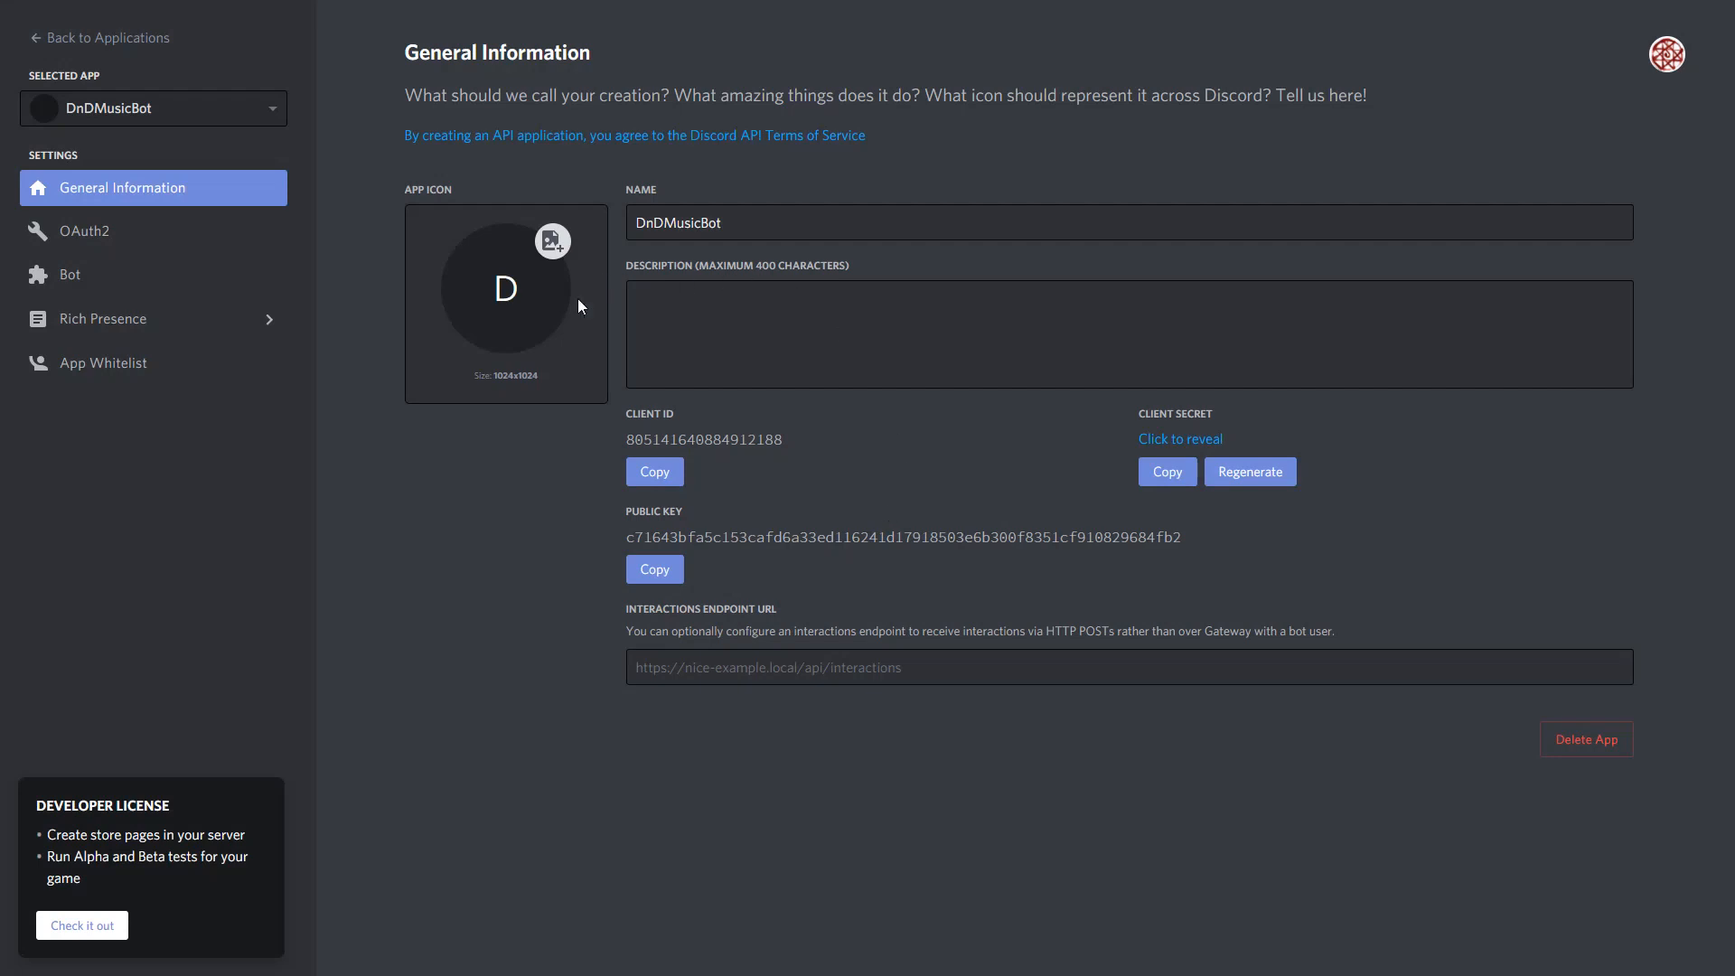
pyautogui.moveTo(343, 379)
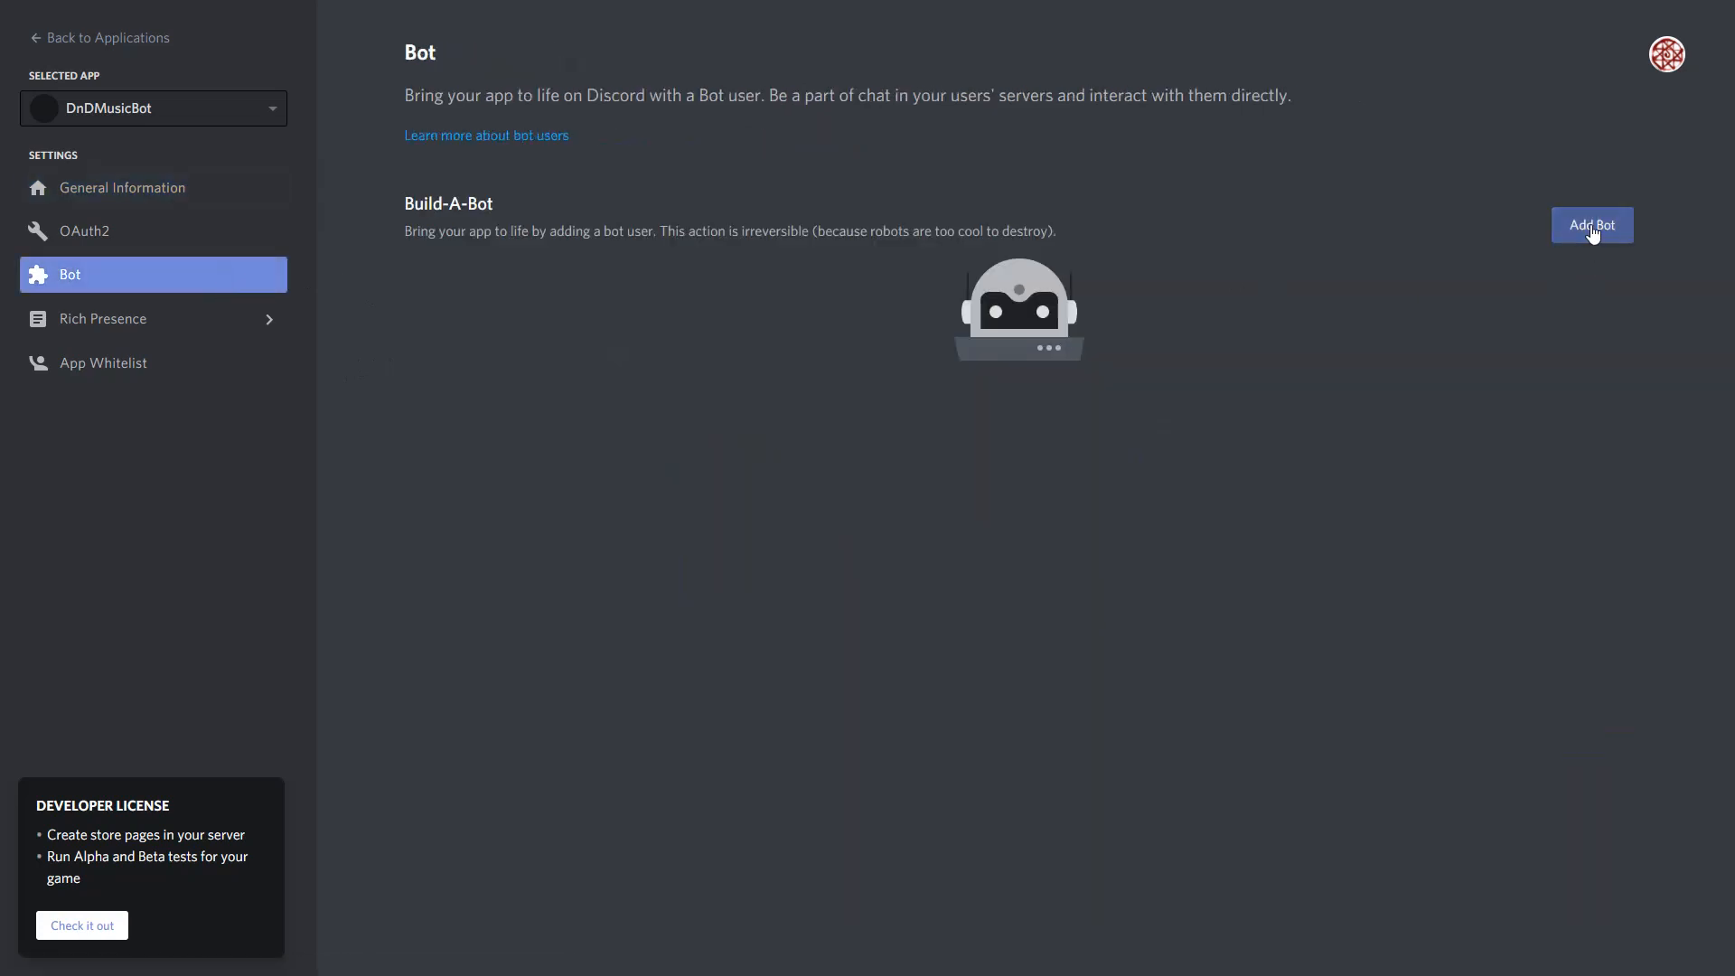
# Step: Add a bot user to the application, confirm it, and copy its token
pyautogui.click(1591, 225)
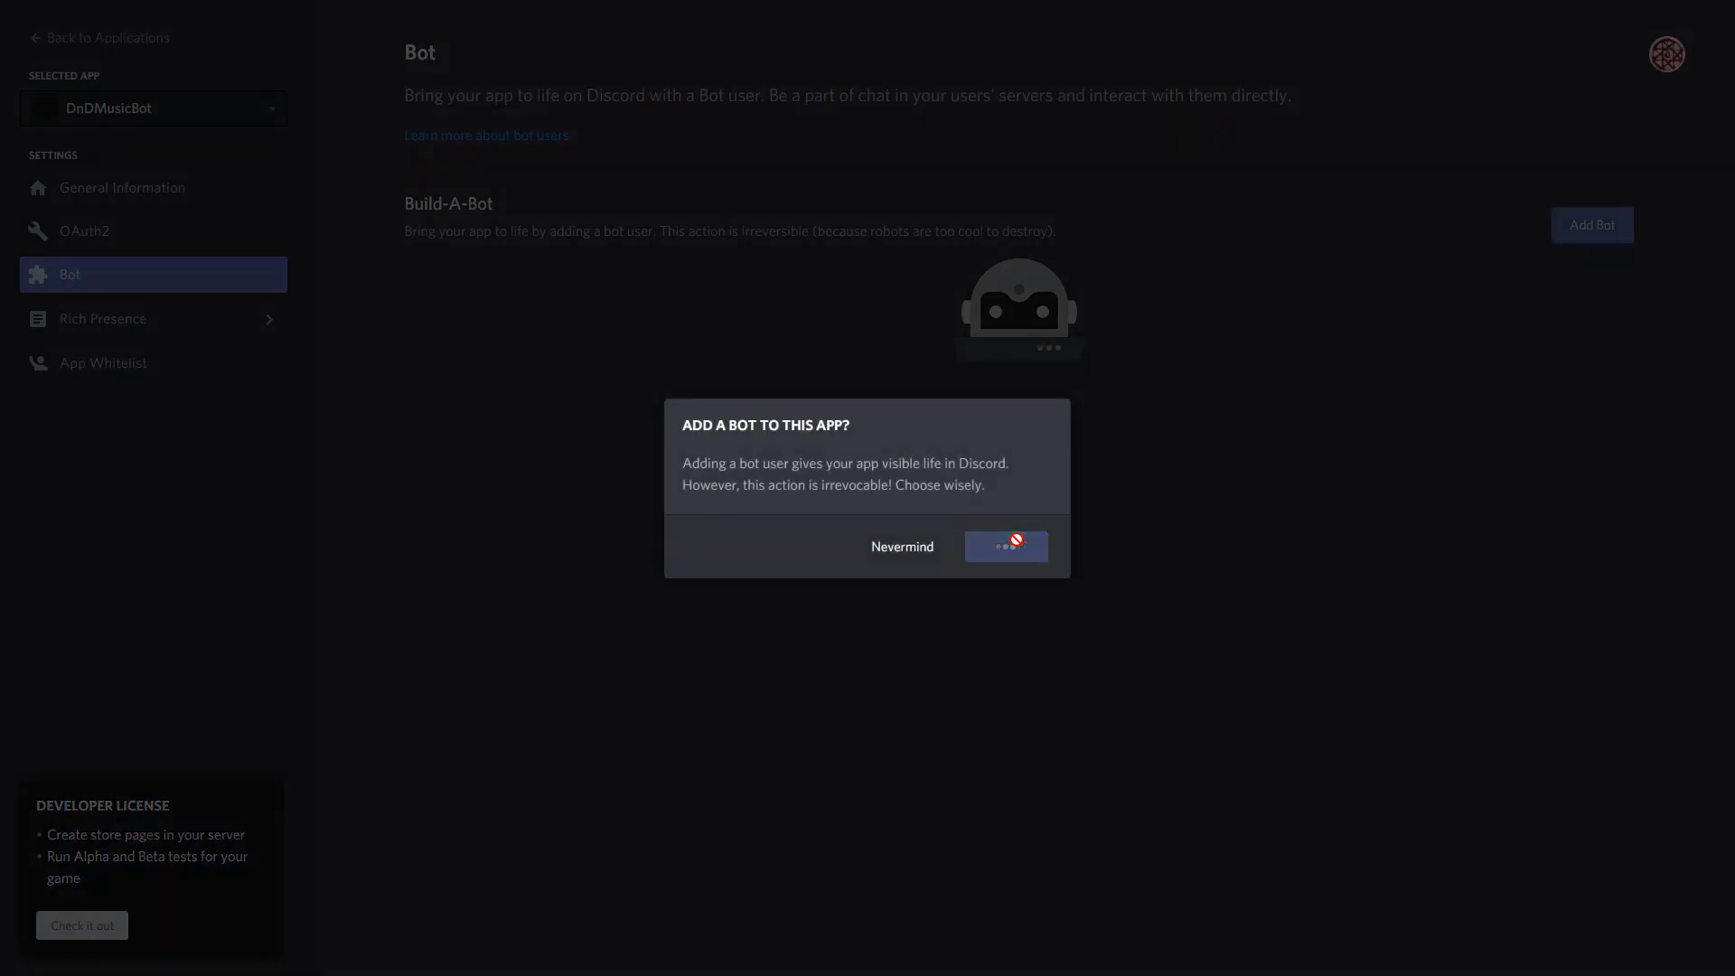
pyautogui.click(1005, 545)
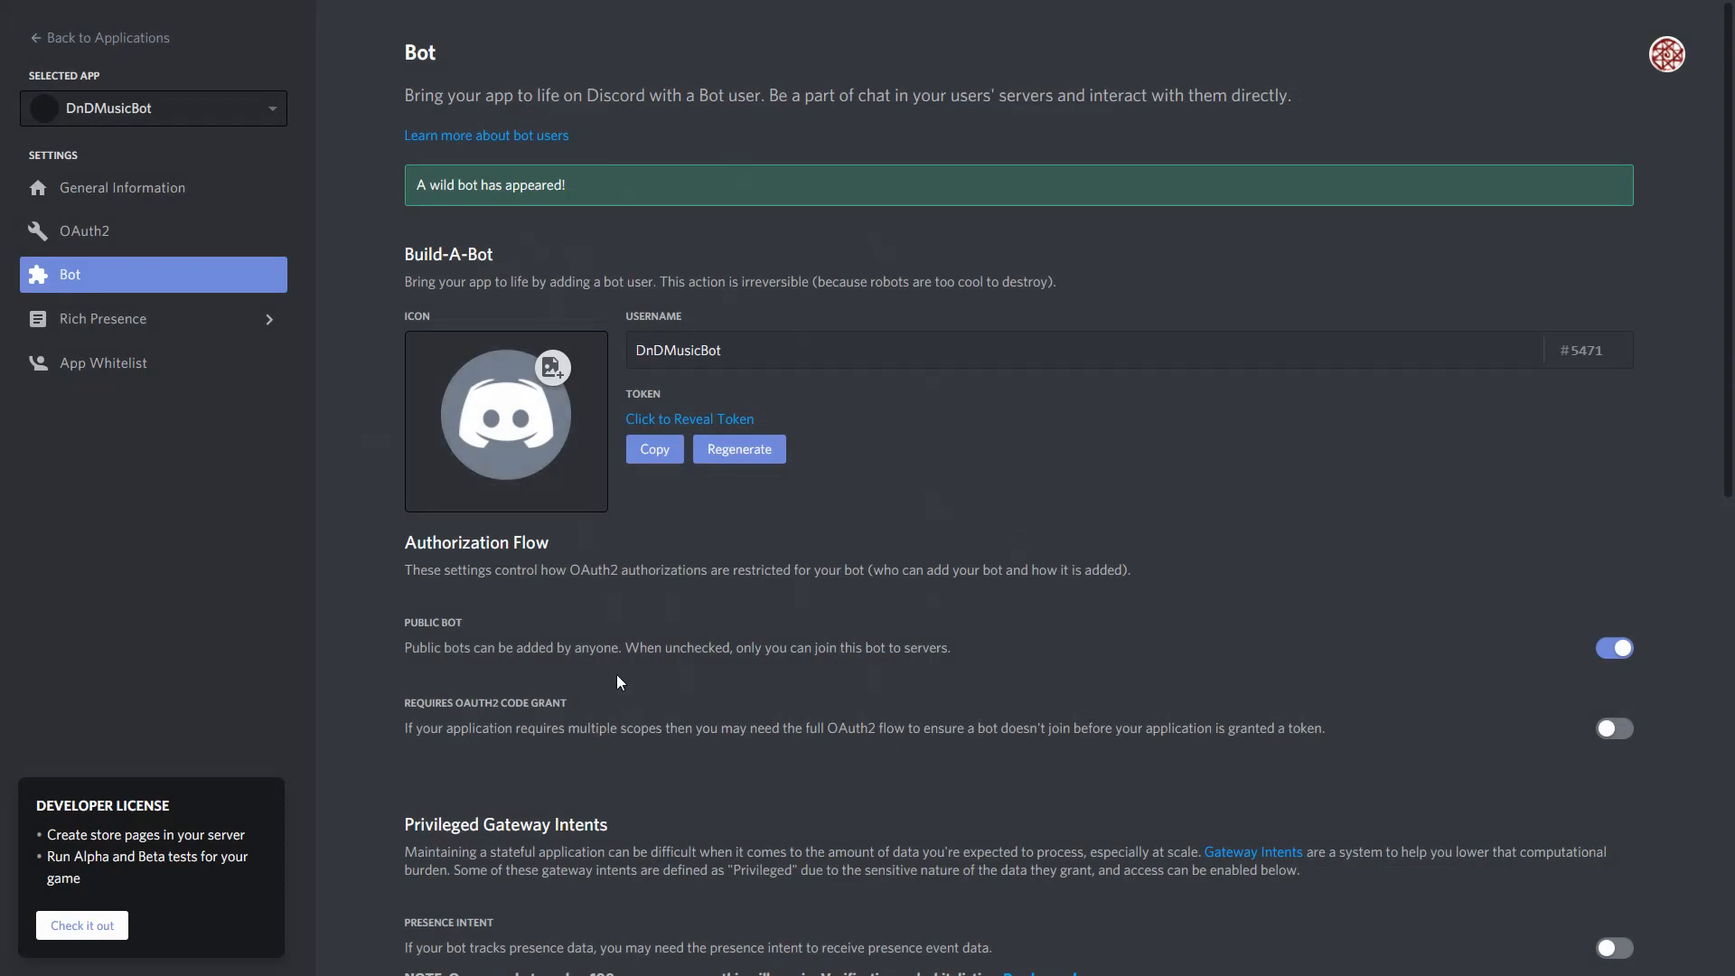
pyautogui.moveTo(603, 447)
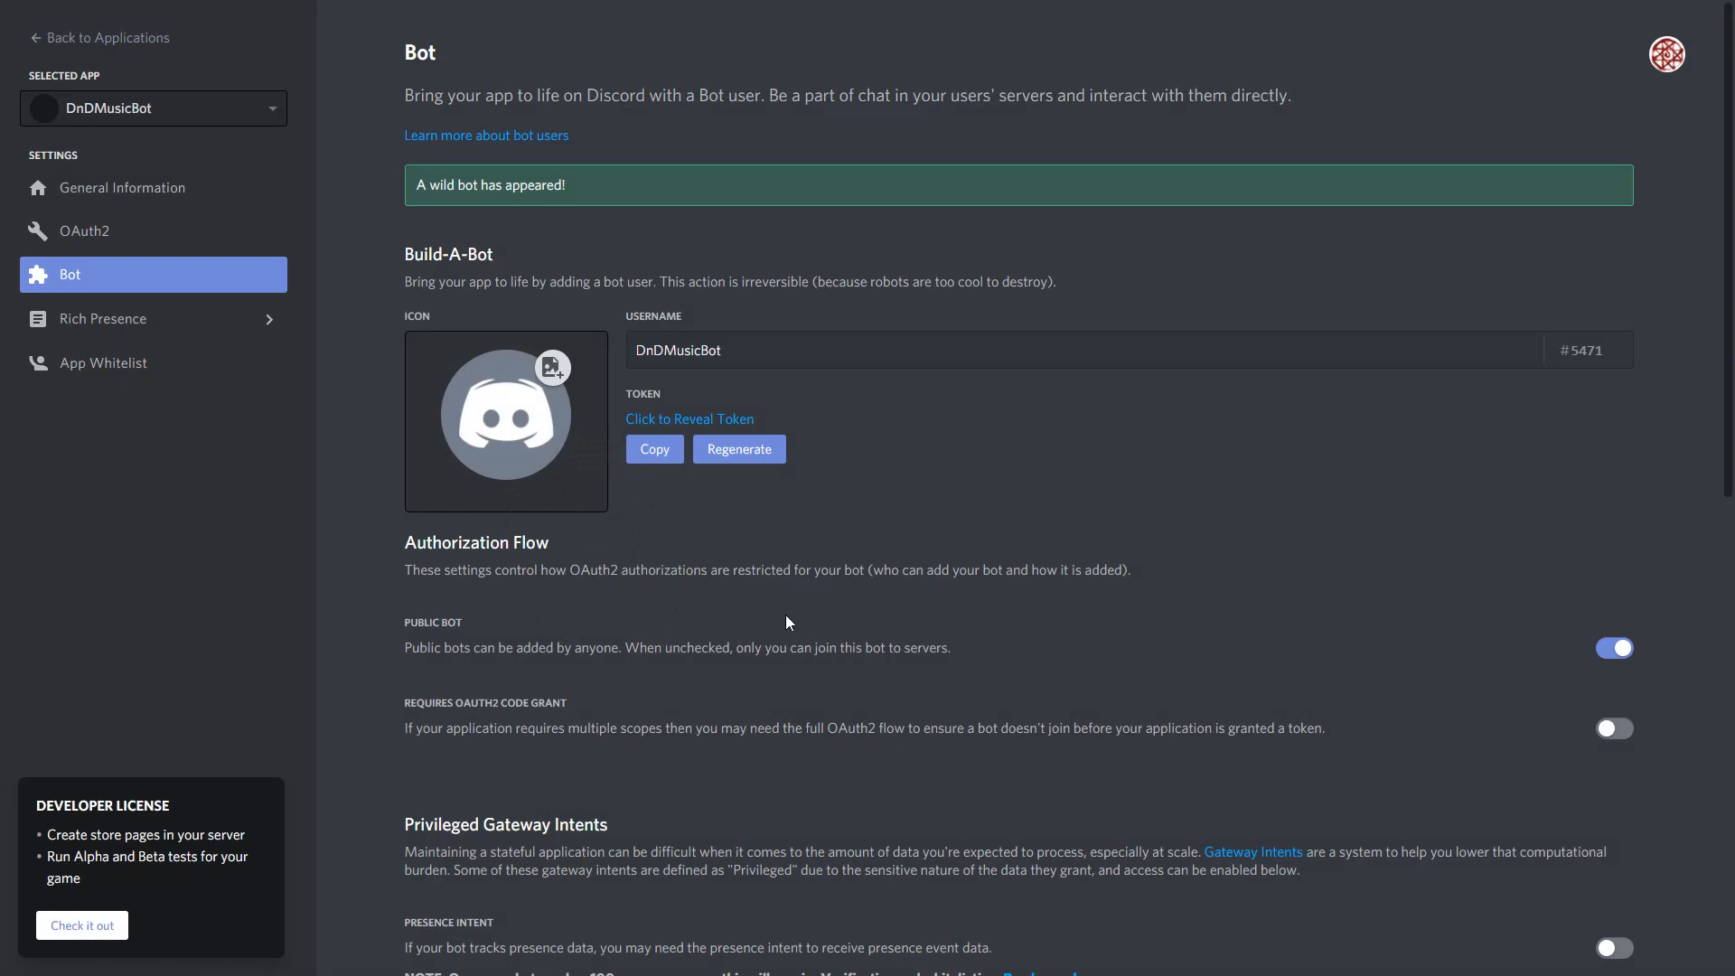
pyautogui.click(652, 448)
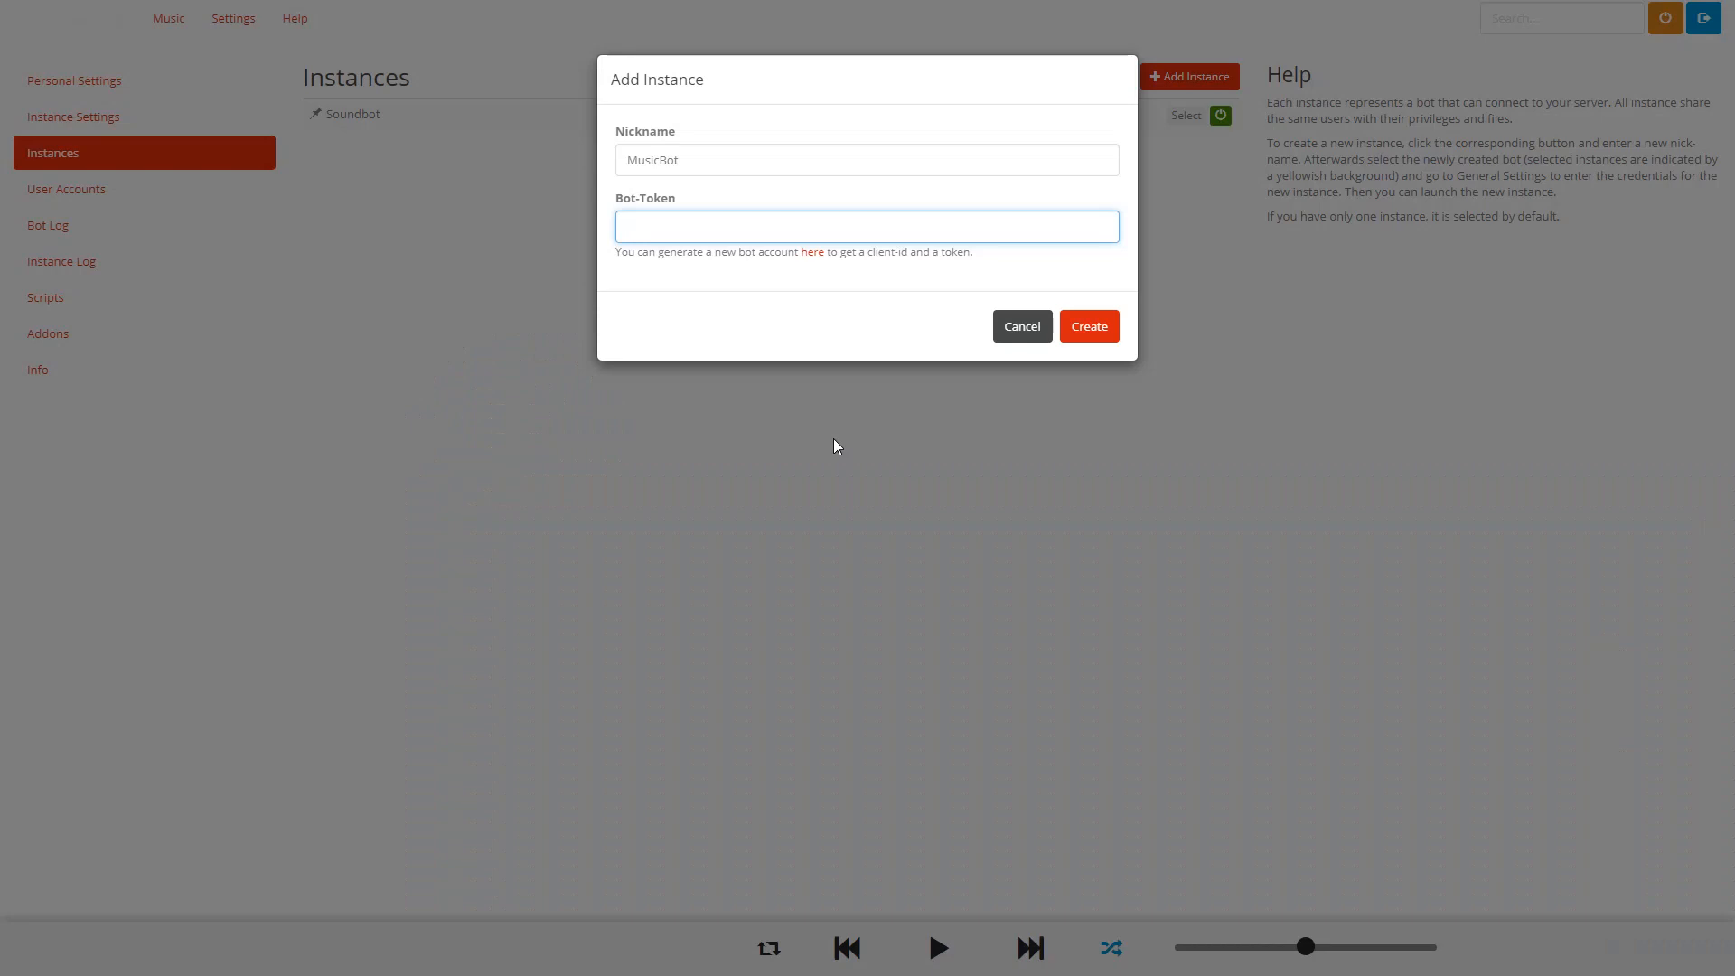
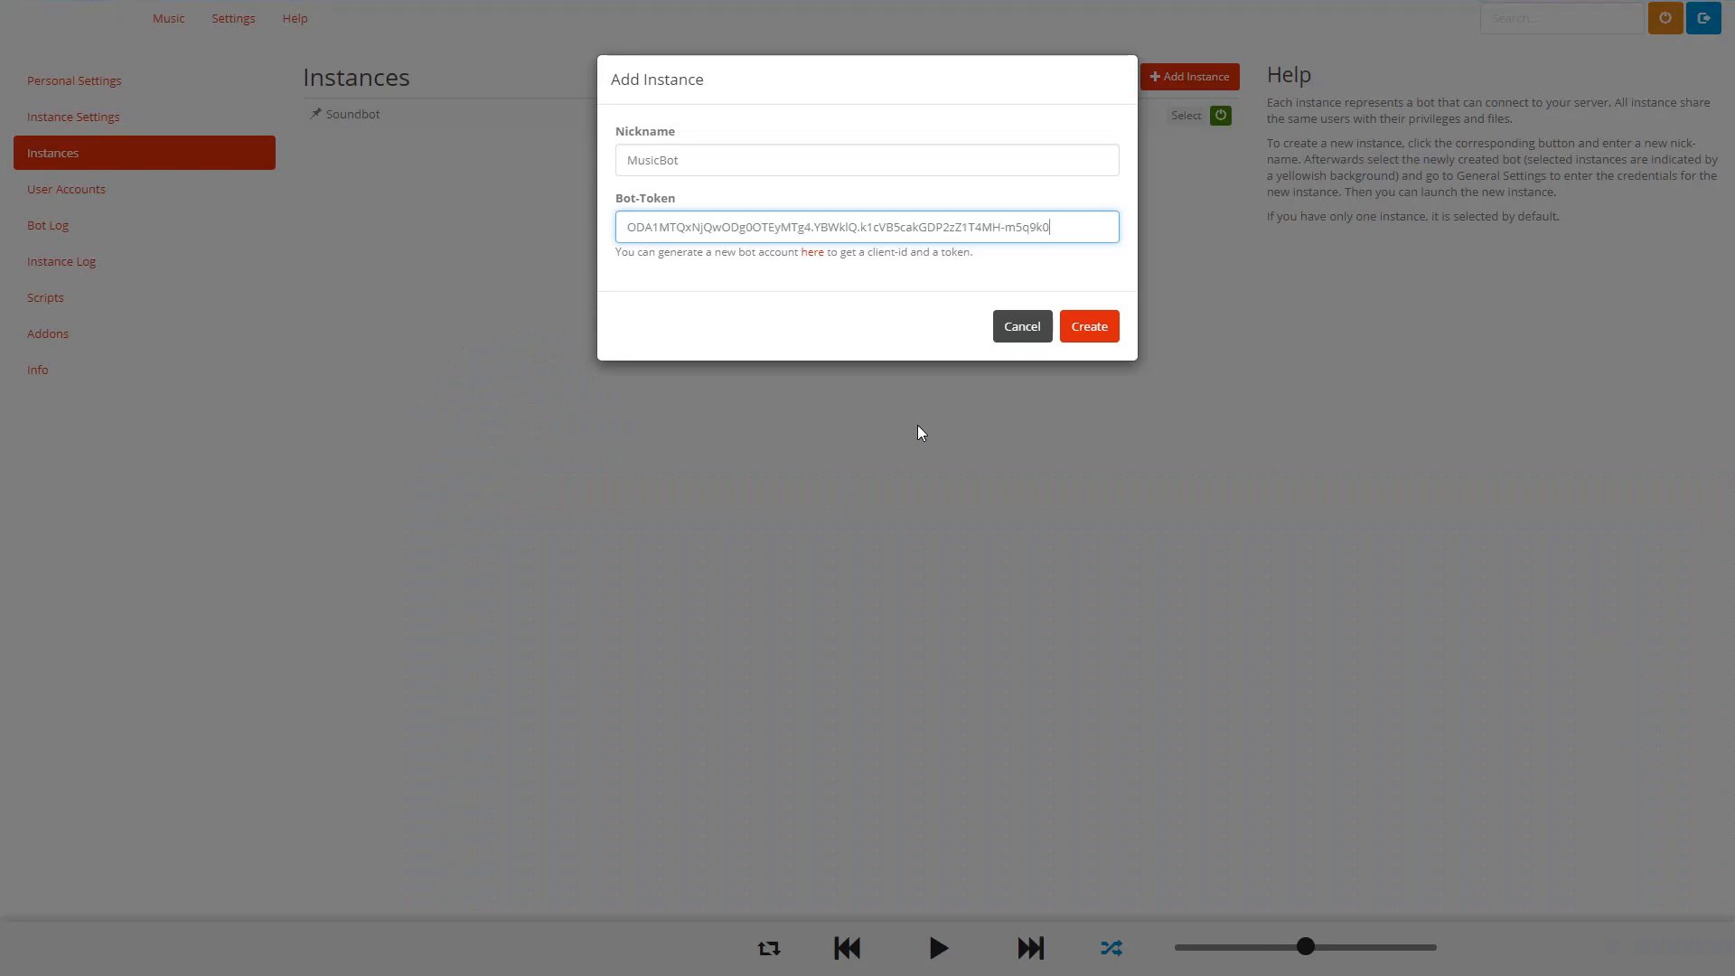
# Step: Paste the bot token to create MusicBot, select it, and open its settings
pyautogui.click(1088, 325)
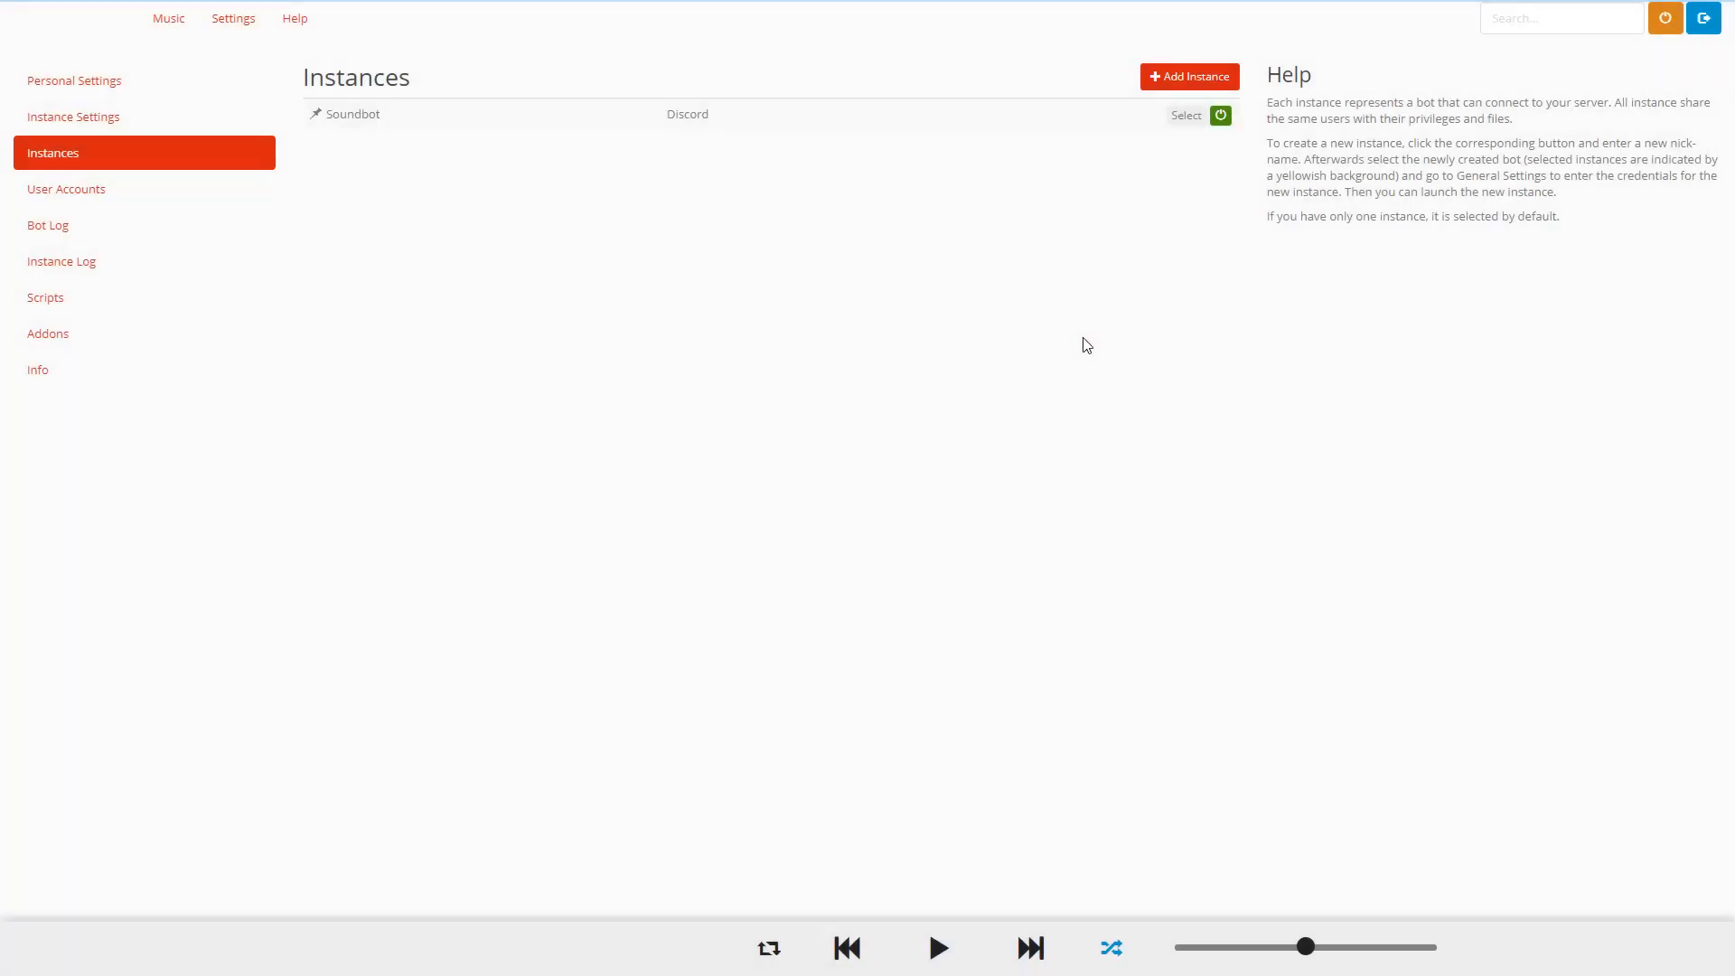
pyautogui.click(1187, 76)
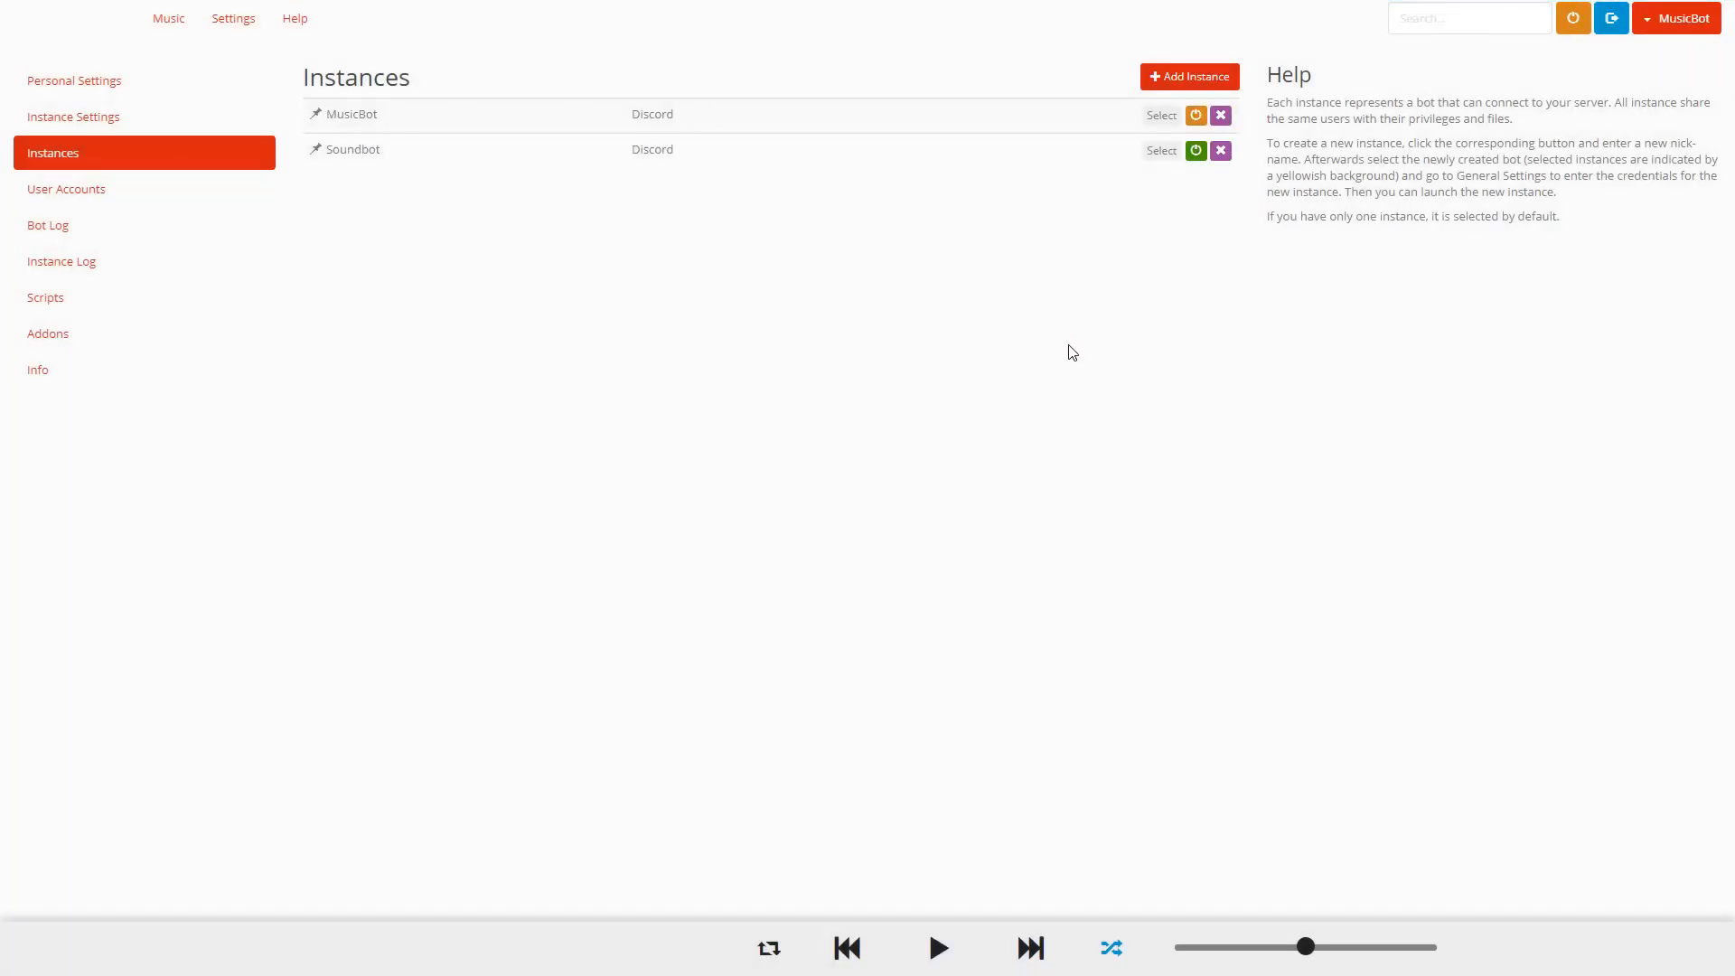
pyautogui.moveTo(1196, 115)
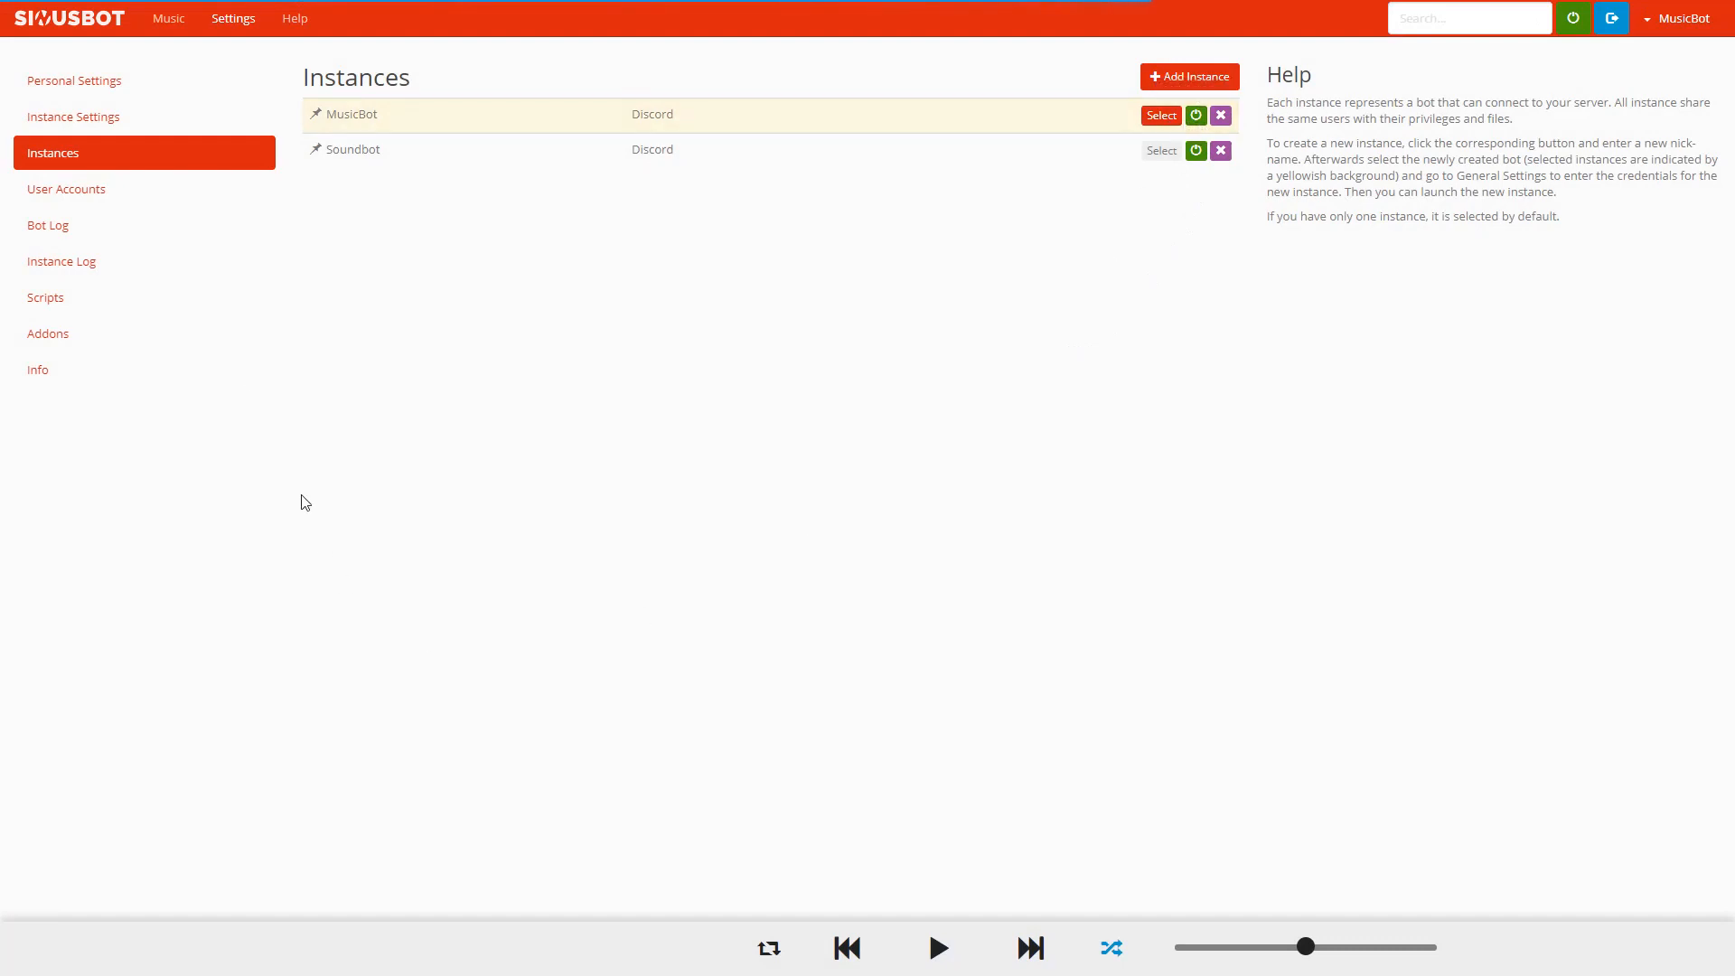
pyautogui.click(73, 116)
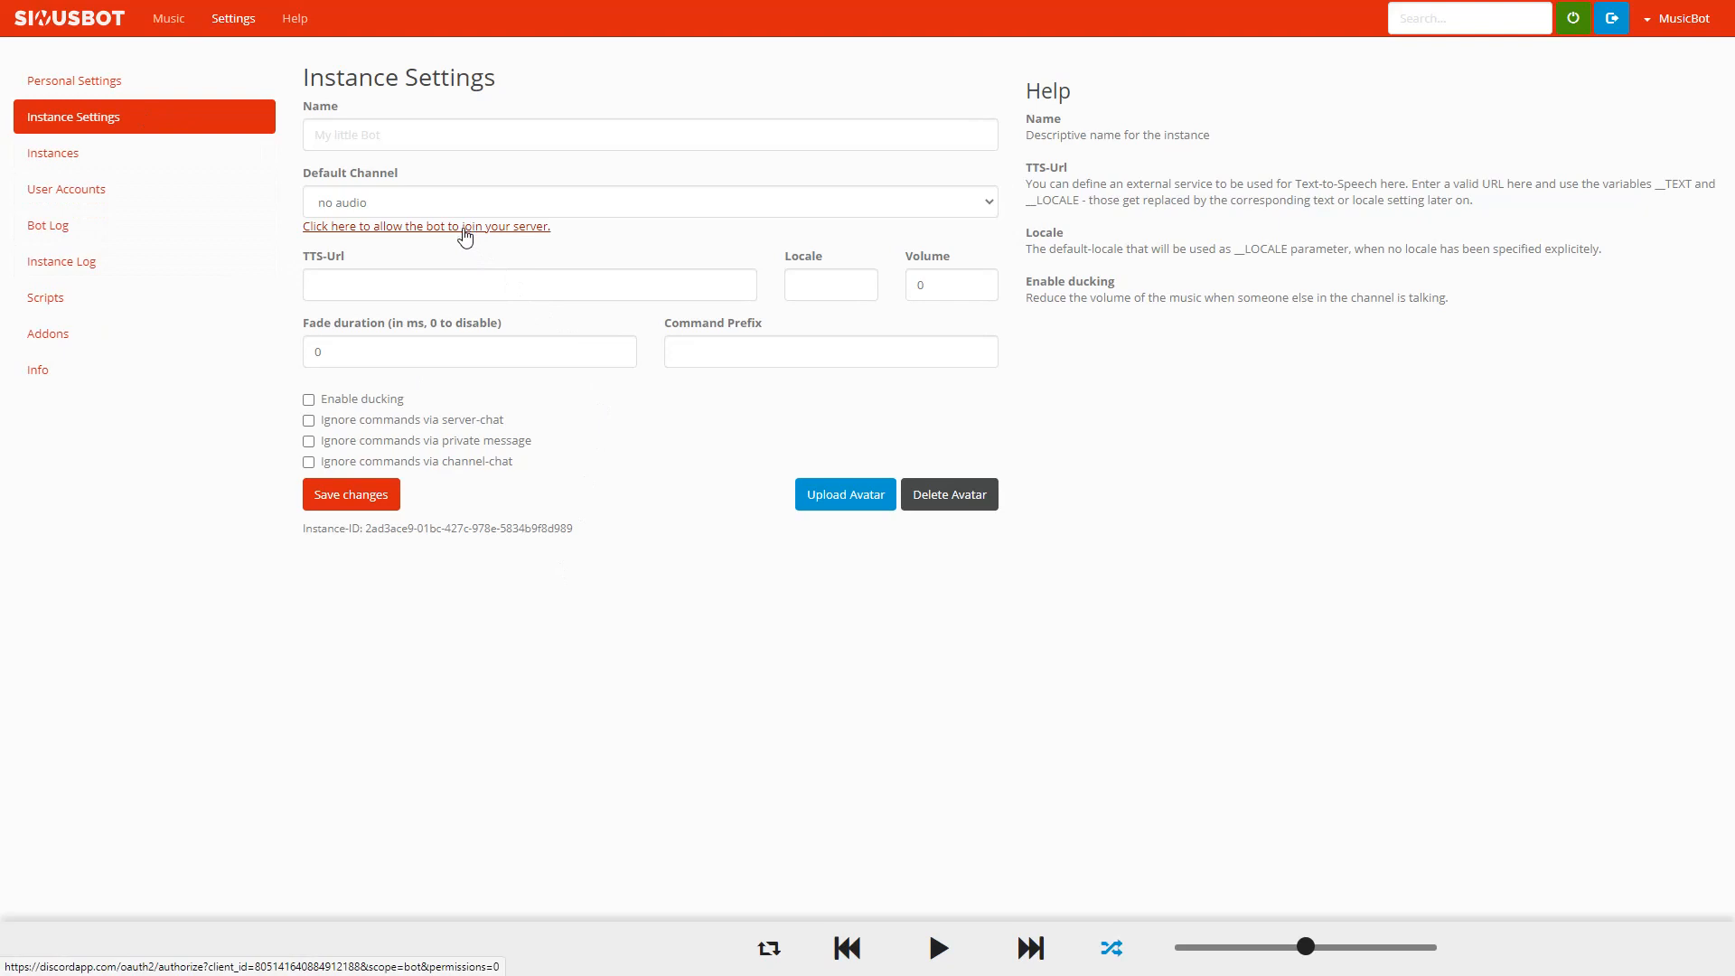
pyautogui.moveTo(790, 689)
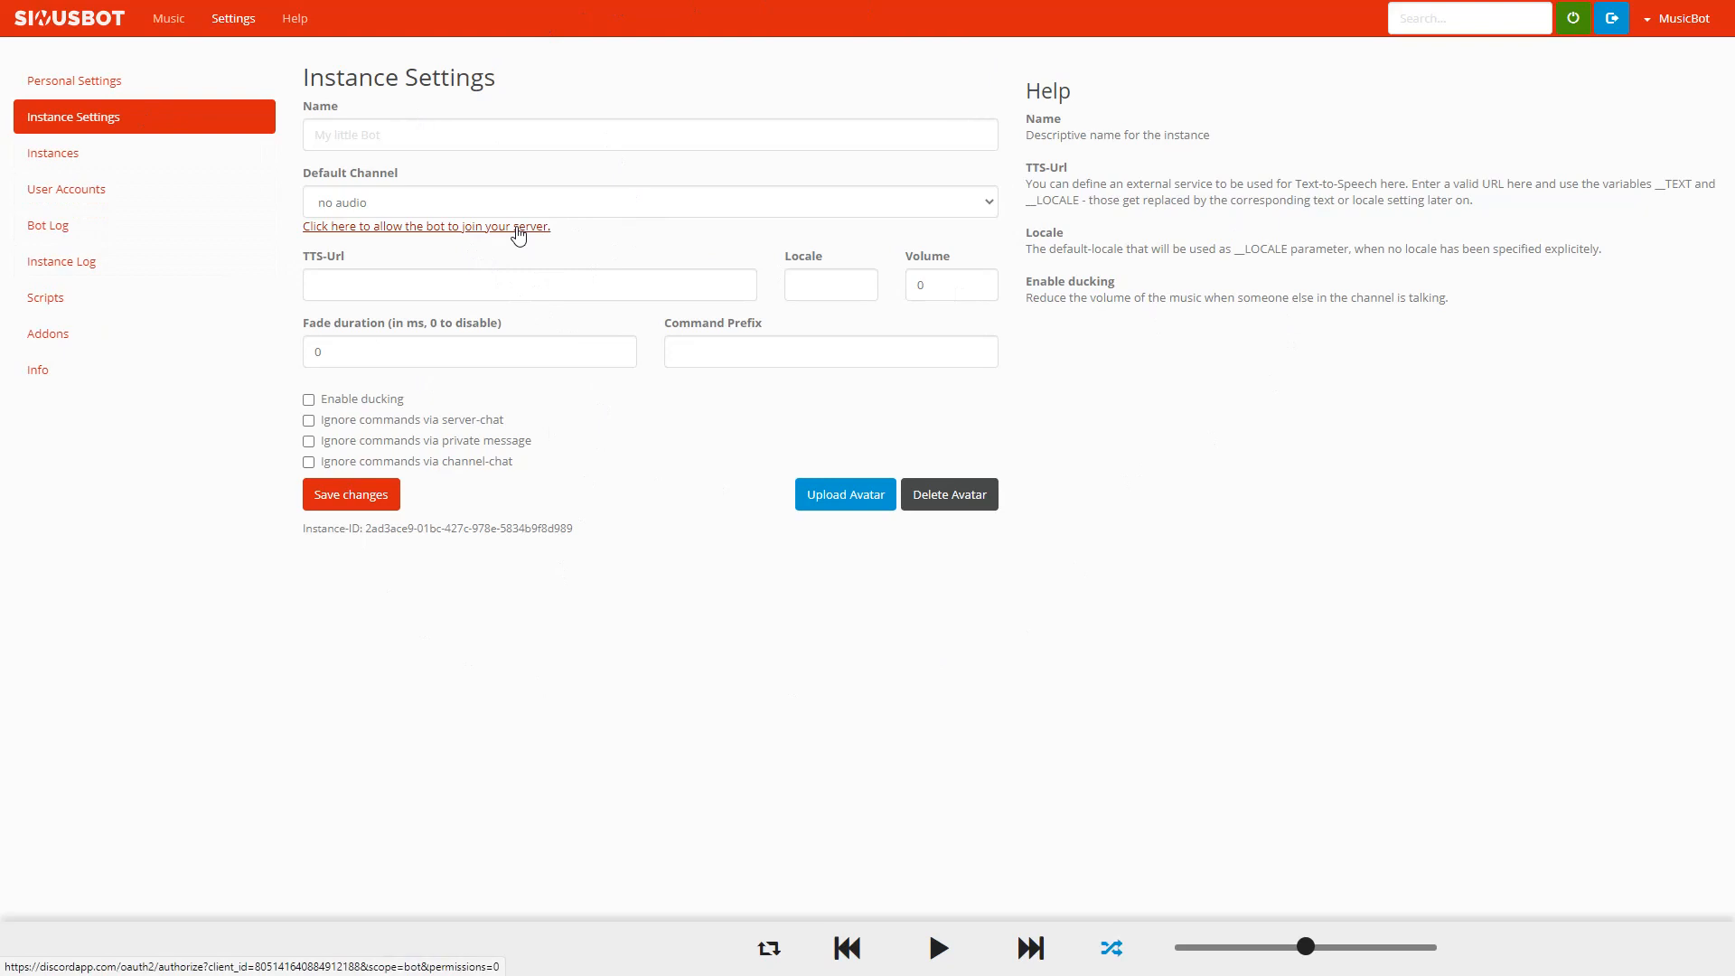
# Step: Invite the bot to the Discord server, then reopen MusicBot's Instance Settings
pyautogui.click(423, 226)
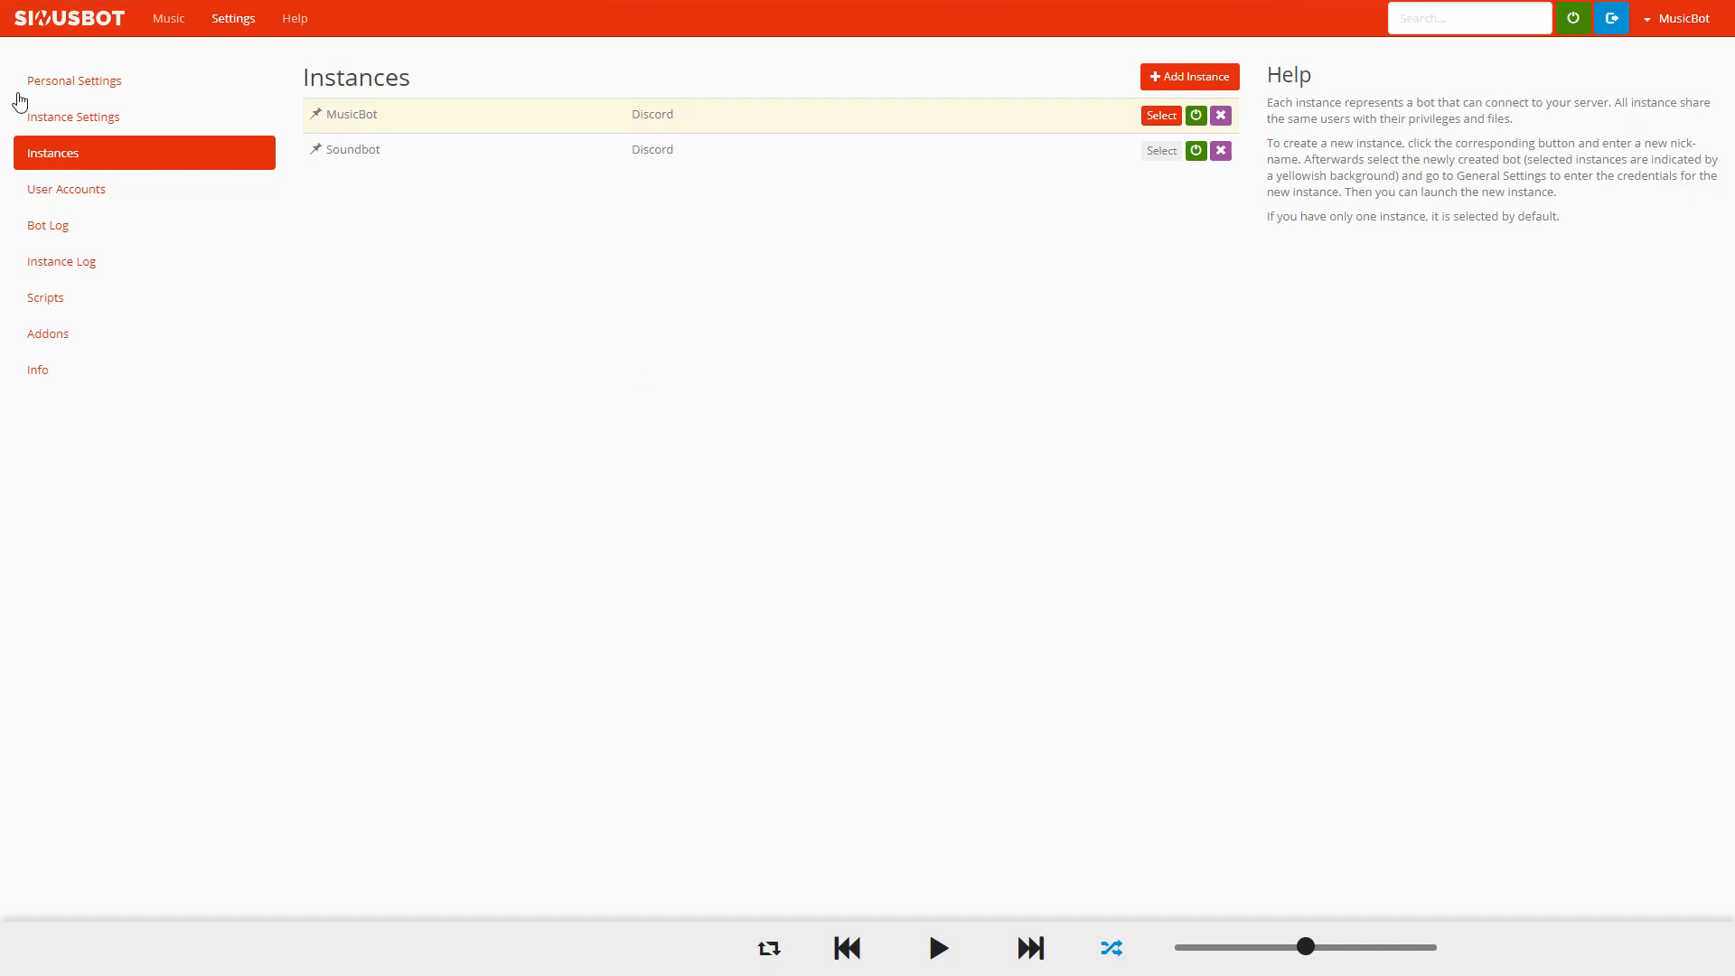
pyautogui.click(73, 117)
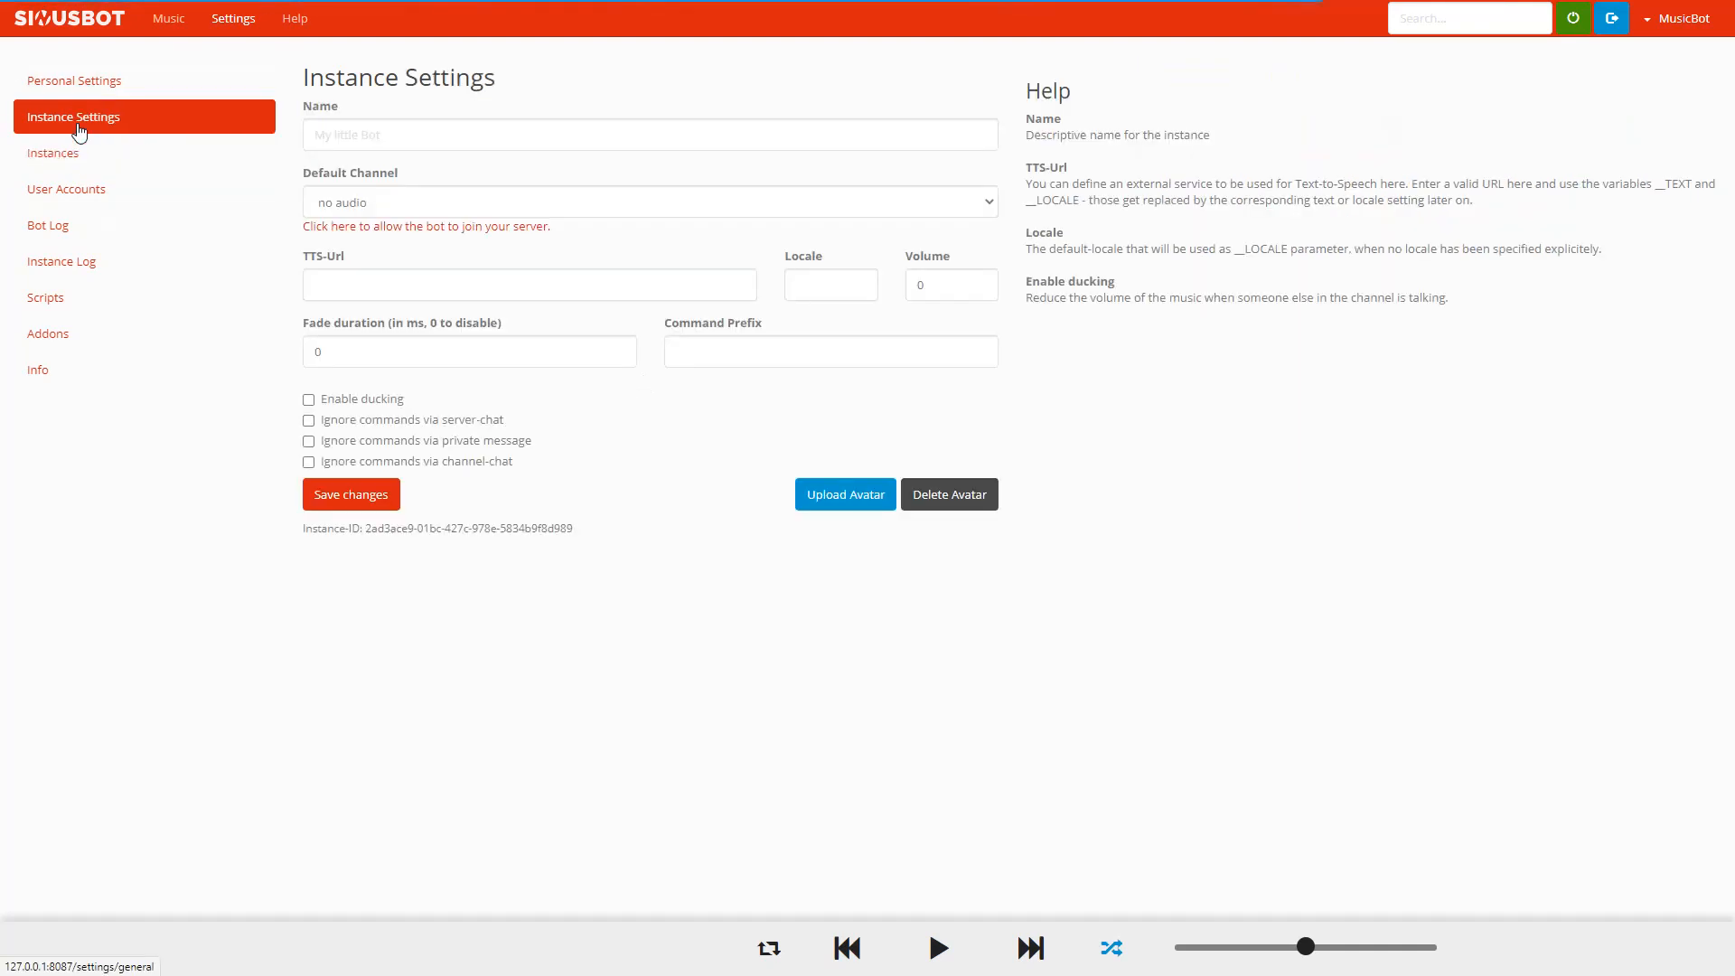
# Step: Set the default channel to DnD and the instance name to DnD, saving each
pyautogui.click(649, 201)
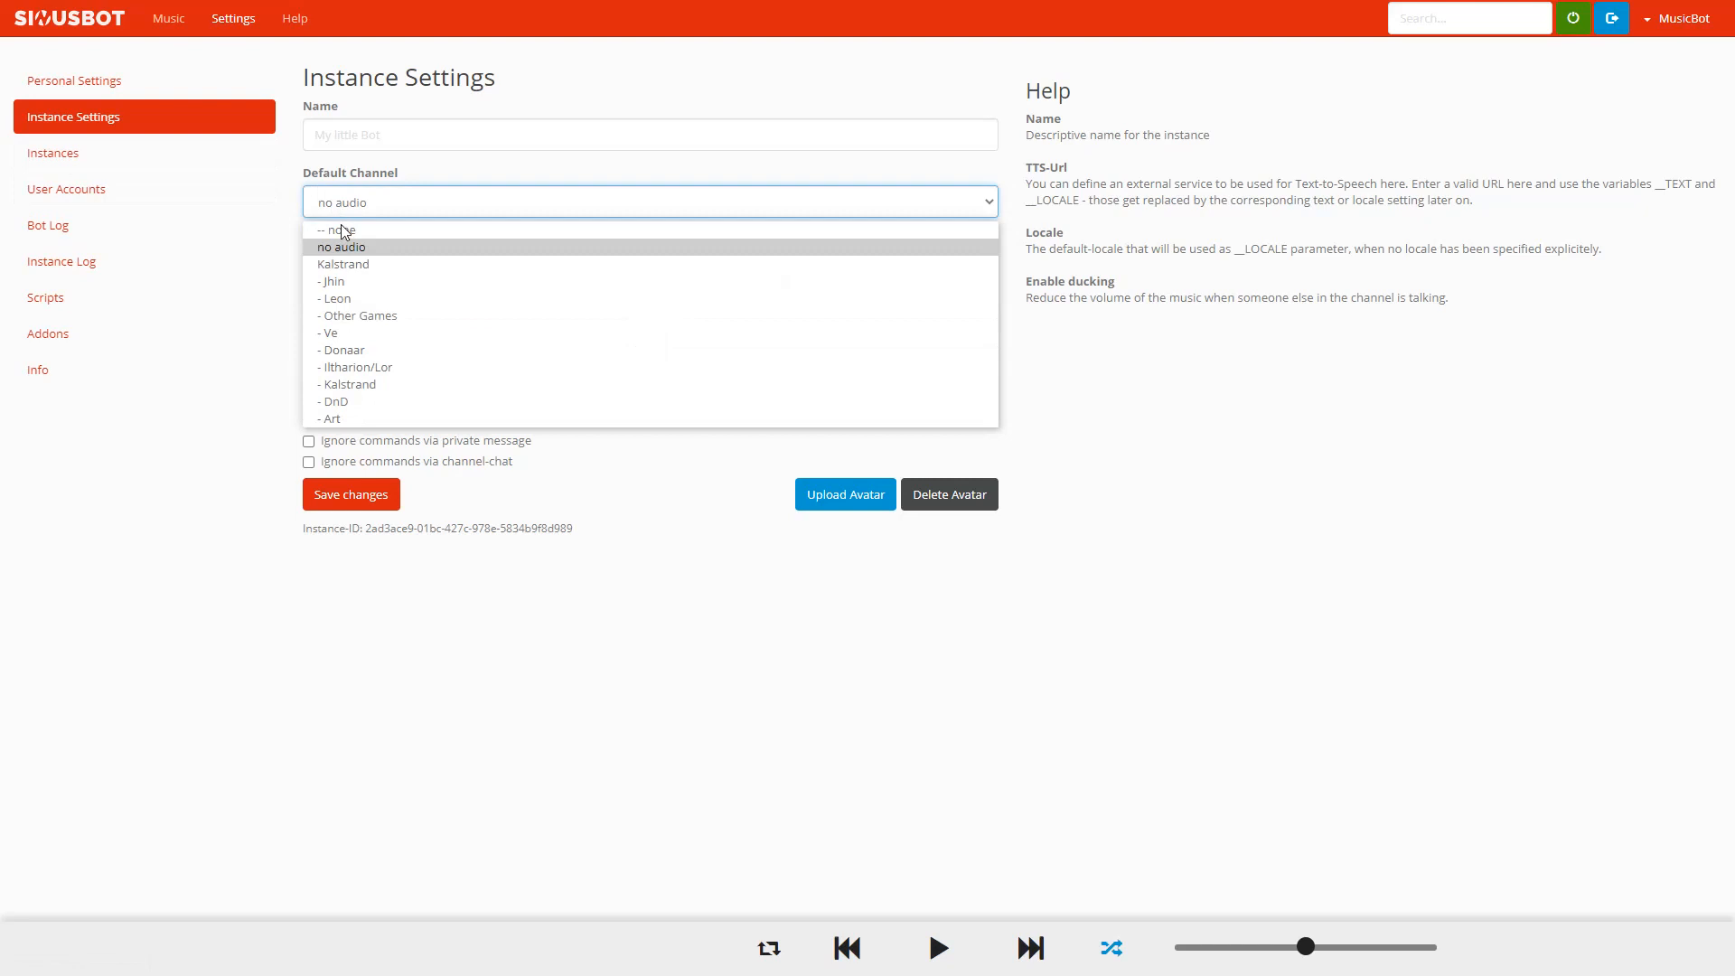
pyautogui.moveTo(382, 400)
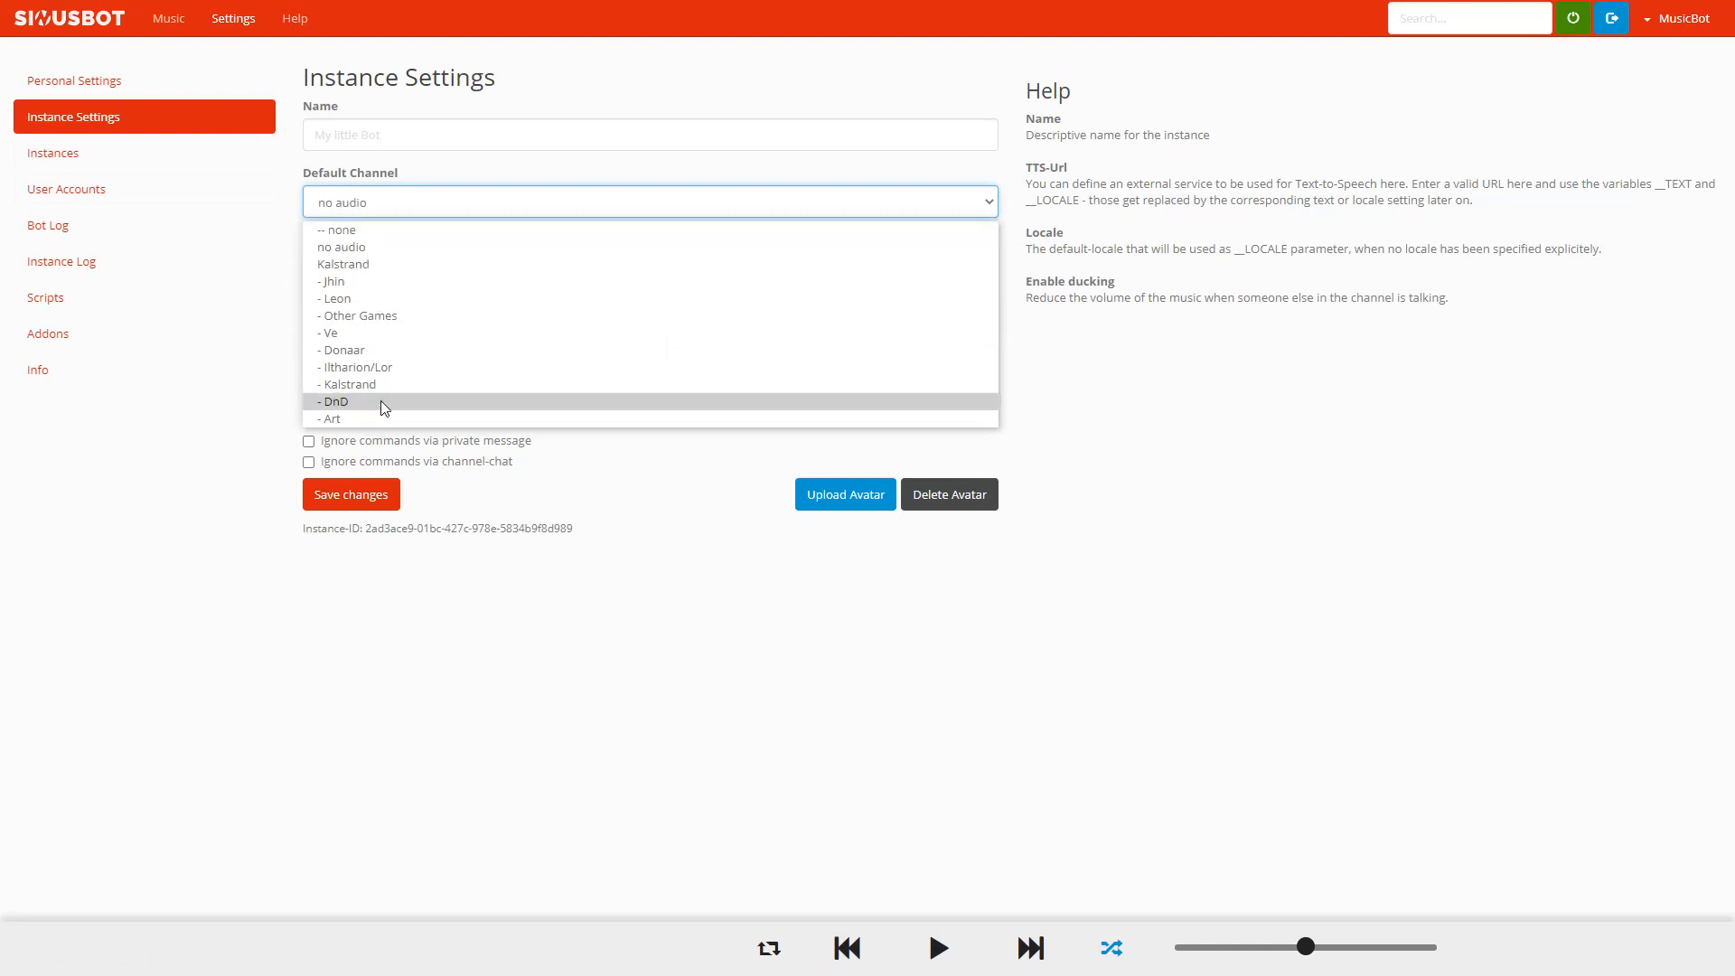
pyautogui.click(334, 400)
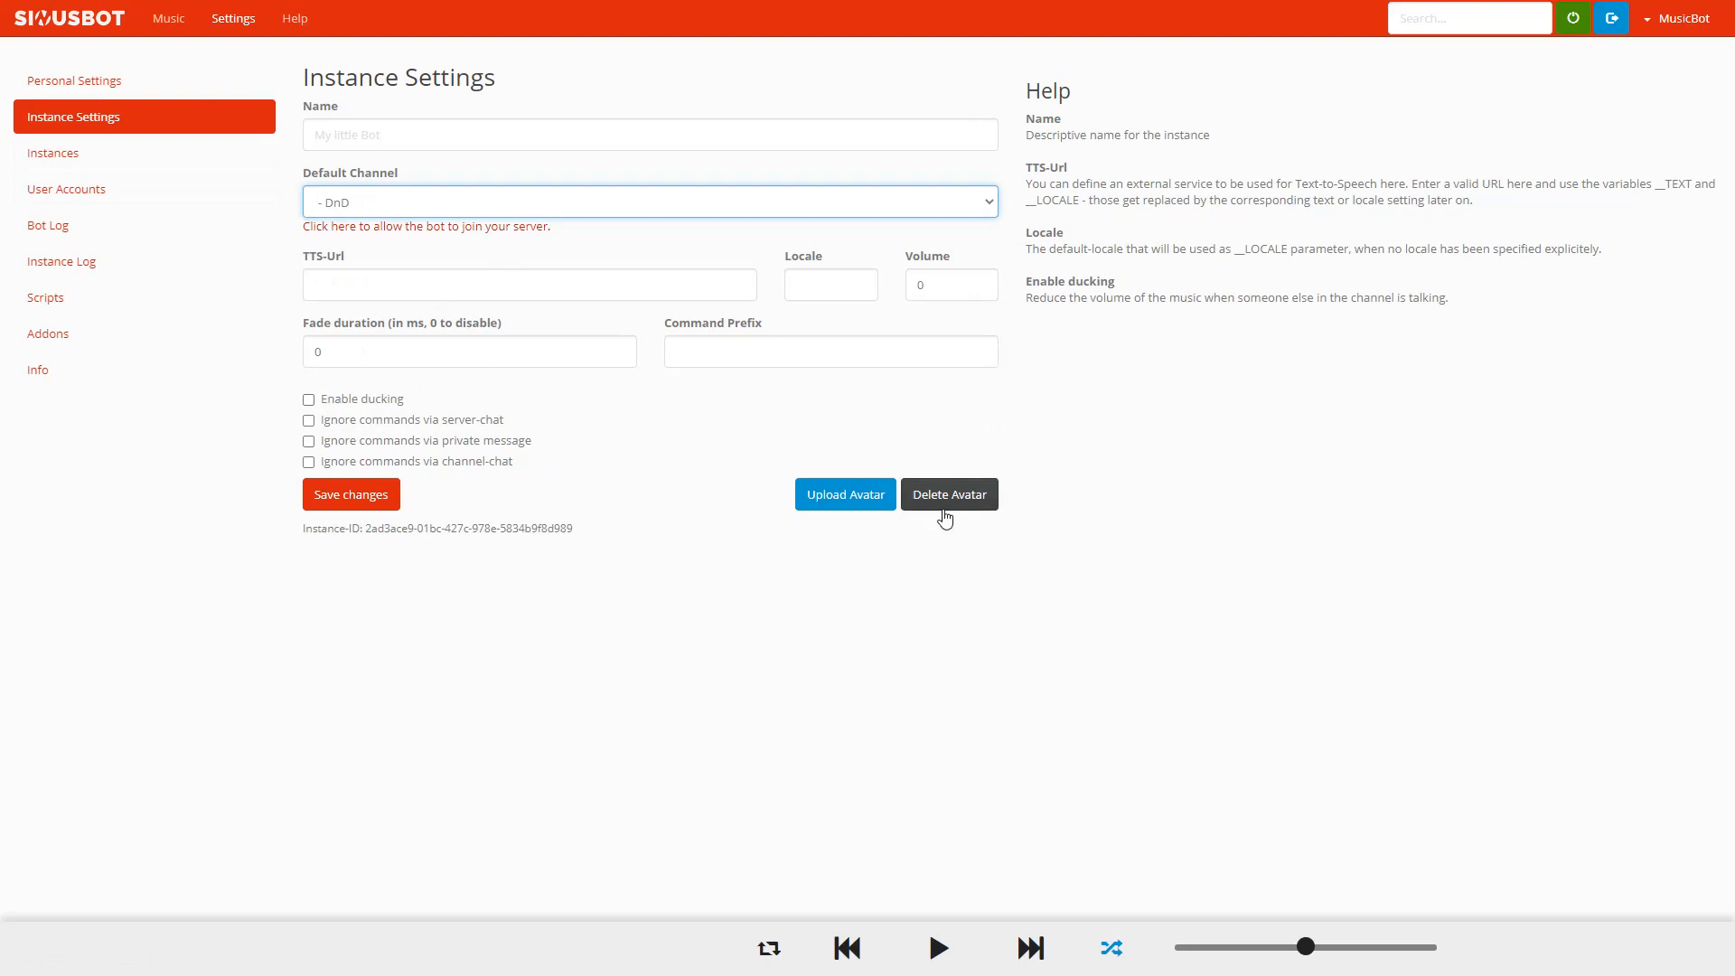
pyautogui.click(349, 493)
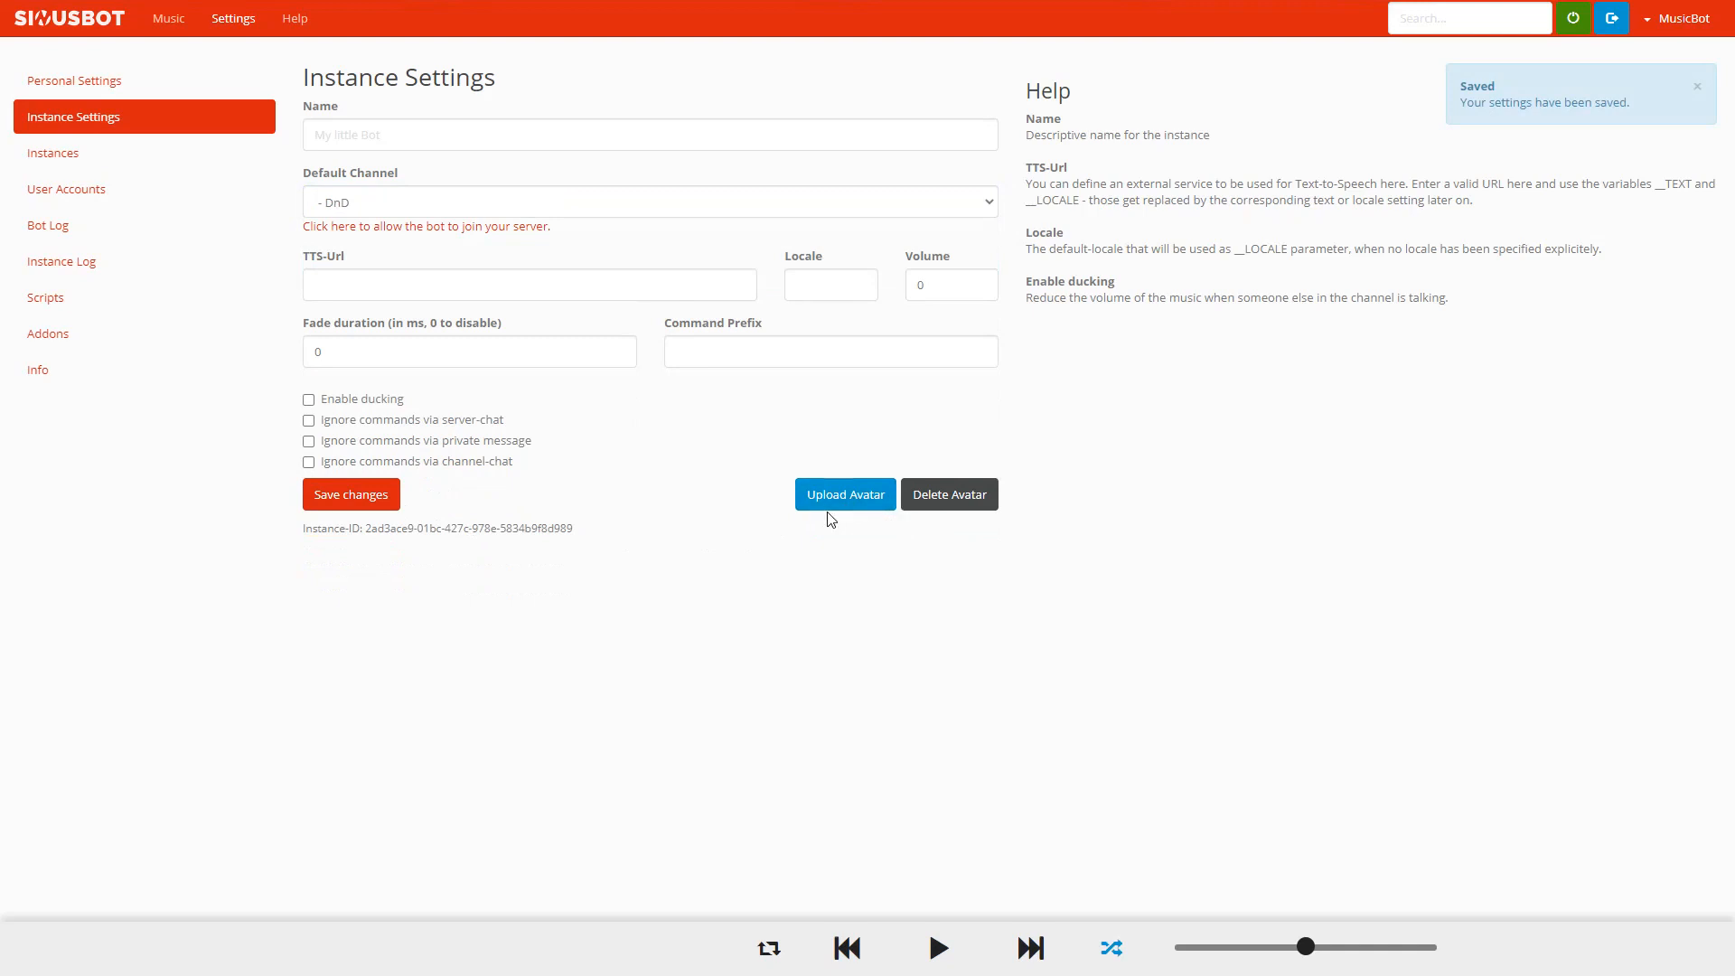
pyautogui.write('DnD')
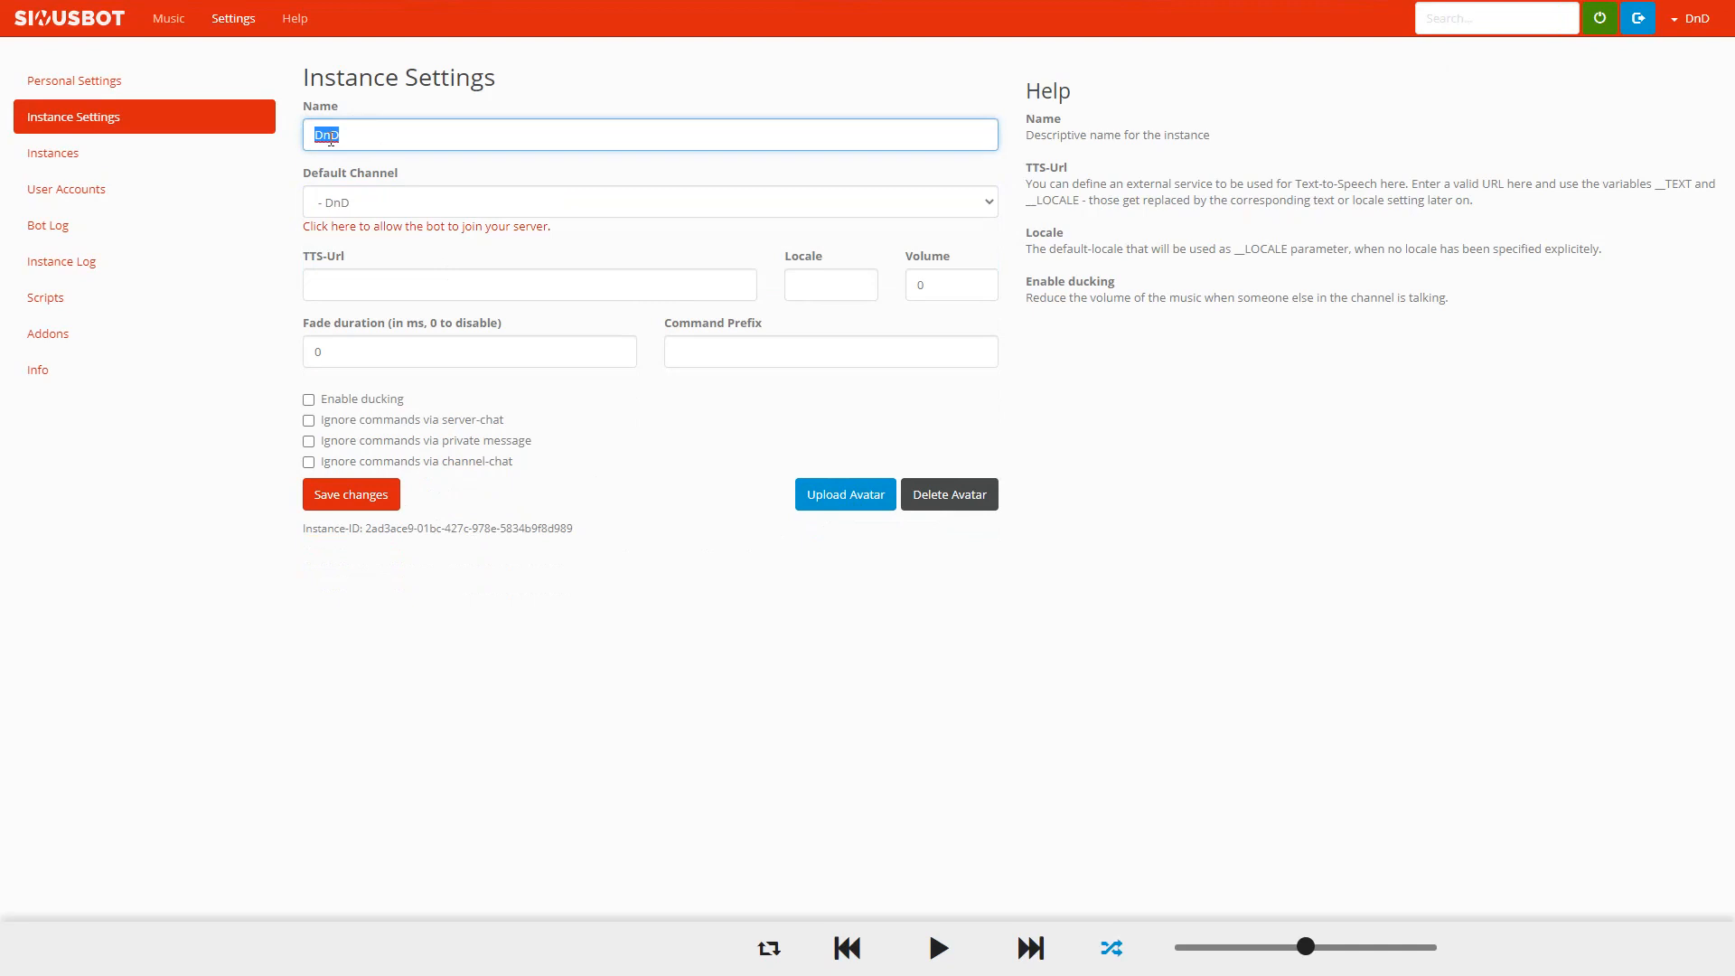
pyautogui.click(350, 494)
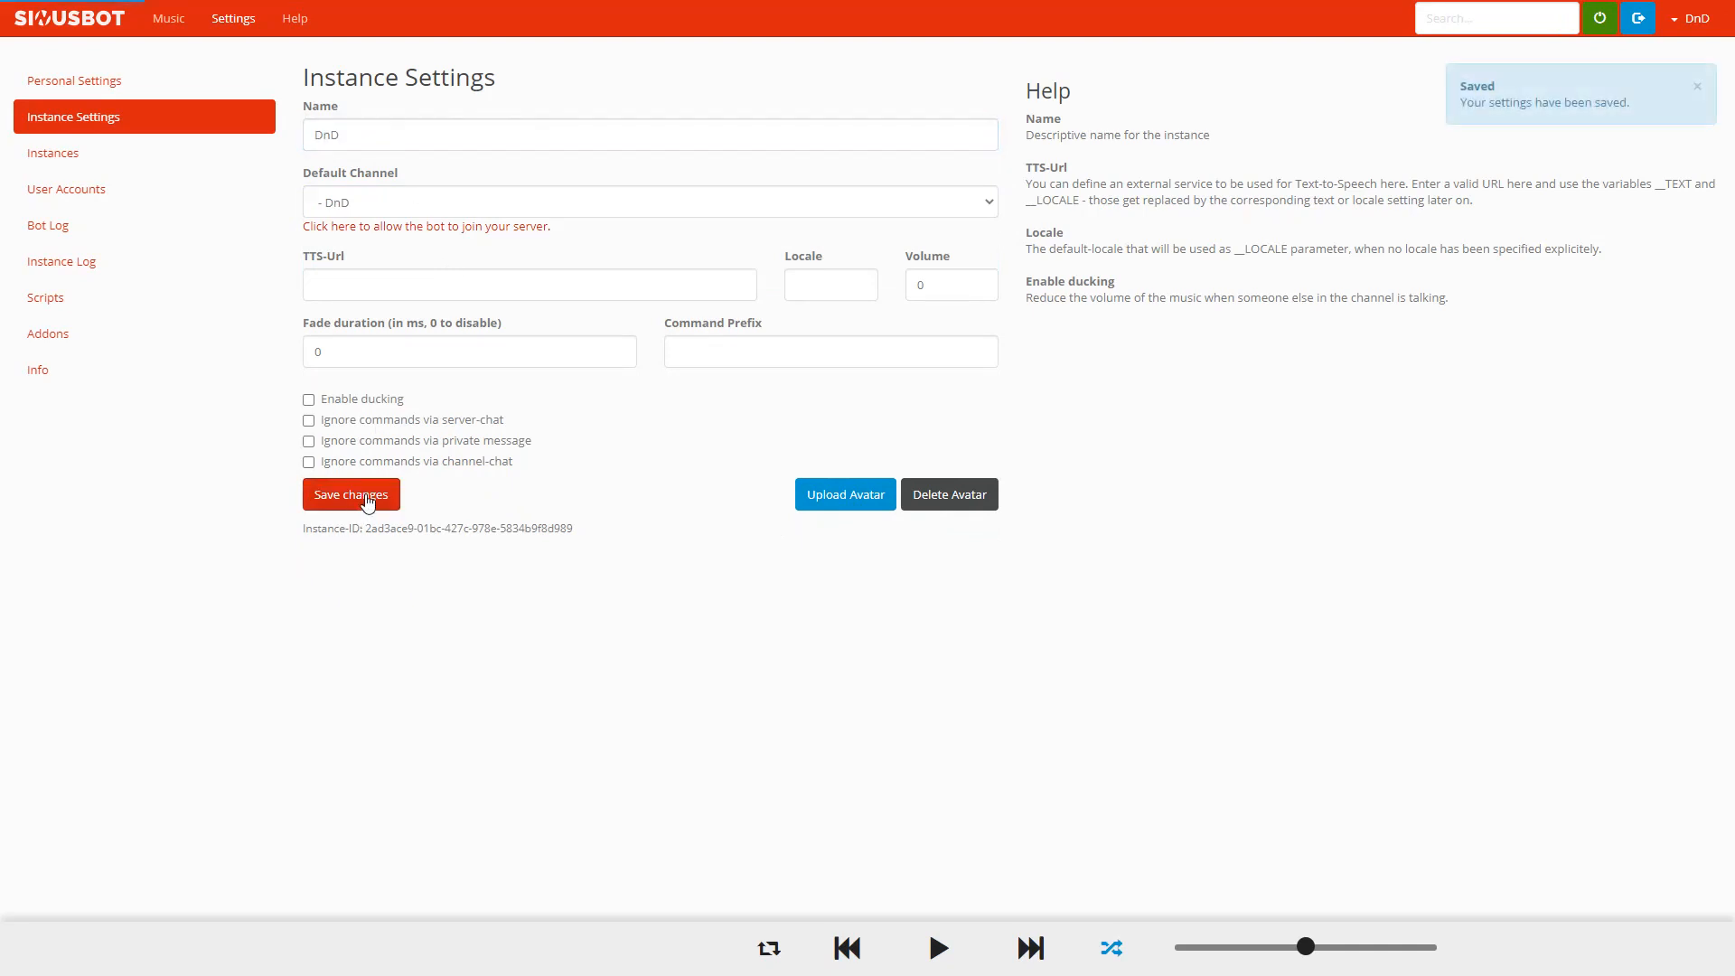
# Step: Open User Accounts and bring up the Add User Account form
pyautogui.click(1656, 76)
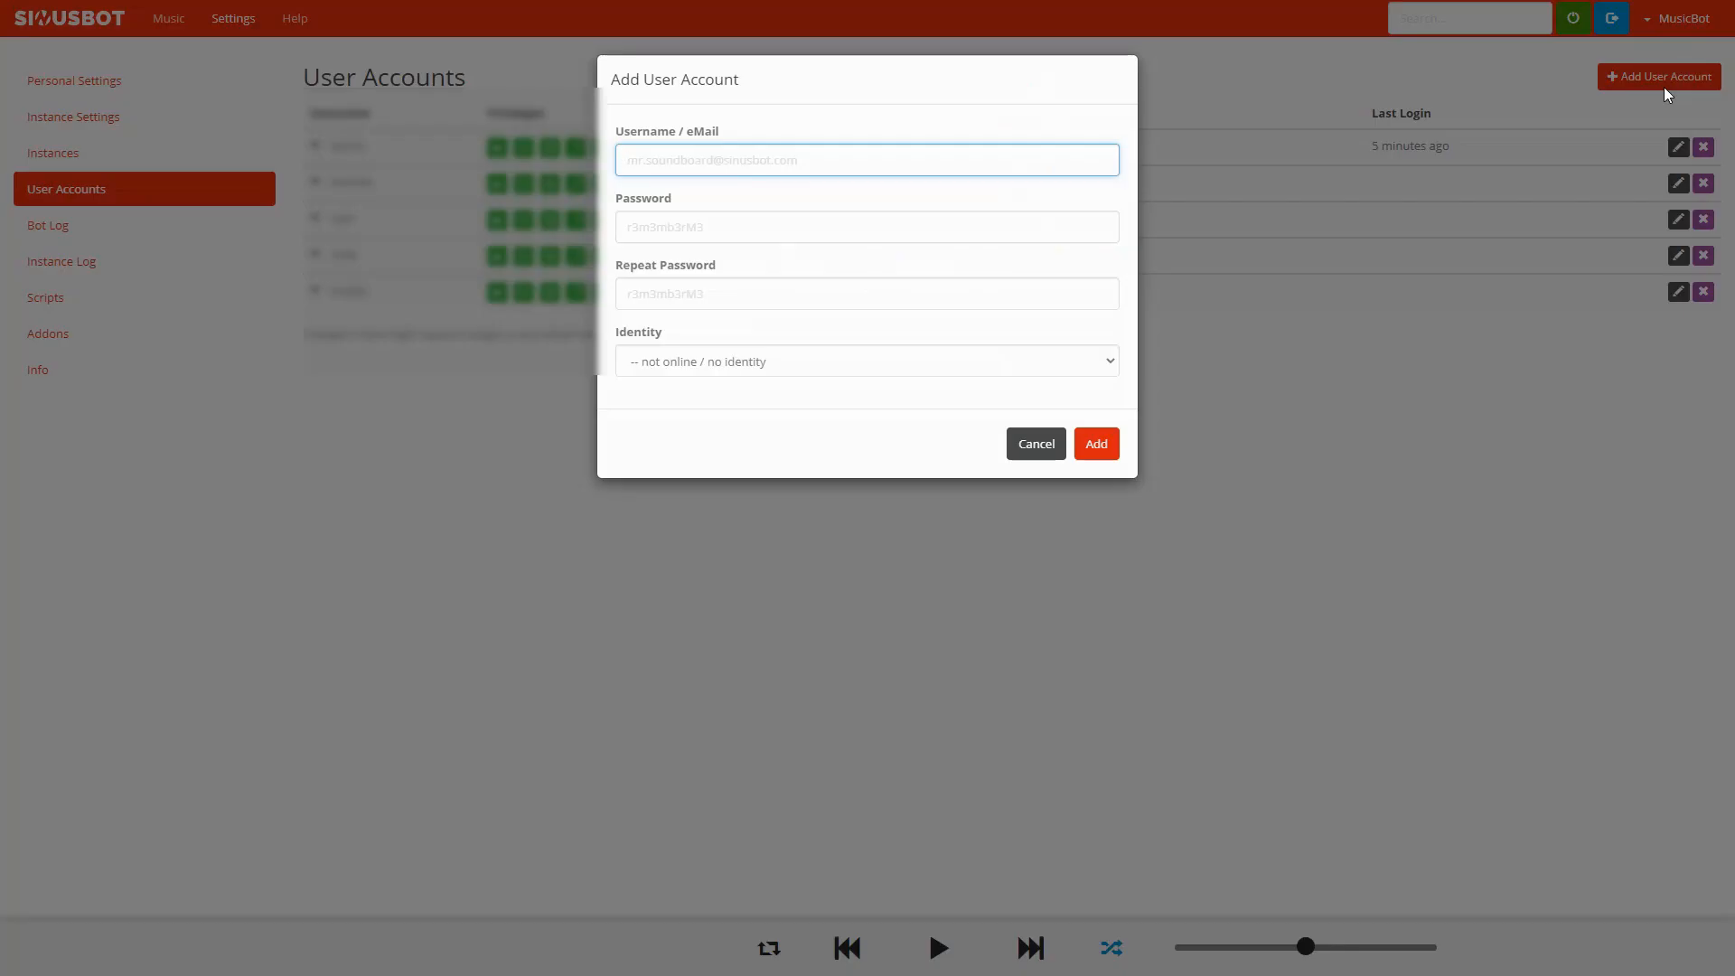
pyautogui.click(866, 159)
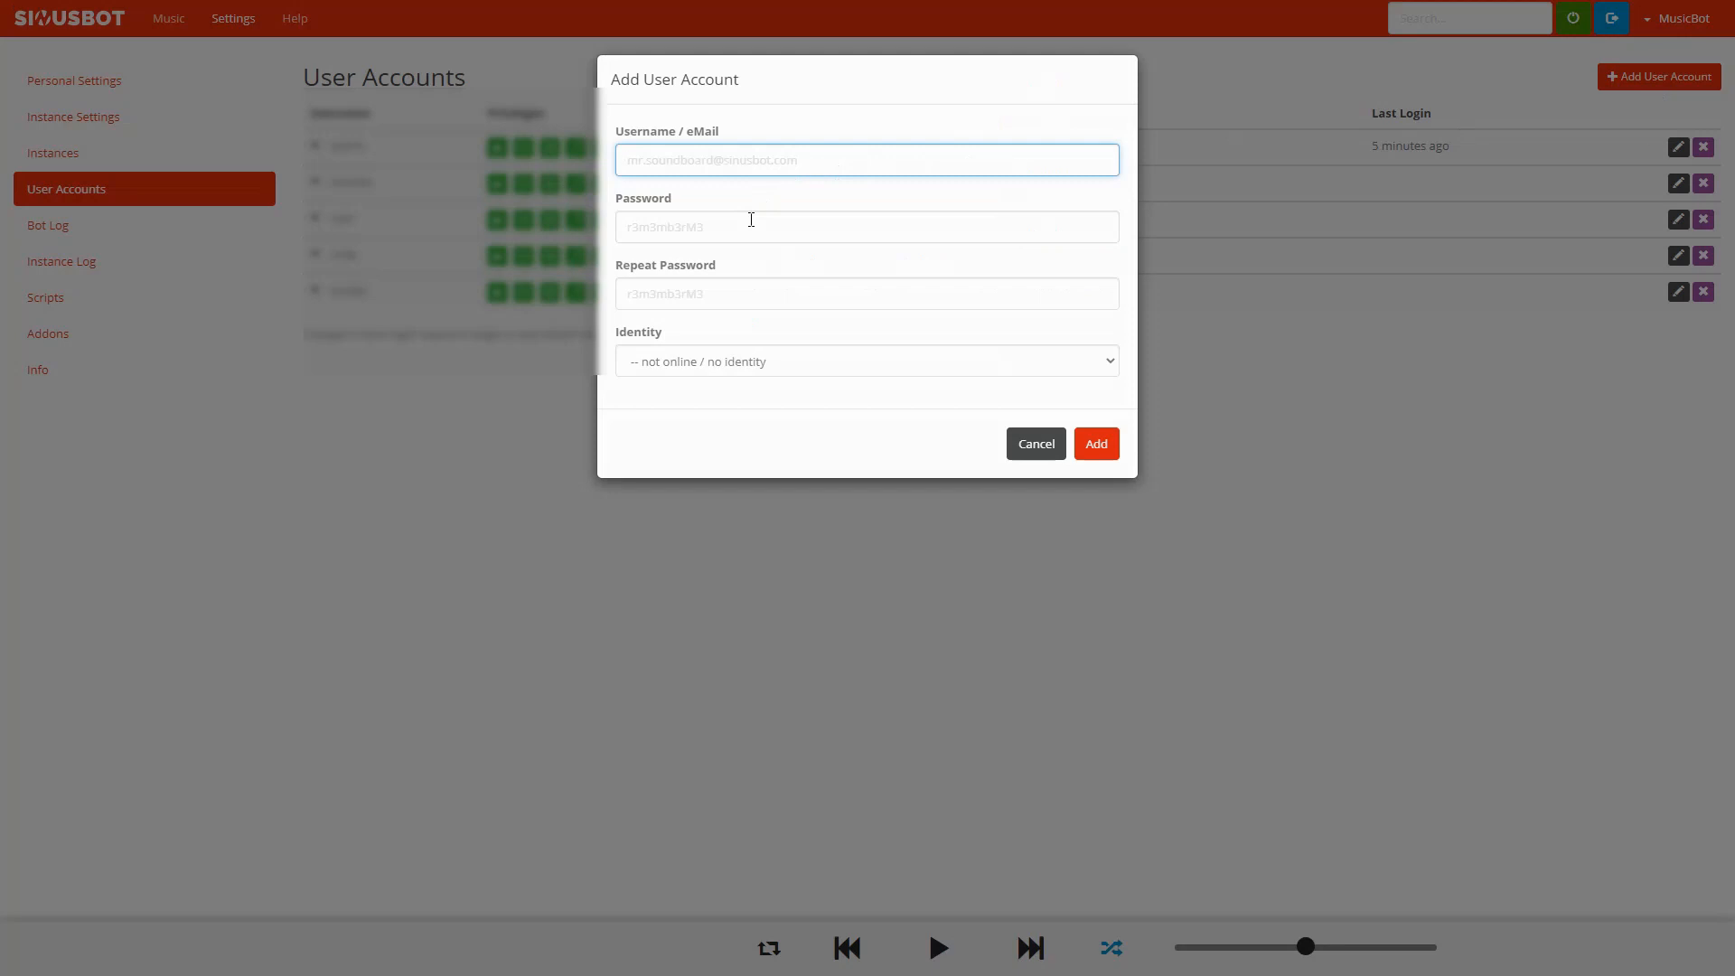
pyautogui.click(866, 361)
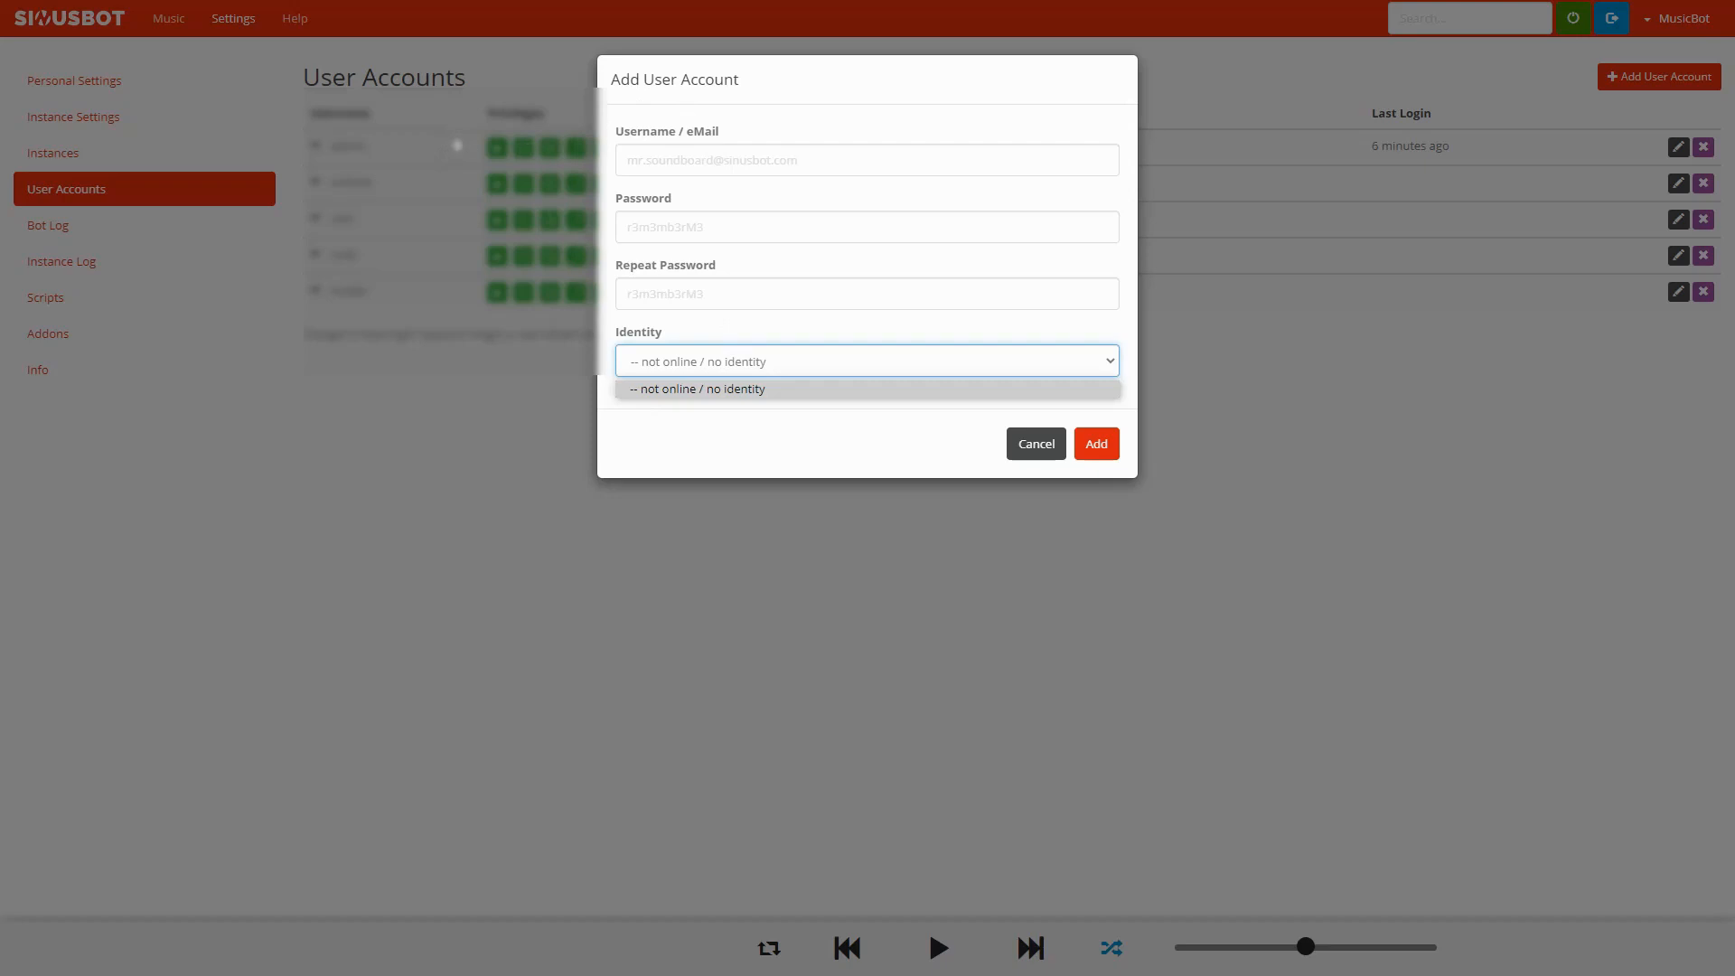
pyautogui.moveTo(605, 154)
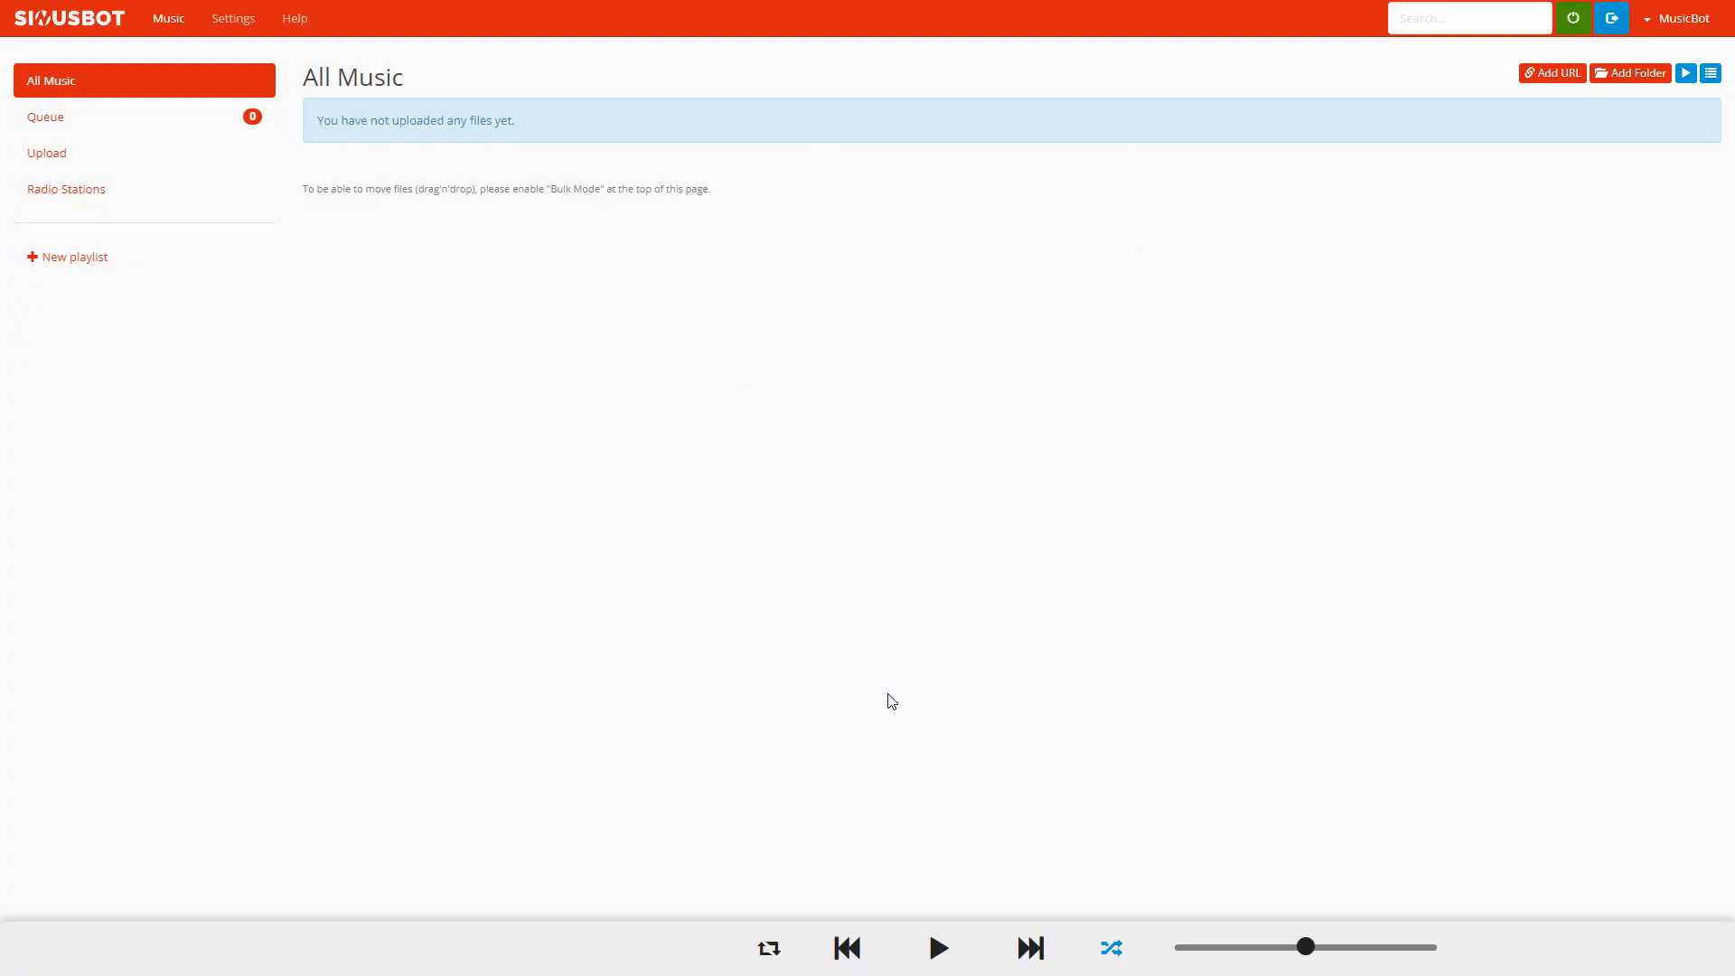
pyautogui.moveTo(939, 687)
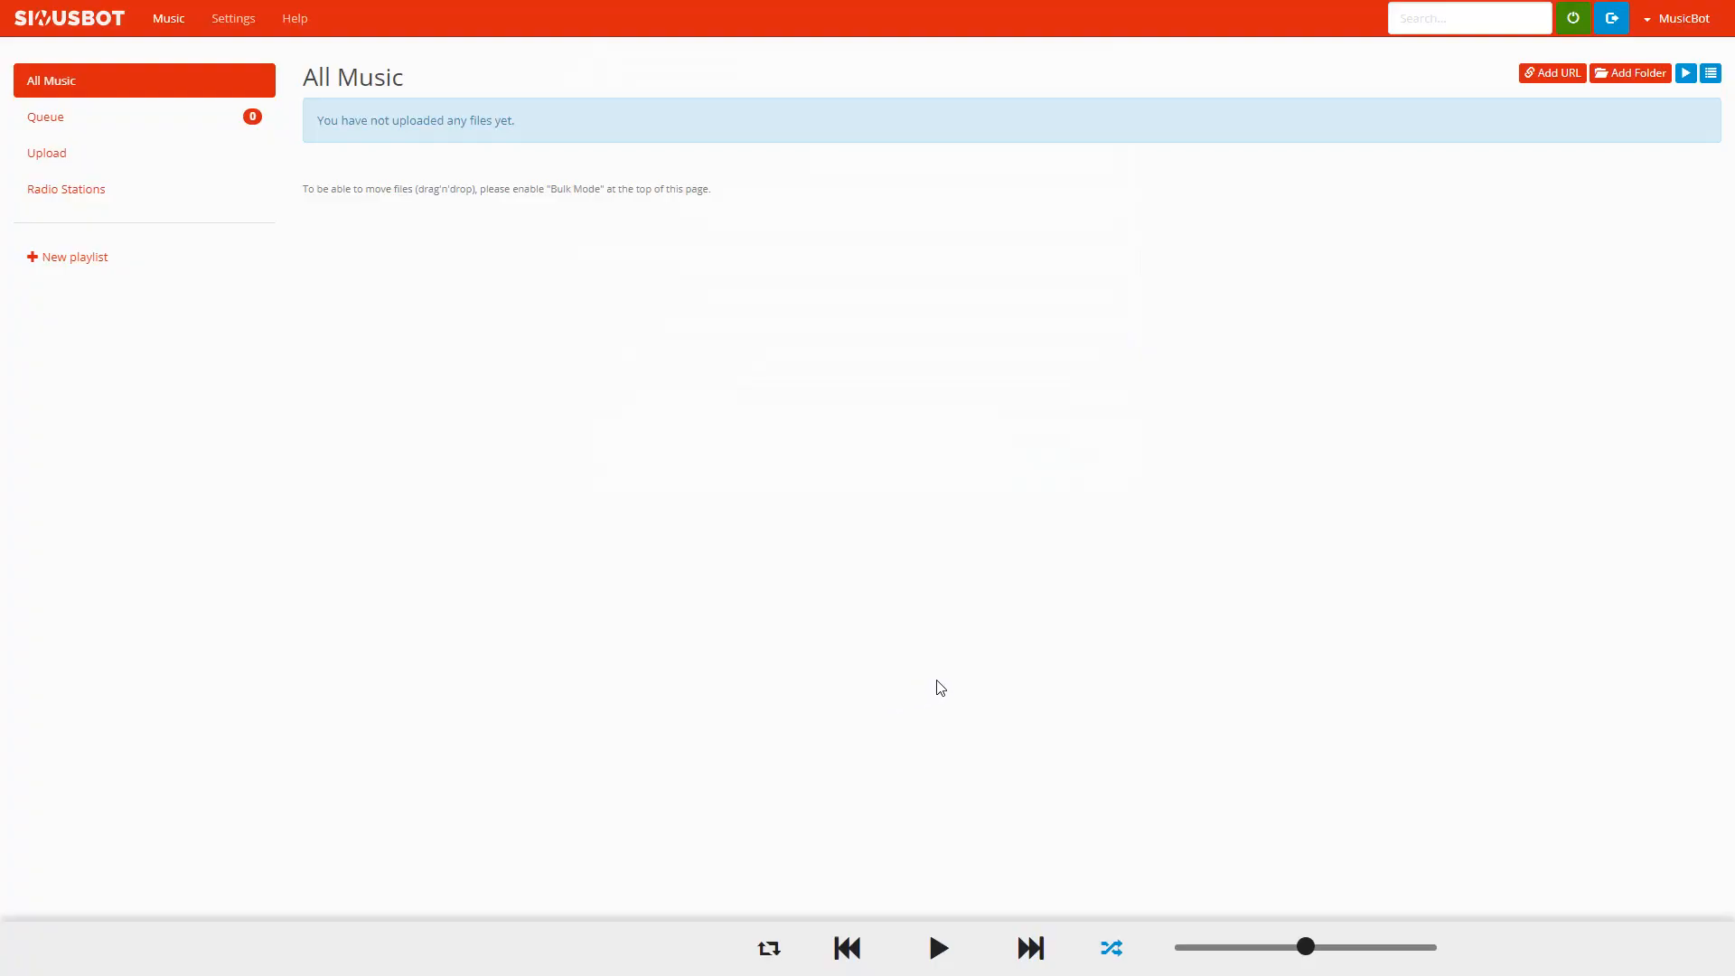
pyautogui.moveTo(929, 691)
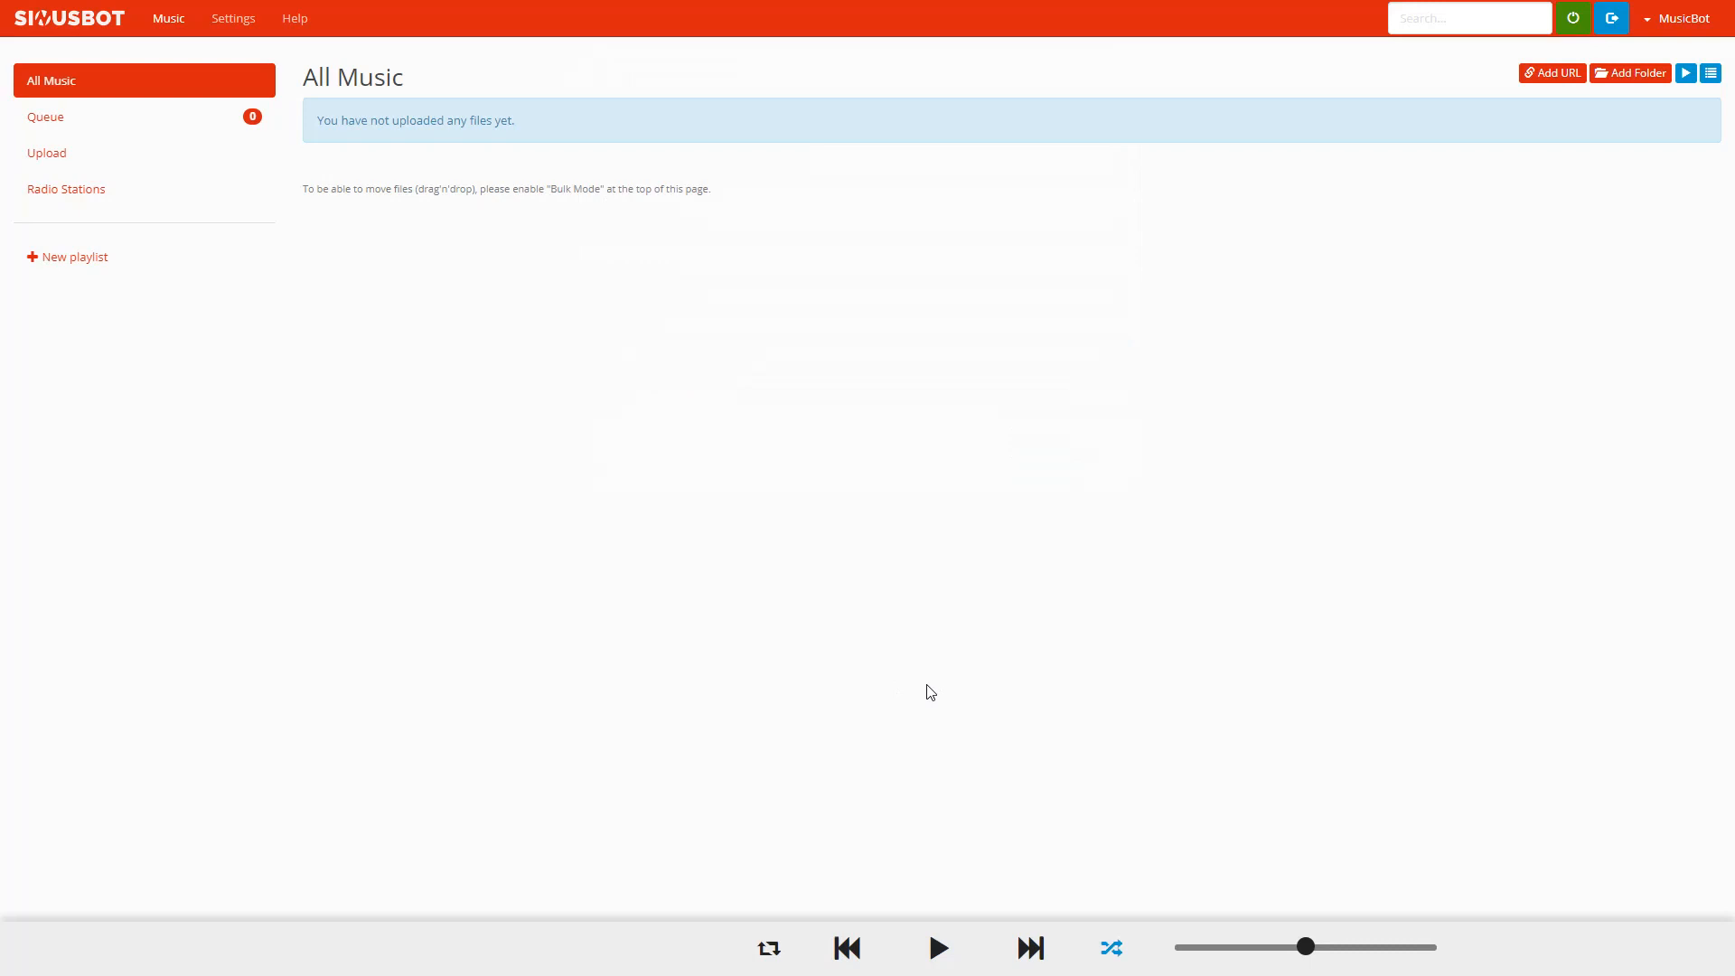
pyautogui.moveTo(924, 695)
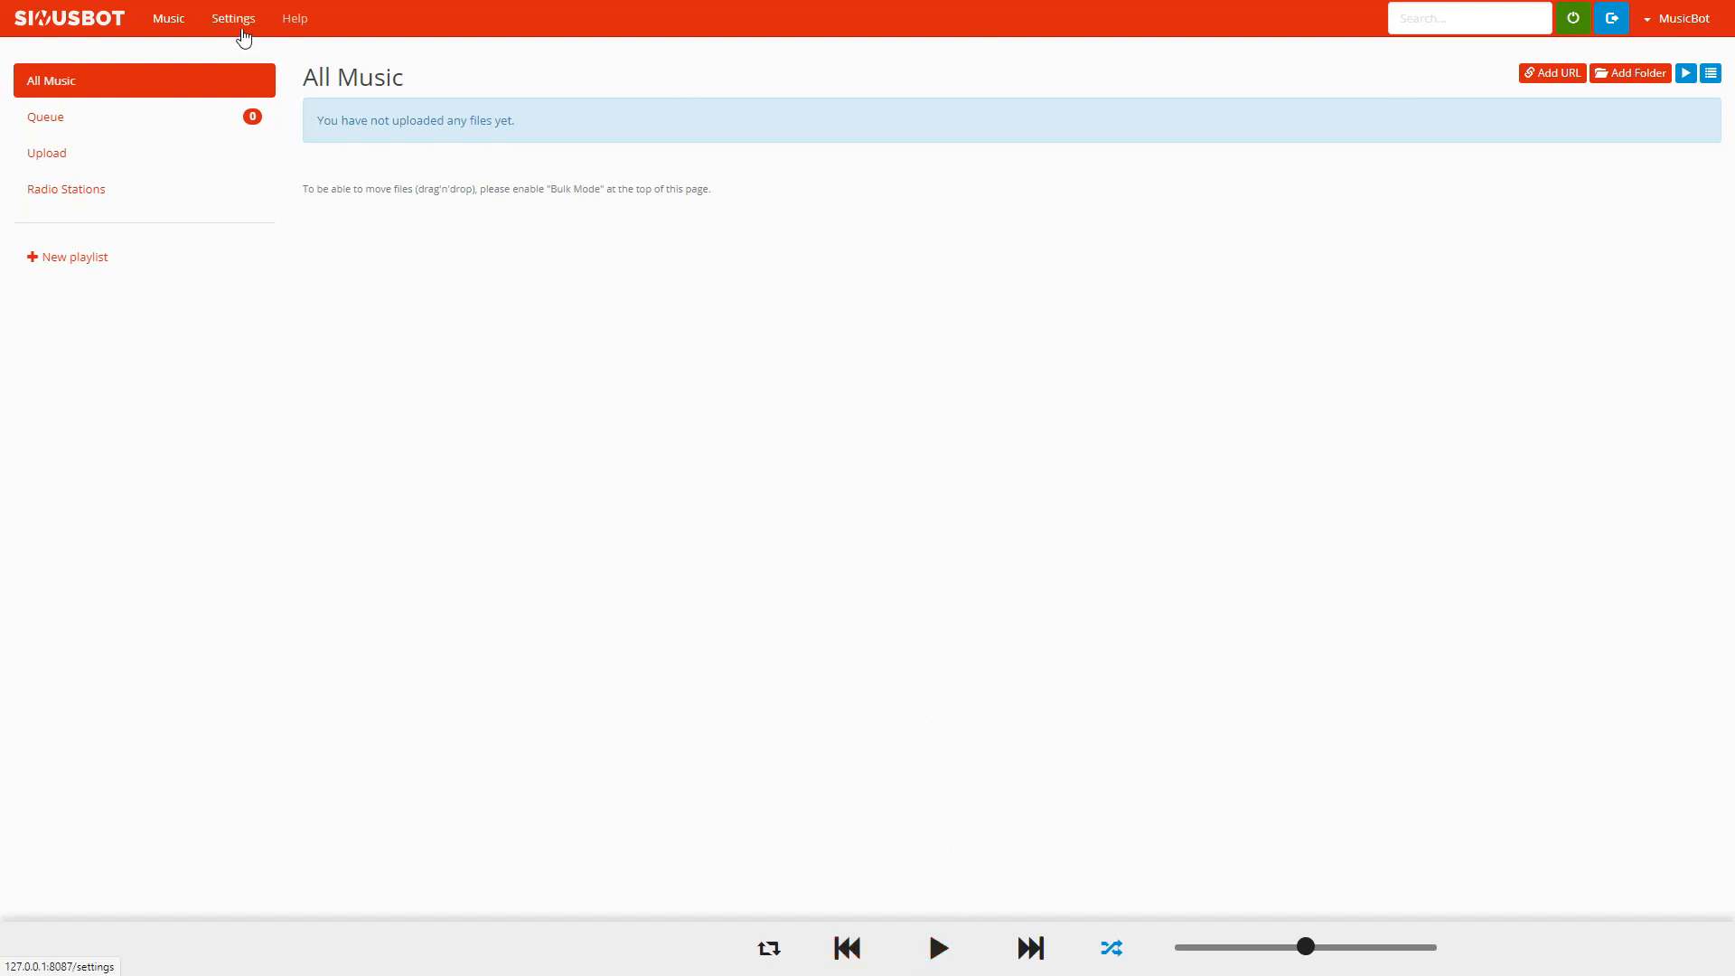
# Step: Switch to the Personal Settings page from the top navigation bar
pyautogui.click(233, 18)
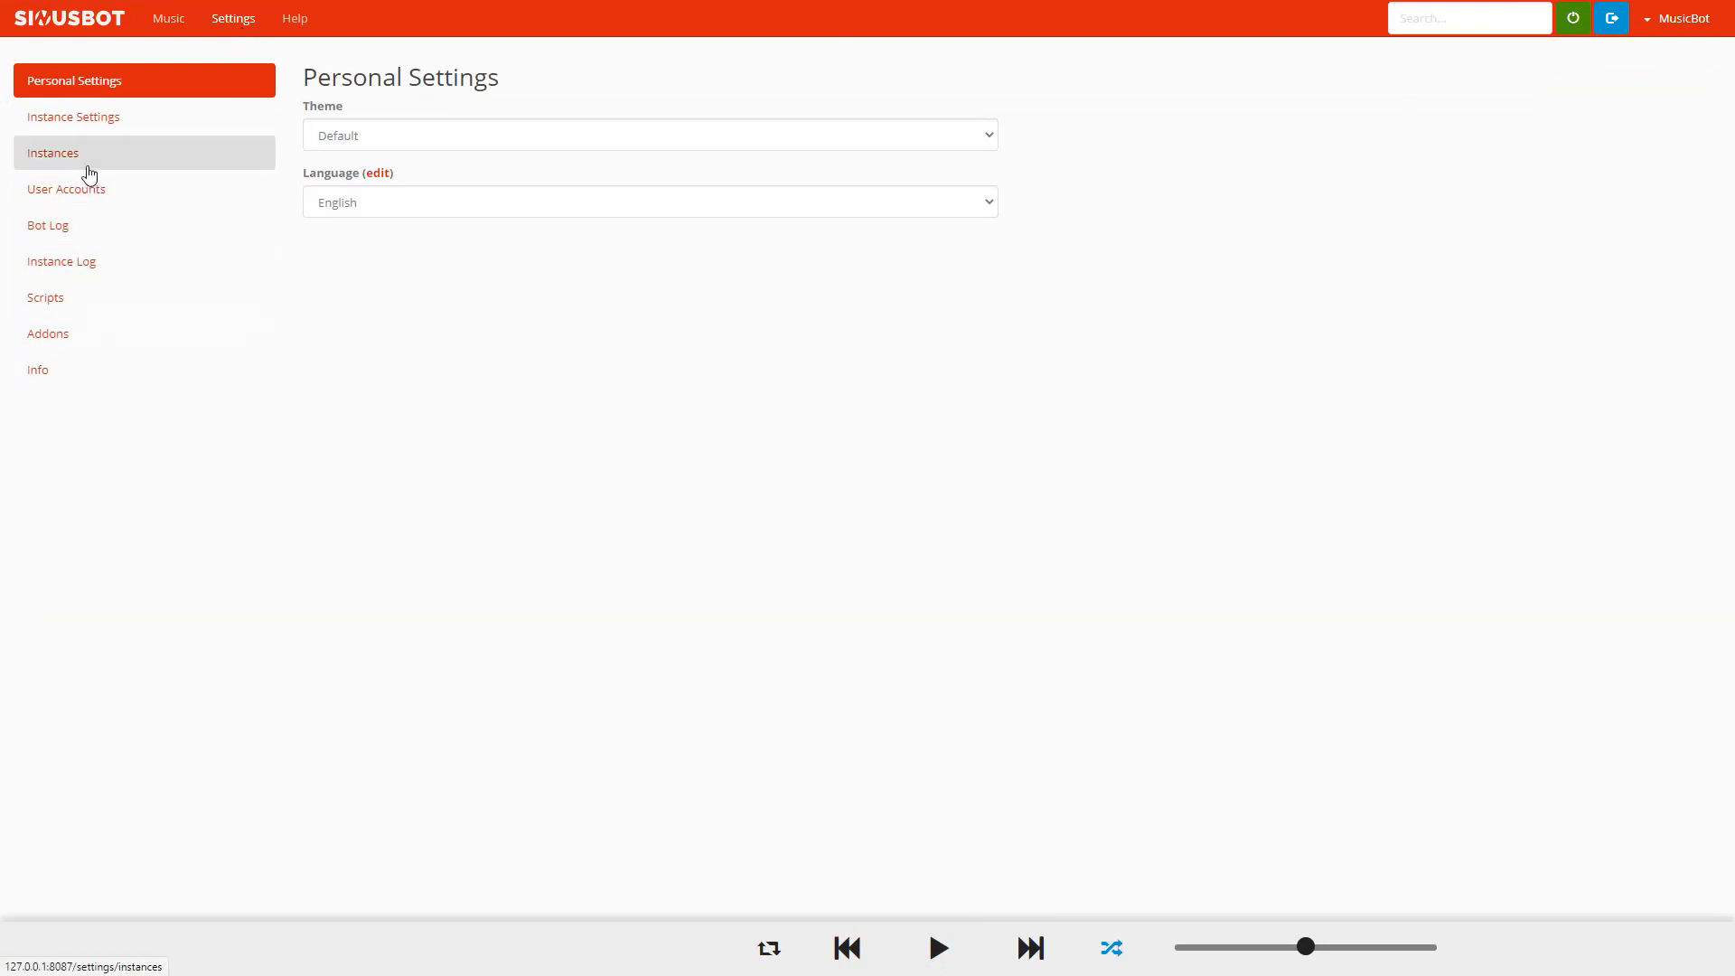
pyautogui.click(73, 117)
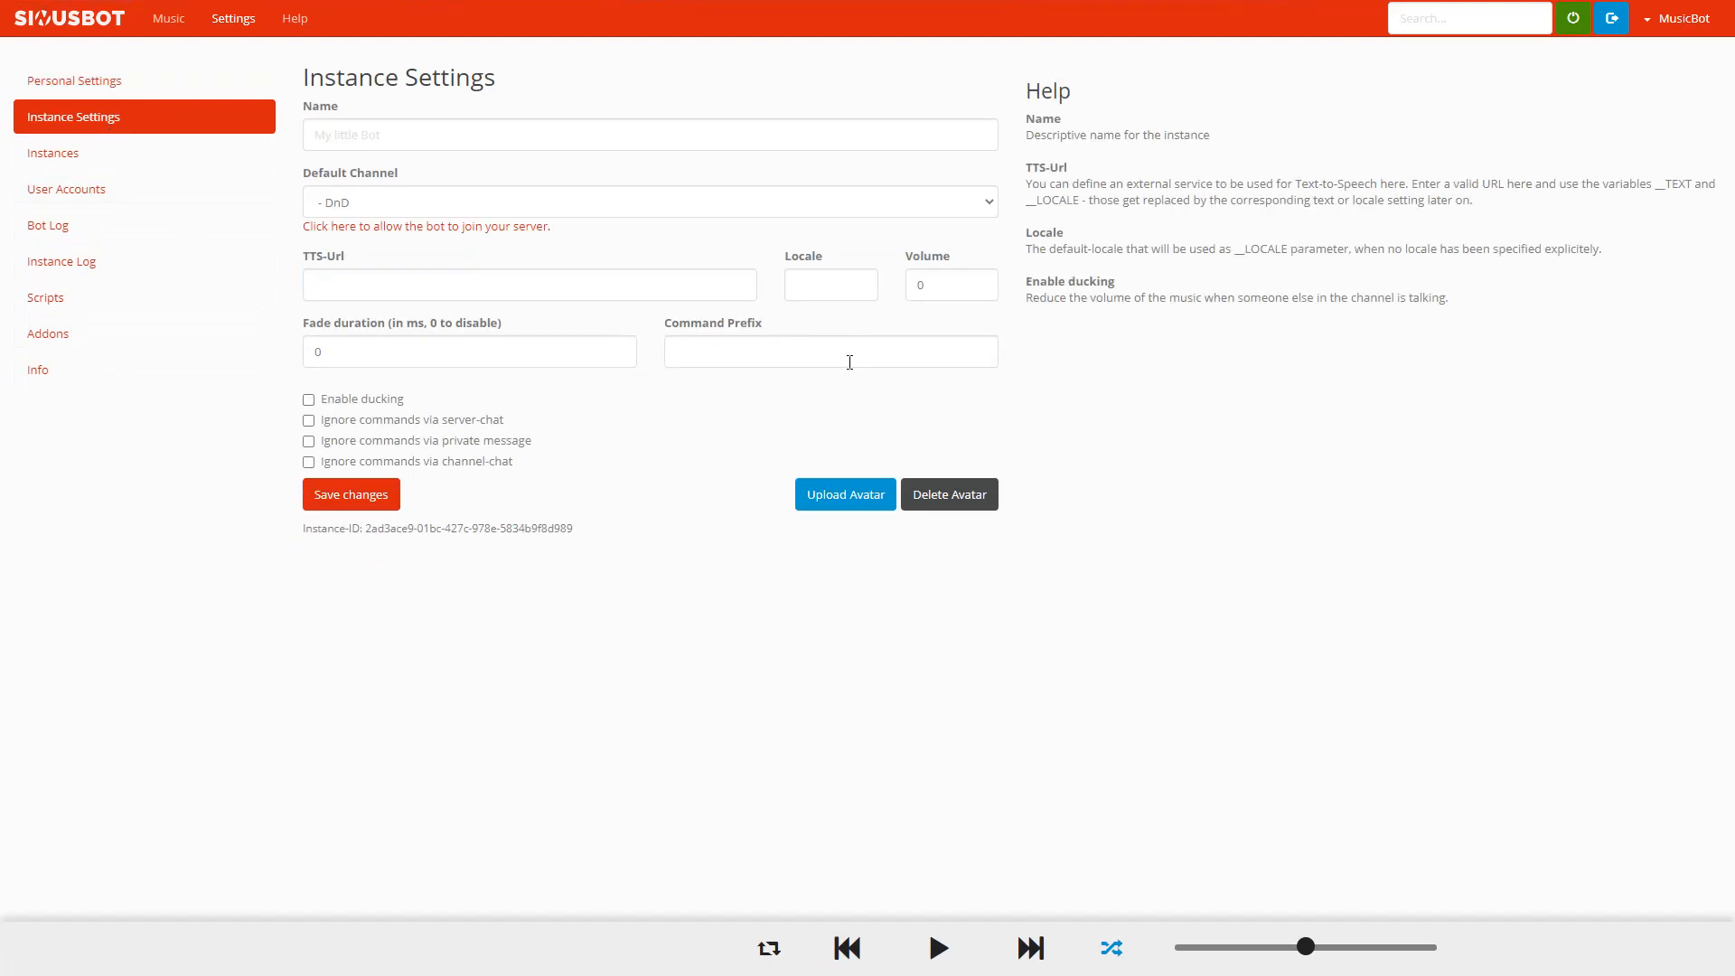
pyautogui.click(829, 350)
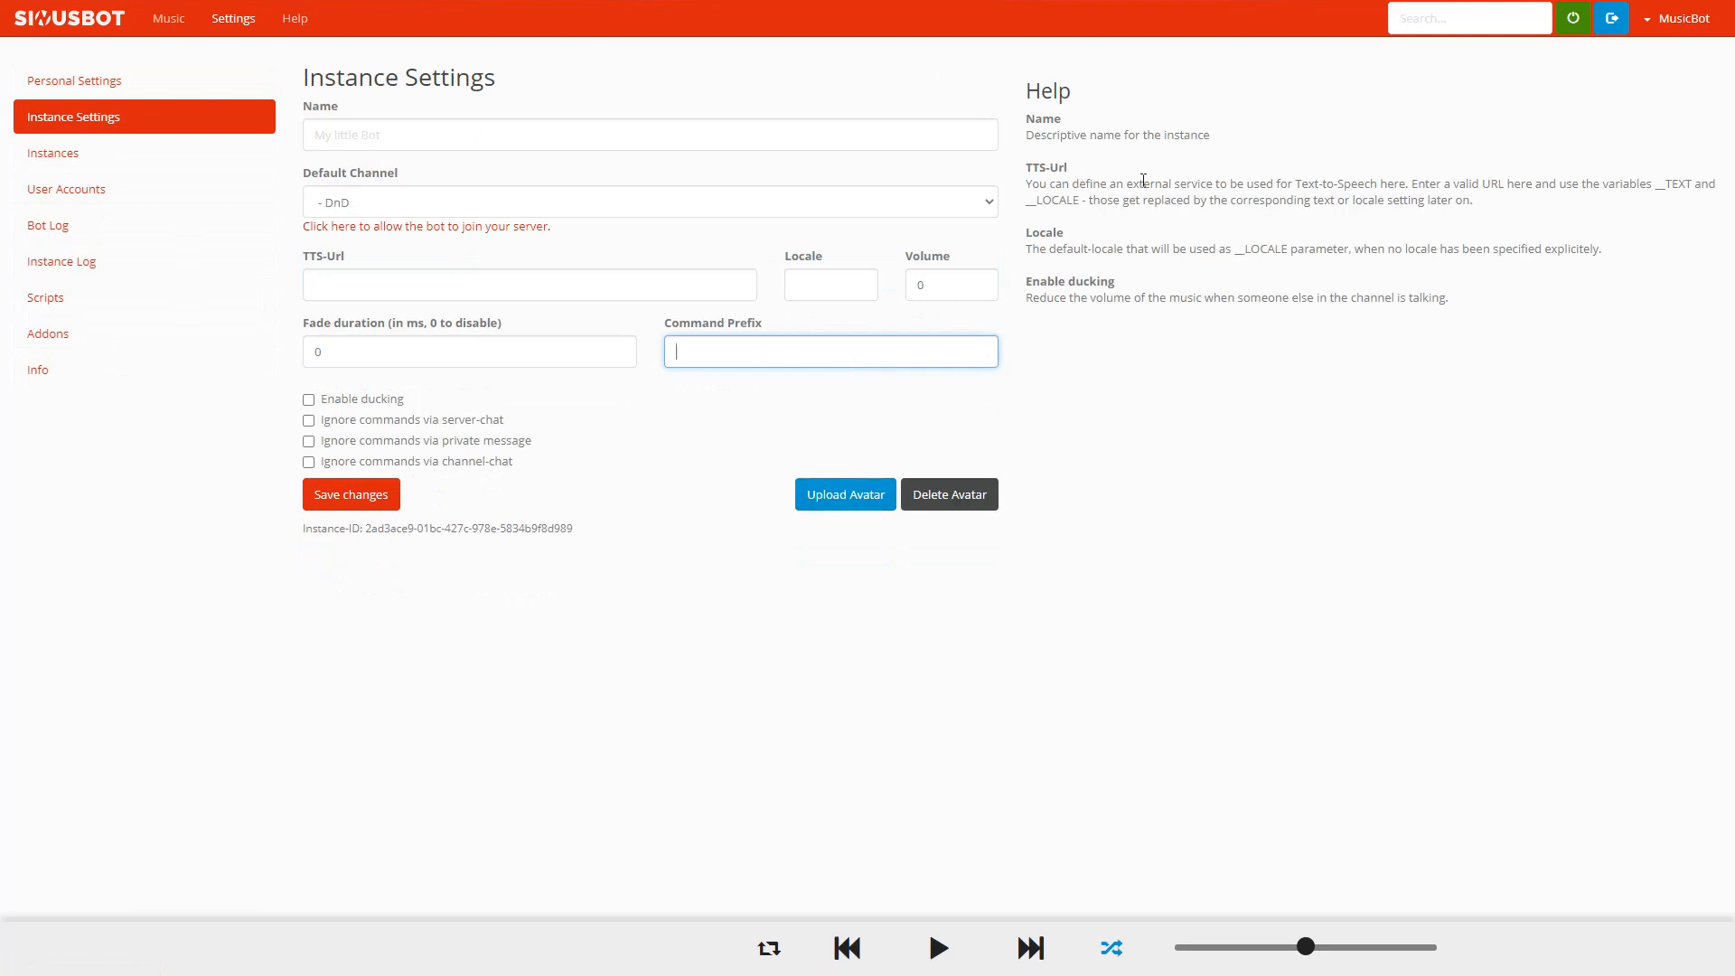
pyautogui.click(74, 79)
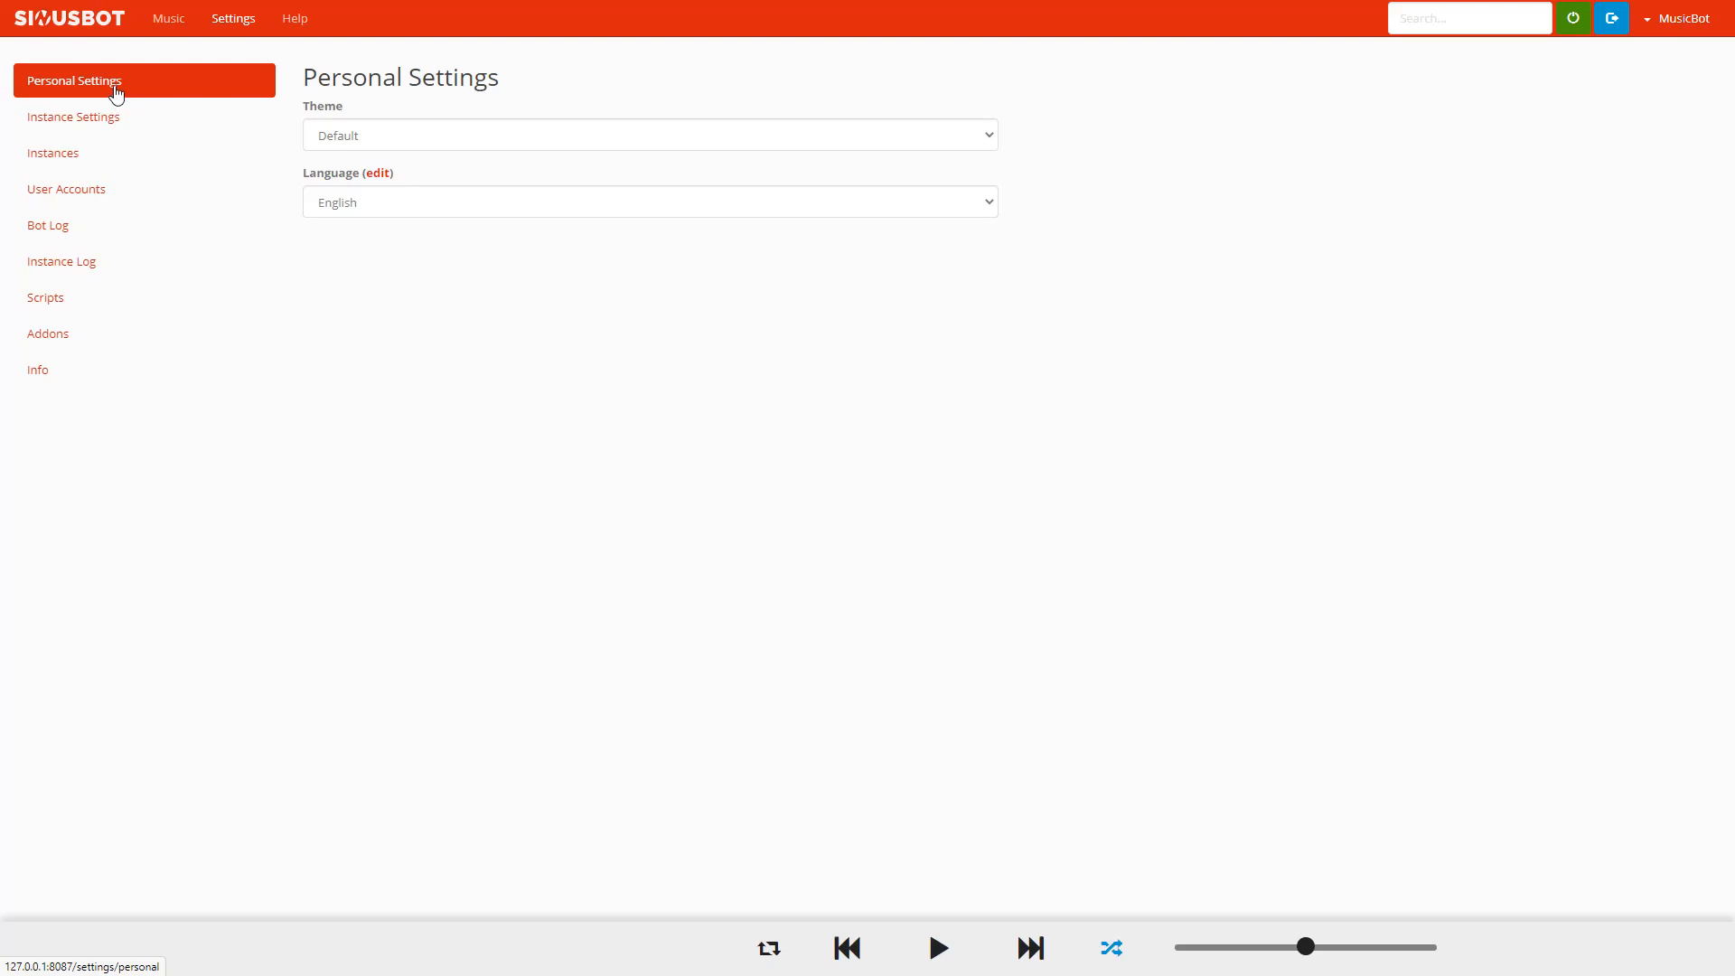
pyautogui.click(73, 116)
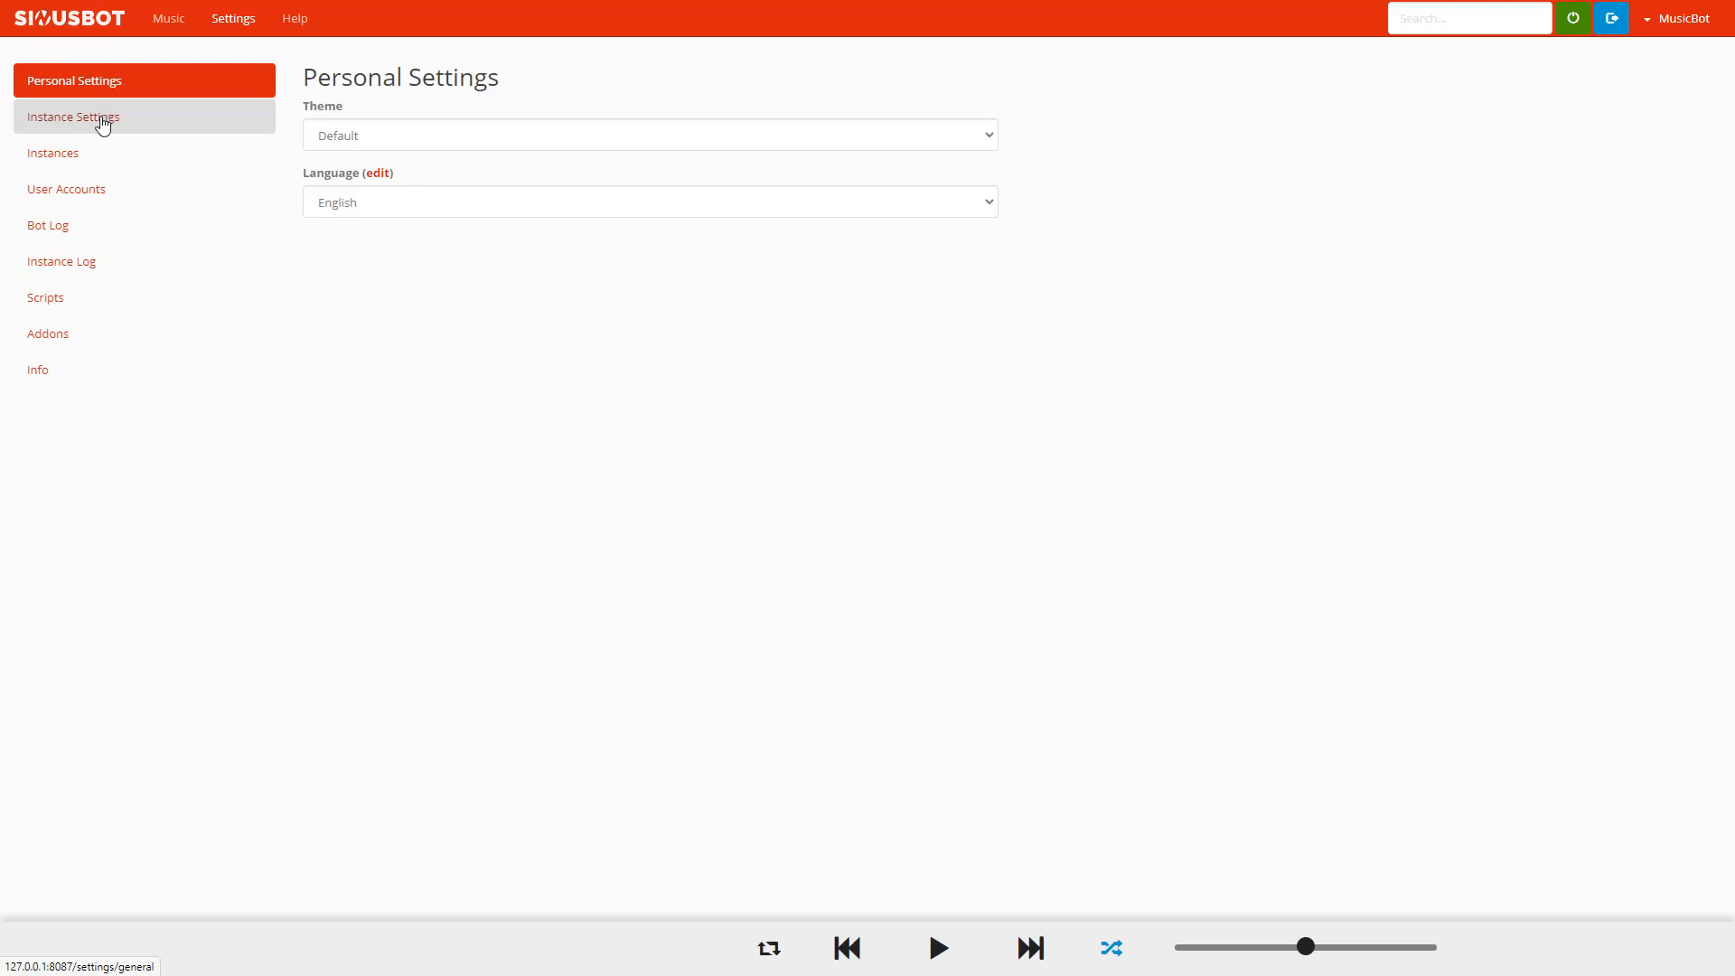
pyautogui.moveTo(97, 129)
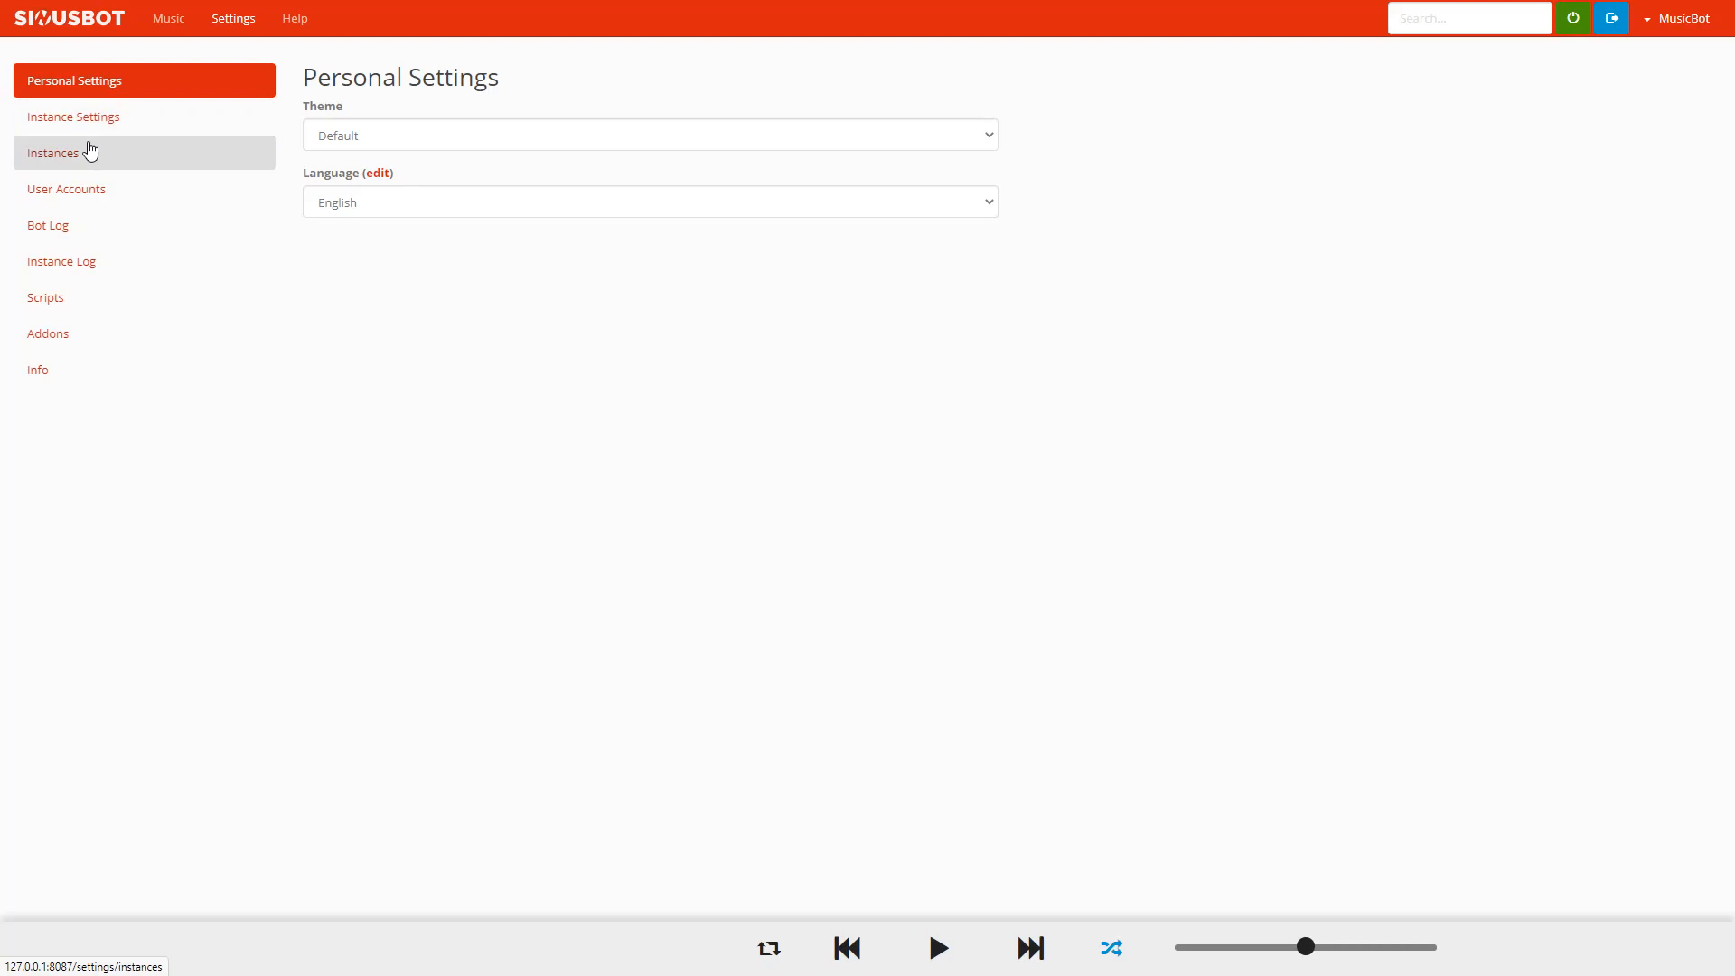
pyautogui.moveTo(87, 163)
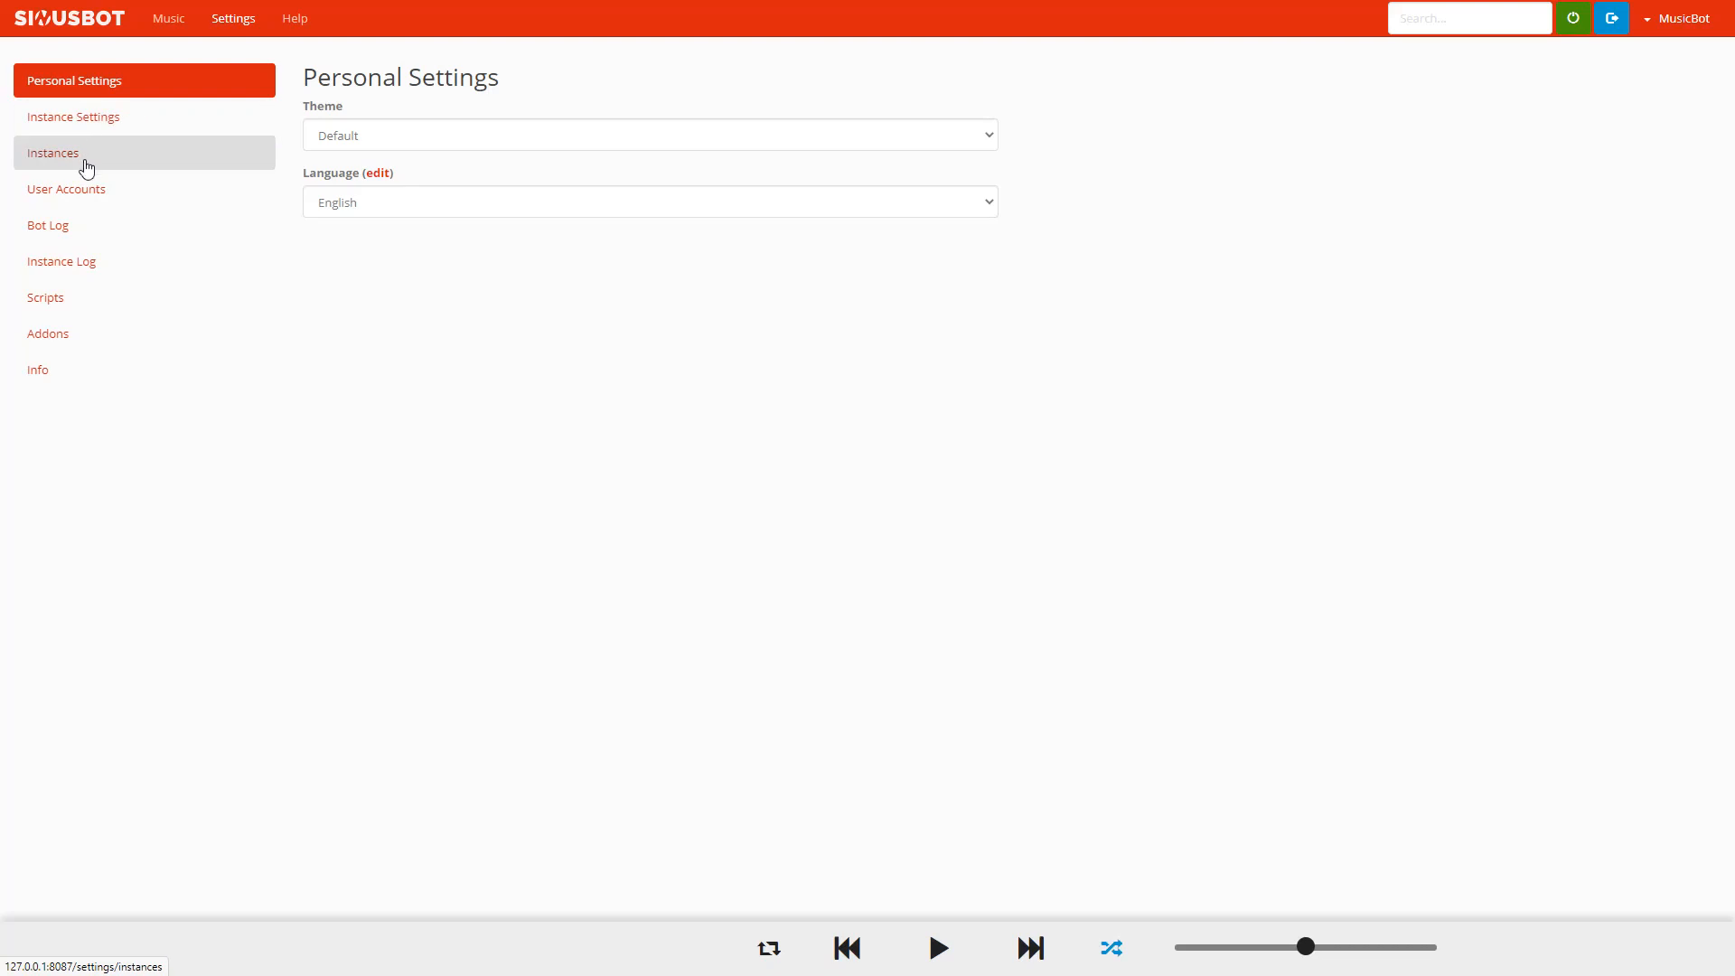